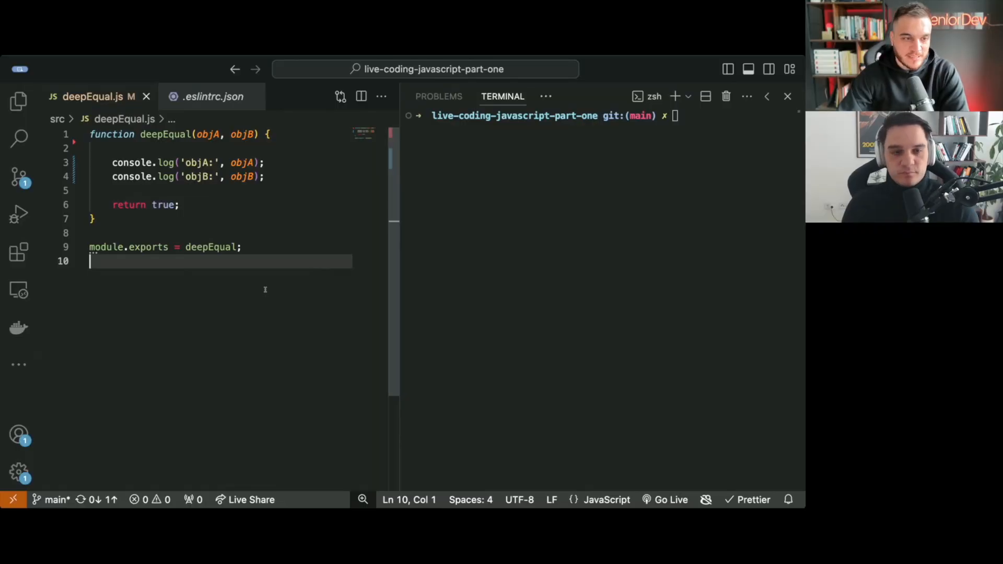
Step: Add planning comments '// primitive, arrays, objects' and '// objects -> recursive' at the top of deepEqual
{"action": "double_click", "coordinate": [164, 135]}
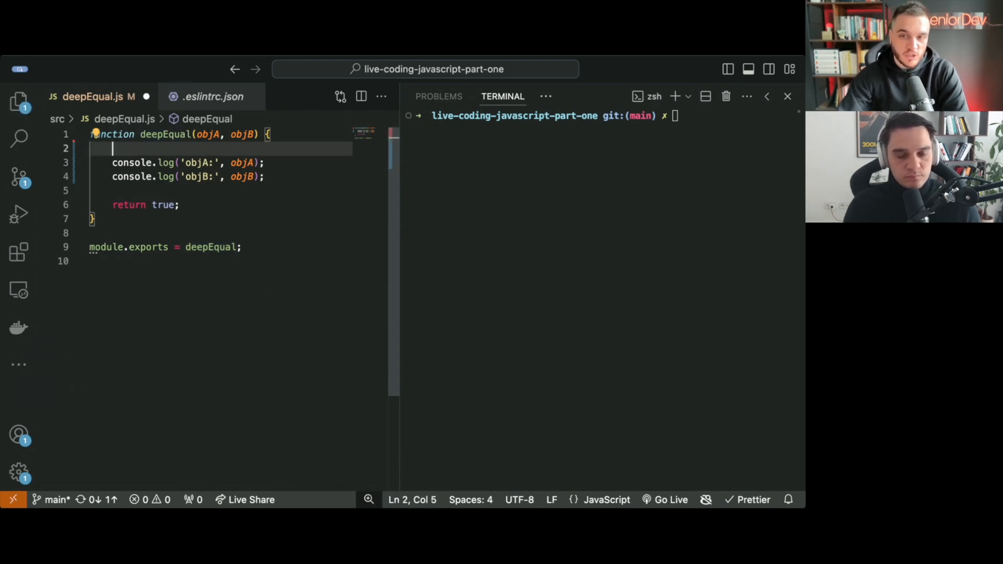
{"action": "left_click", "coordinate": [190, 234]}
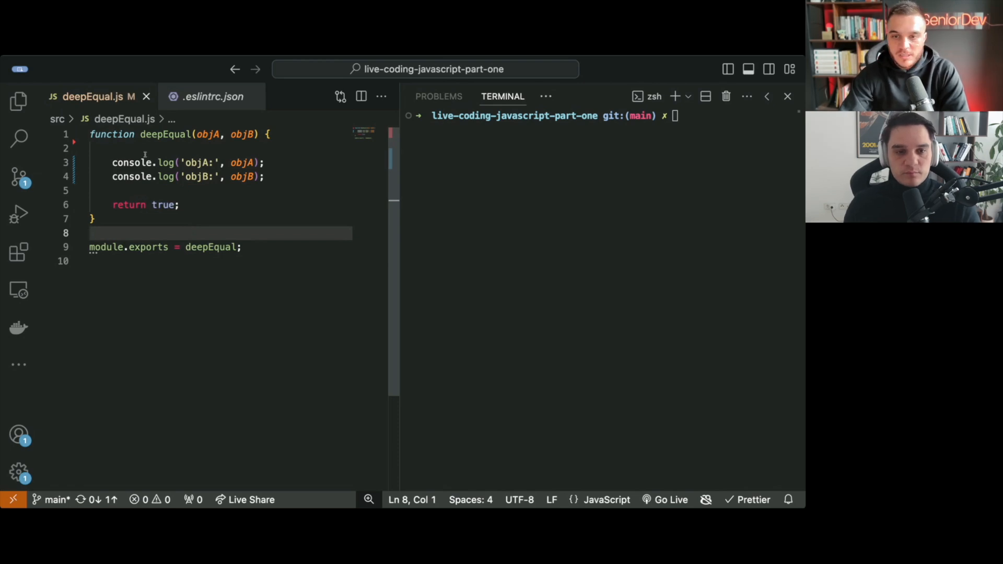
{"action": "left_click", "coordinate": [145, 147]}
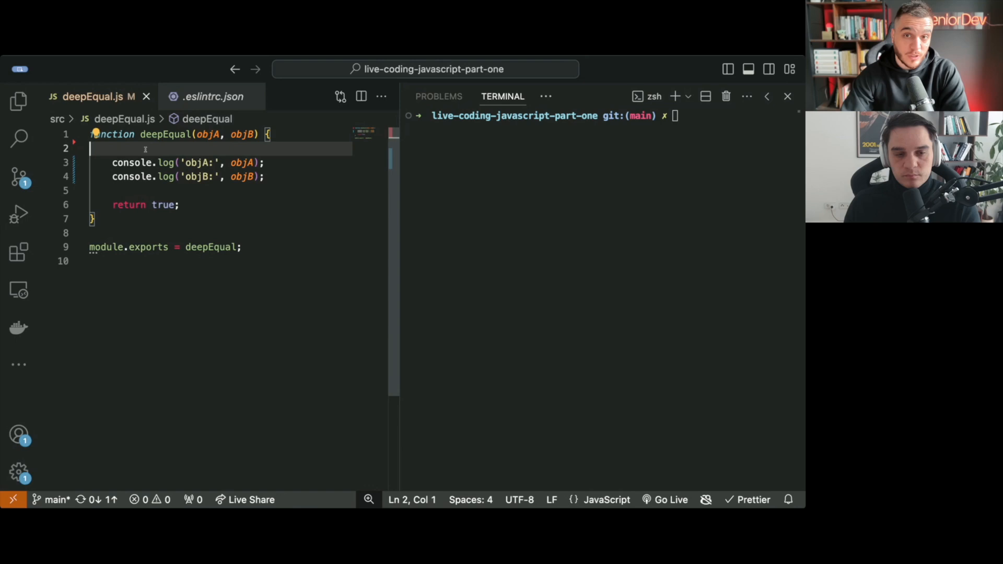
{"action": "type", "text": "// primitive, arrays, objects"}
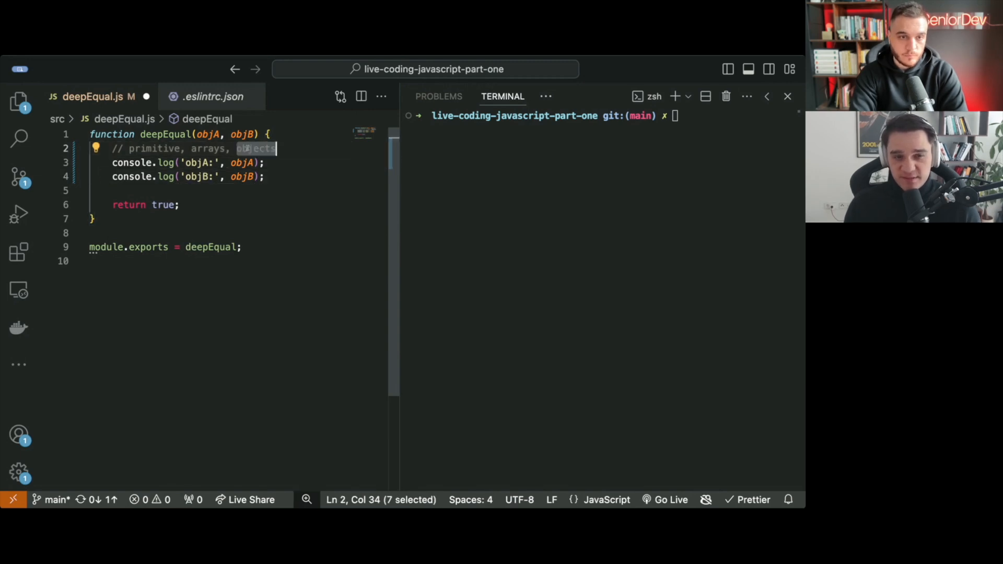
{"action": "left_click", "coordinate": [278, 149]}
{"action": "type", "text": "// objects -"}
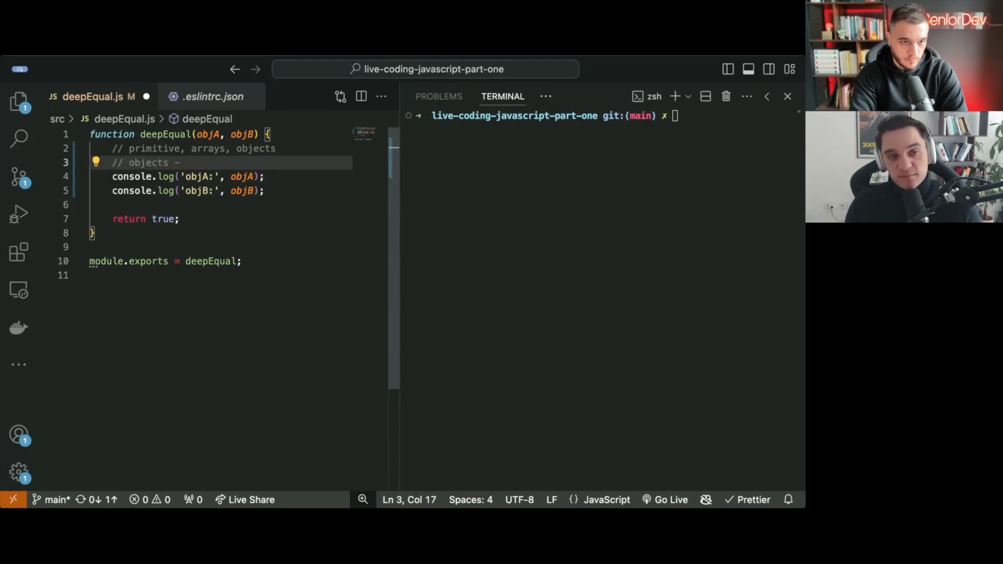
{"action": "type", "text": ">"}
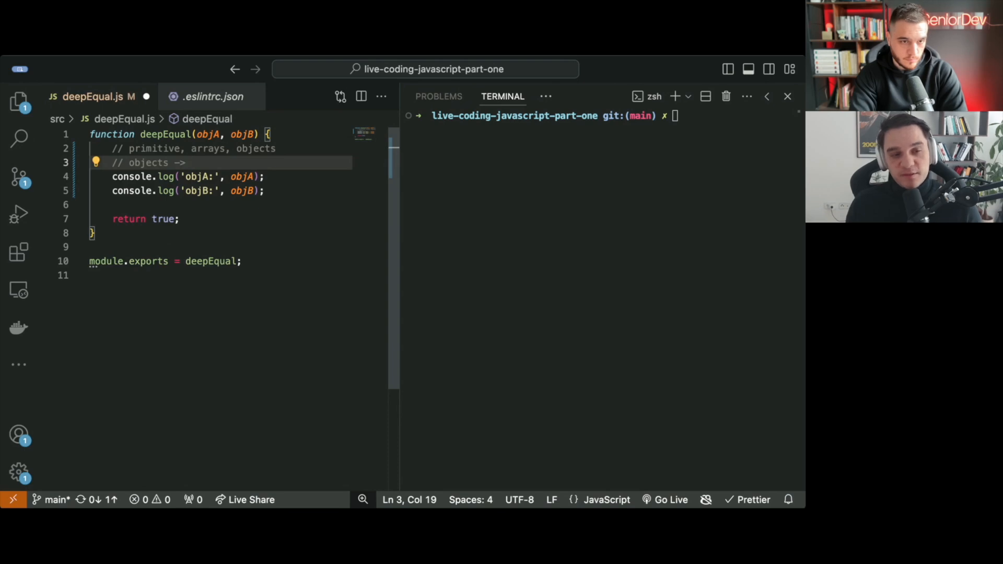
{"action": "type", "text": "recursive"}
{"action": "type", "text": "// base case"}
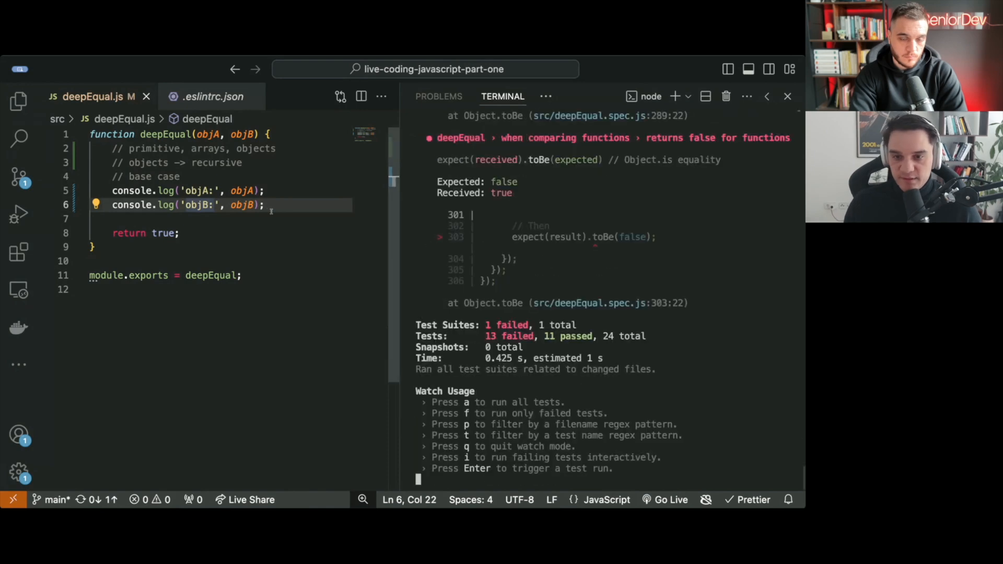
Step: Add a base check: comment on comparing types, then 'if (typeof objA !== typeof objB) return false;'
{"action": "scroll", "scroll_direction": "up", "scroll_amount": 3}
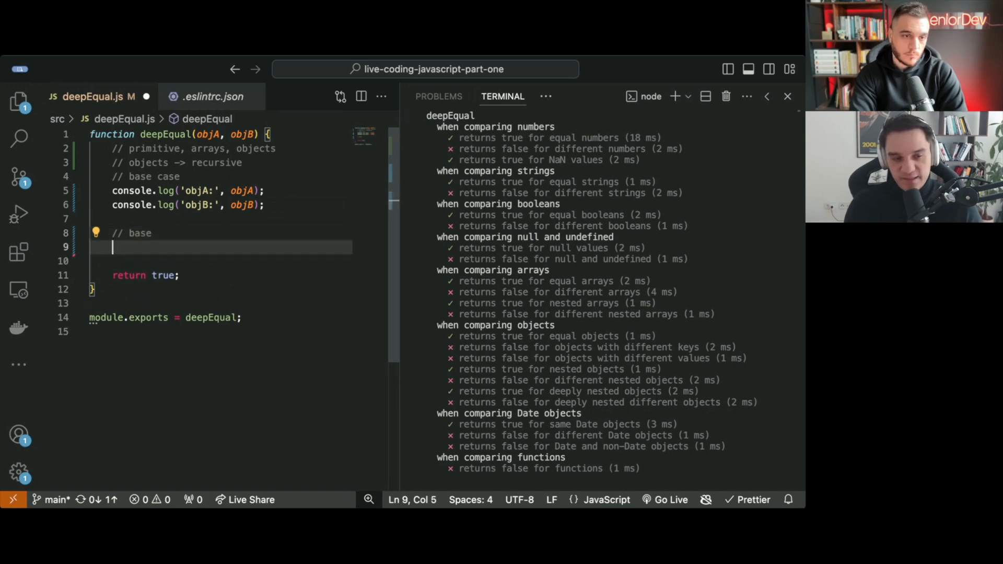
{"action": "type", "text": "//"}
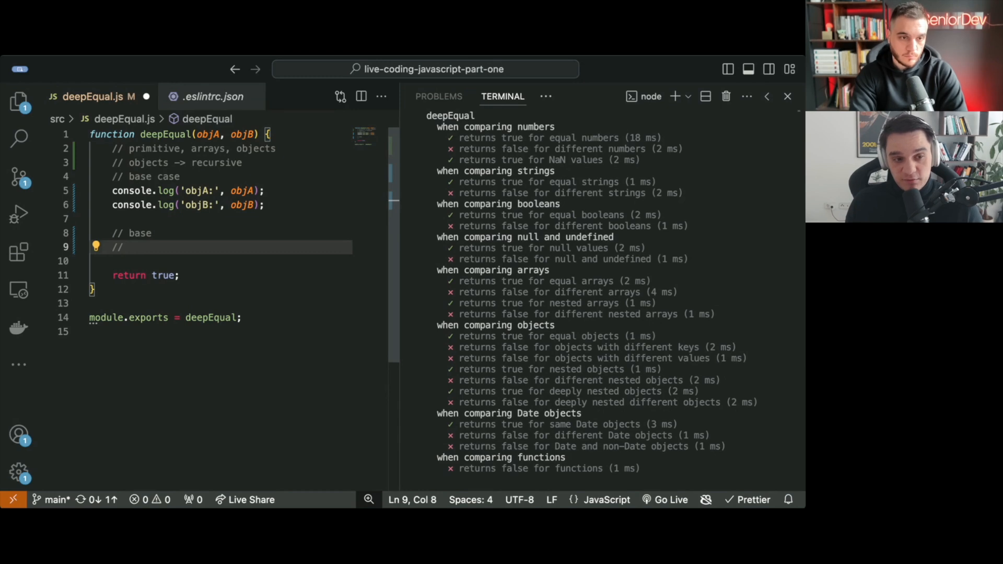
{"action": "type", "text": "compare the type of variables"}
{"action": "type", "text": "if(typeof objA "}
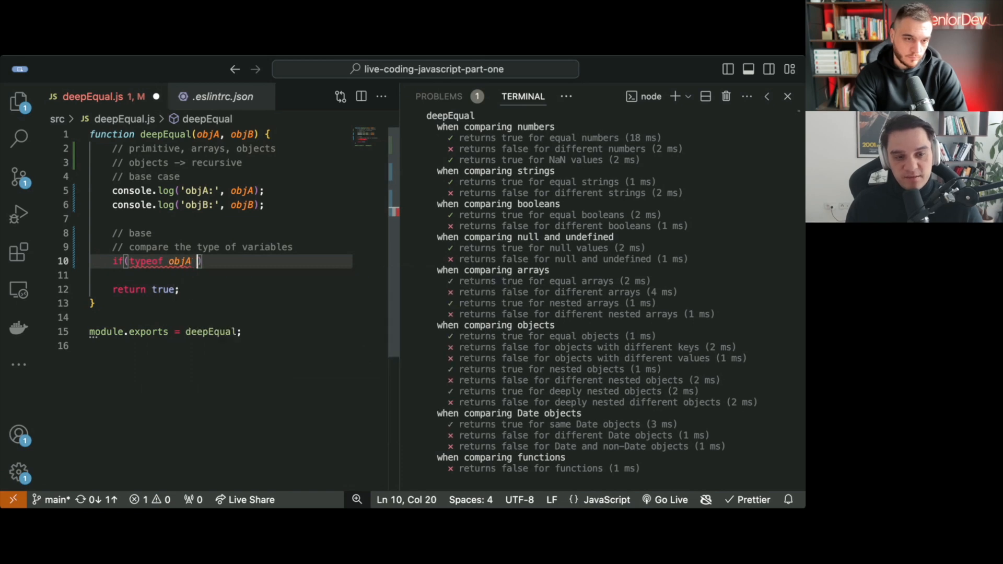
{"action": "type", "text": "!== typeof ob"}
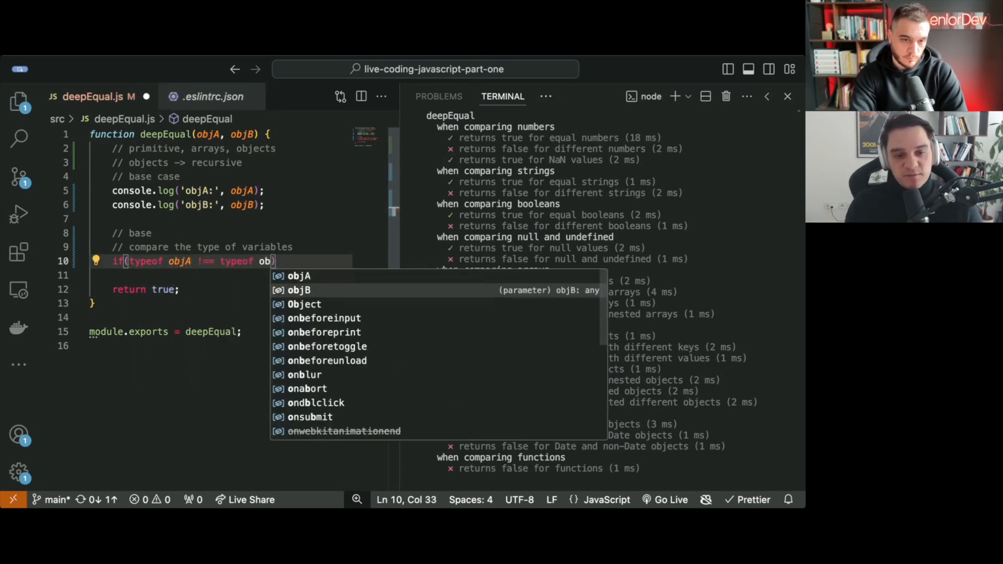
{"action": "type", "text": ") return false;"}
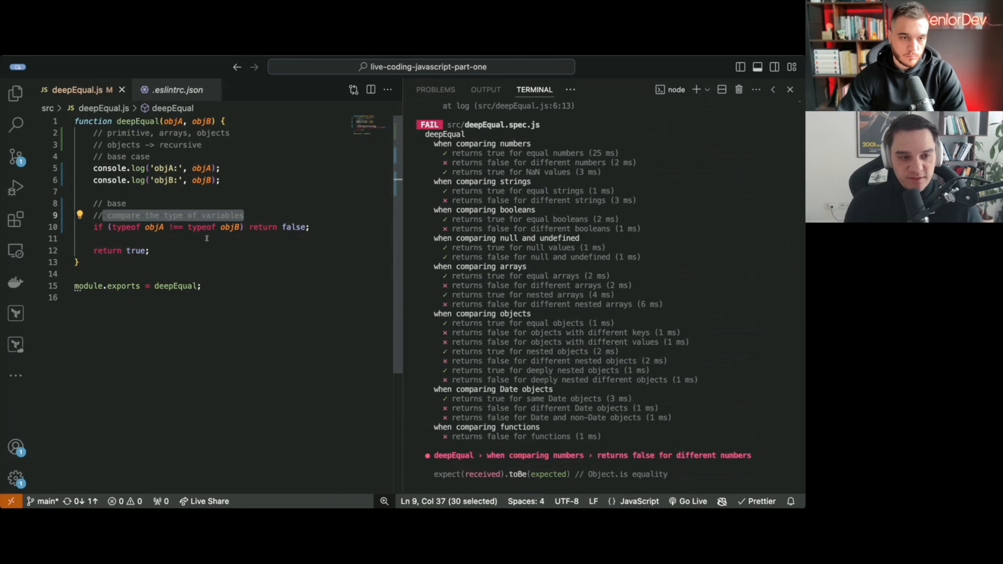
Step: Add a primitives branch returning objA === objB when neither argument is an object, with comments
{"action": "key", "text": "Enter"}
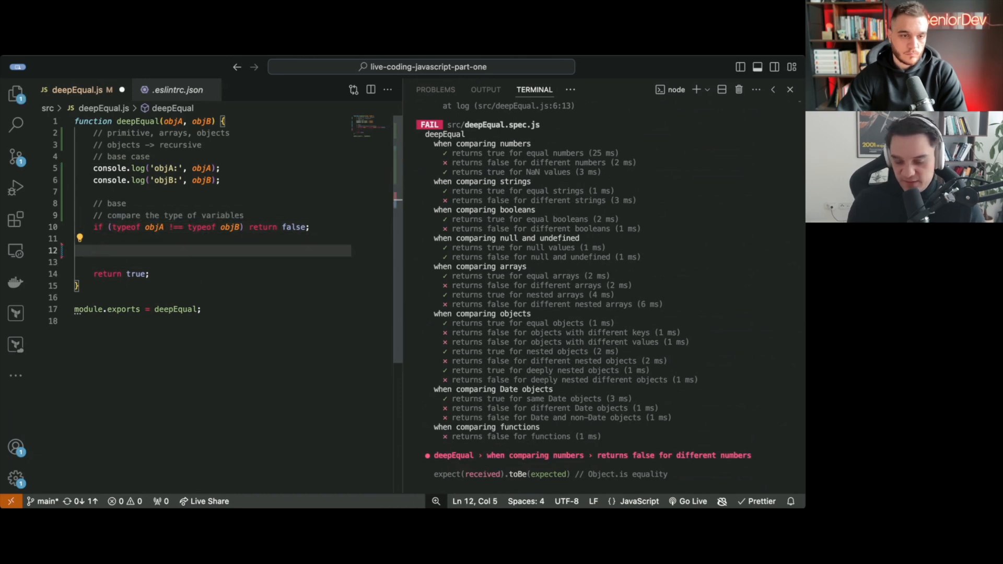
{"action": "type", "text": "//"}
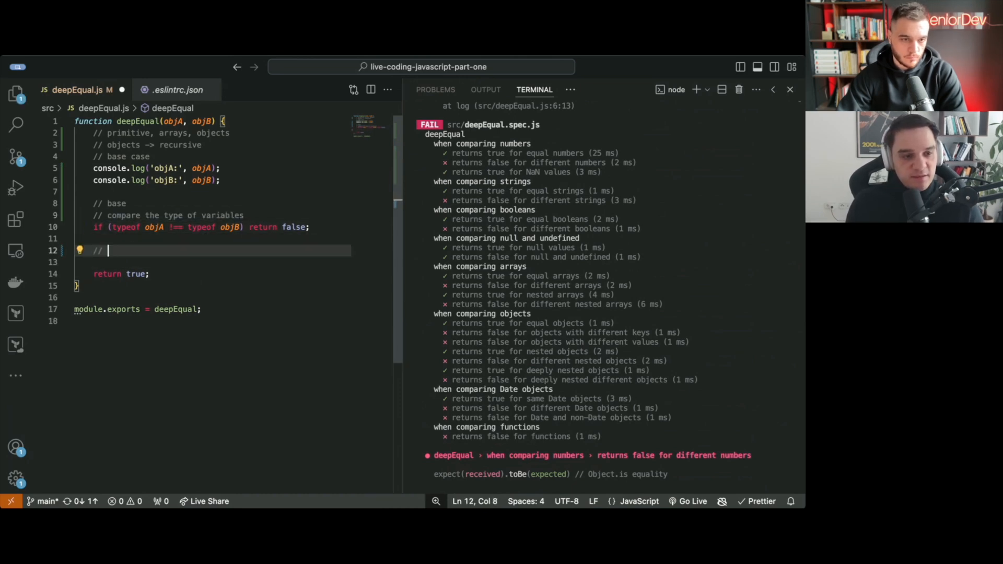
{"action": "type", "text": "primives"}
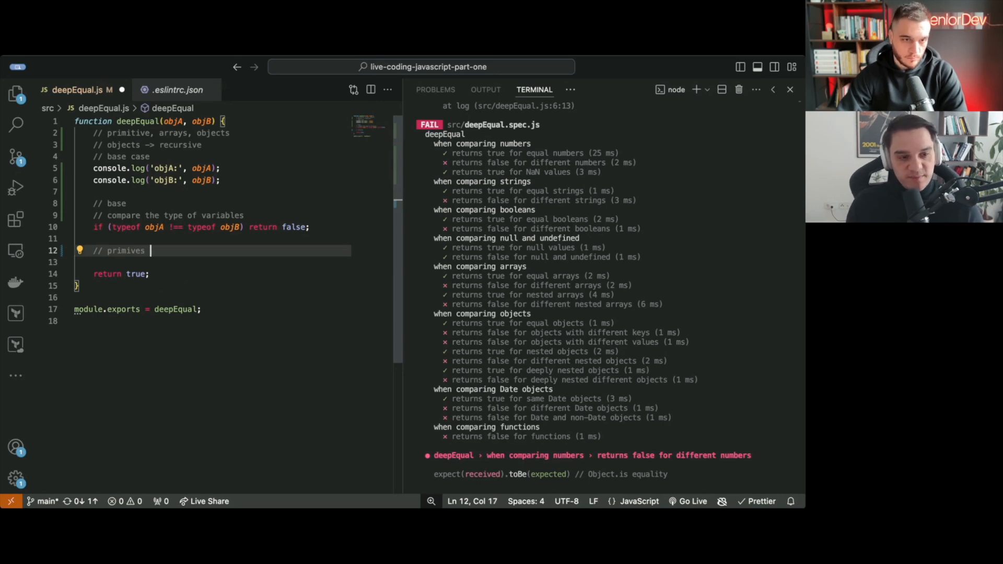
{"action": "type", "text": "!object"}
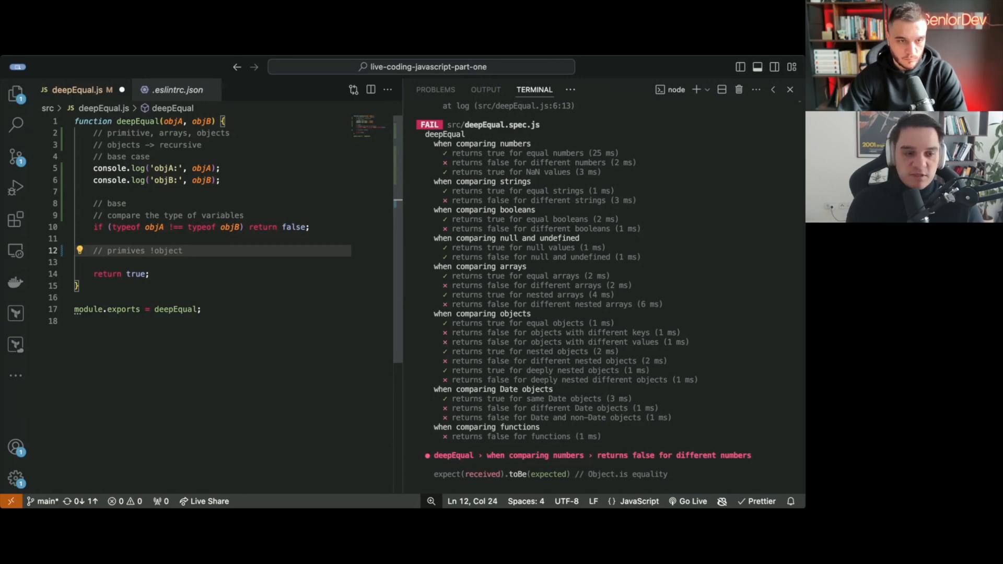
{"action": "type", "text": "if("}
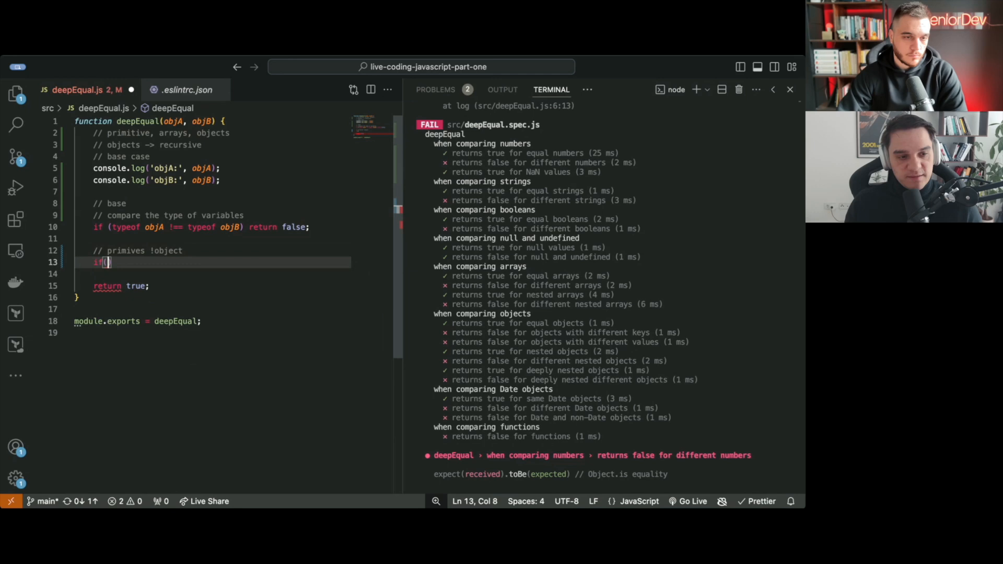
{"action": "type", "text": "typeof objA _"}
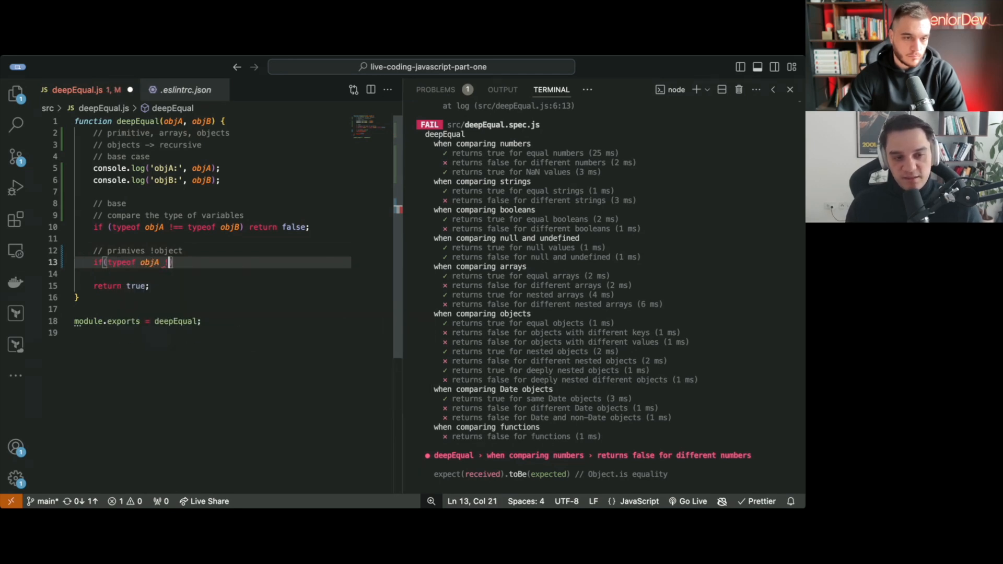
{"action": "type", "text": "!== 'object' && typeof objB !== \"object"}
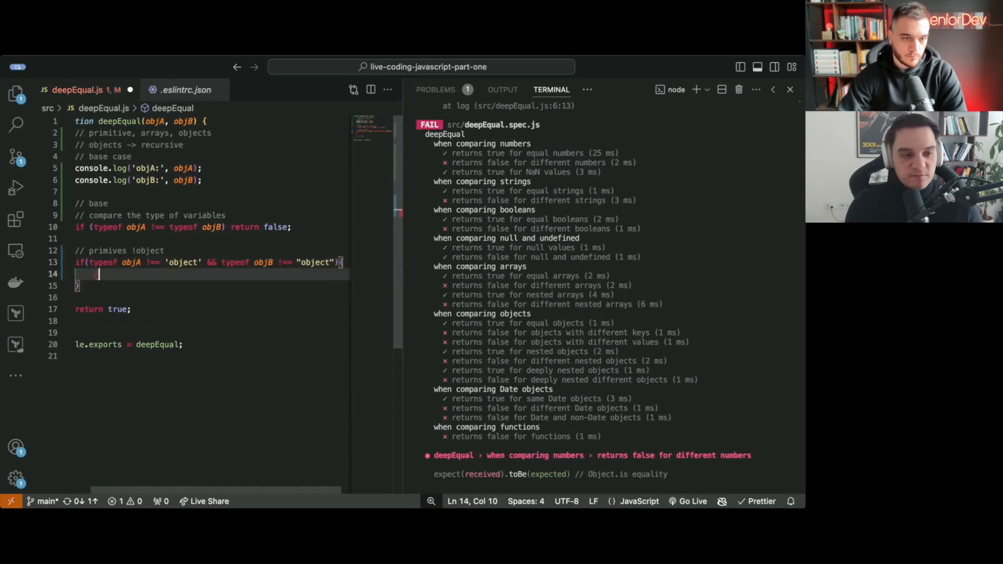
{"action": "type", "text": "// primi"}
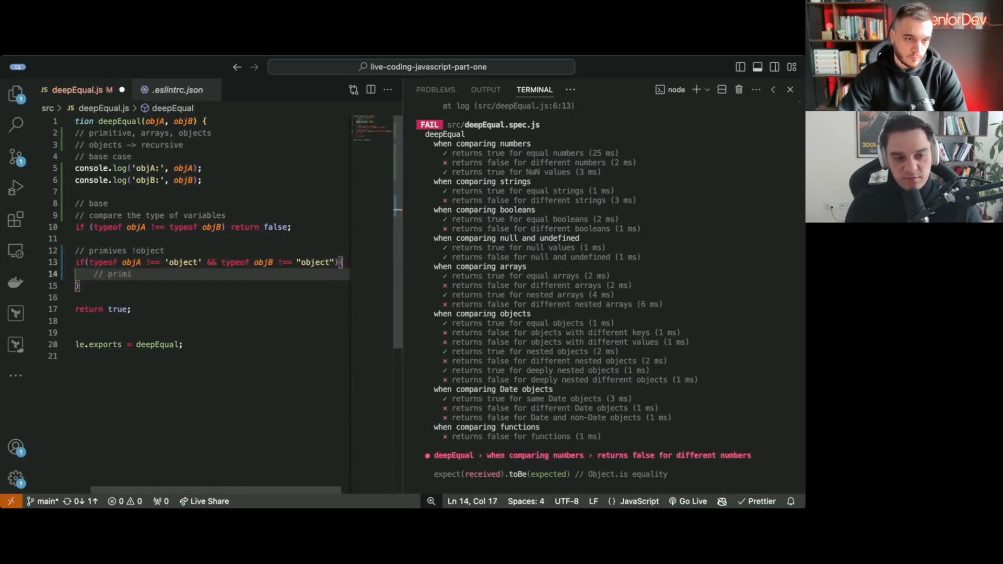
{"action": "type", "text": "reut"}
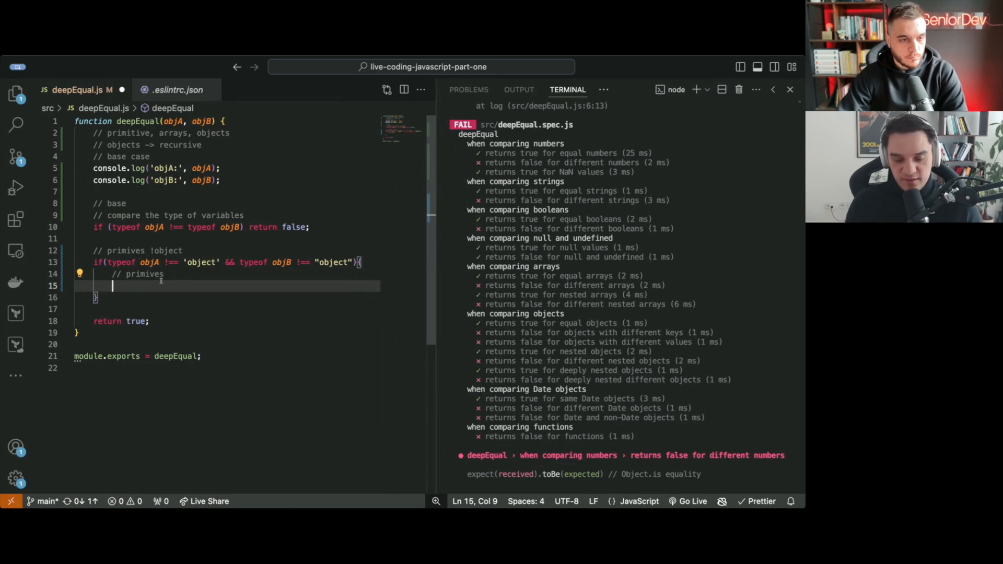
{"action": "type", "text": "return objA === objB;"}
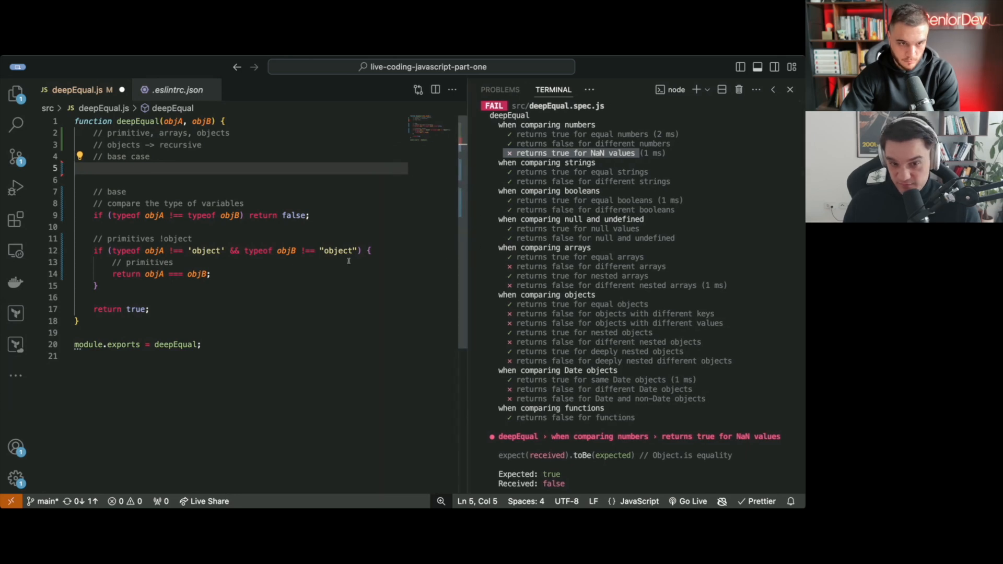
Step: Note inside the primitives block that NaN !== NaN in JS
{"action": "left_click", "coordinate": [369, 250]}
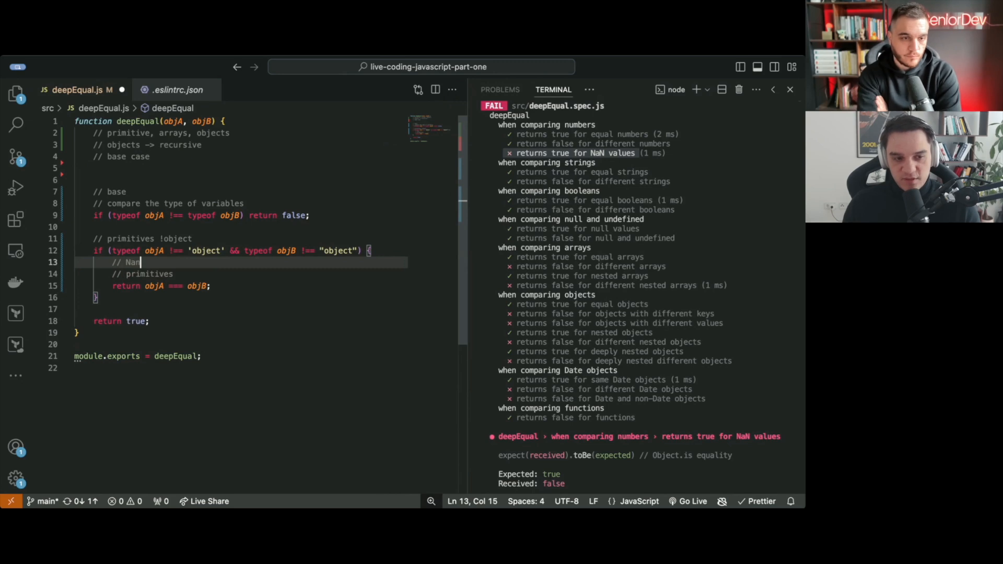
{"action": "type", "text": "!== Nan"}
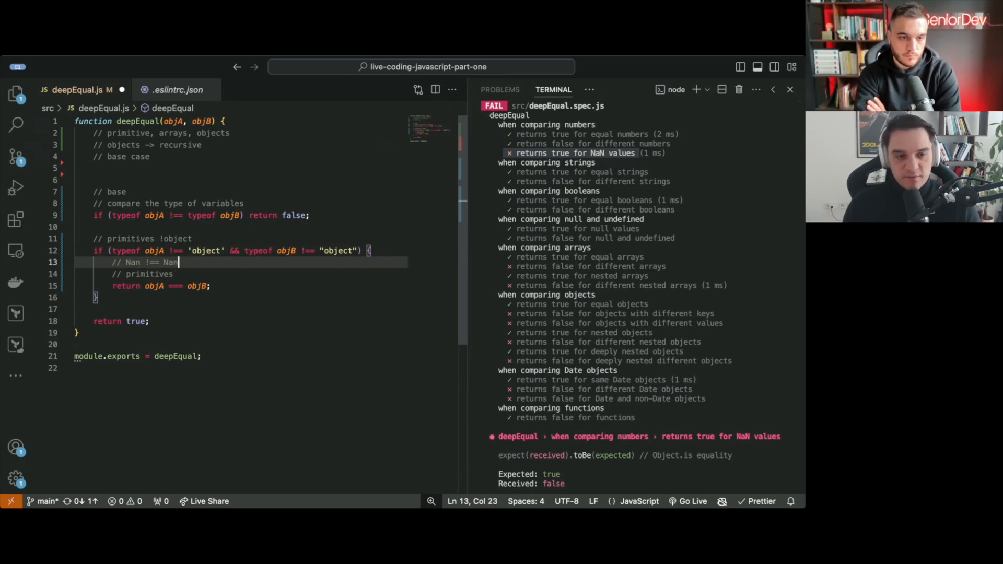
{"action": "type", "text": "in Js"}
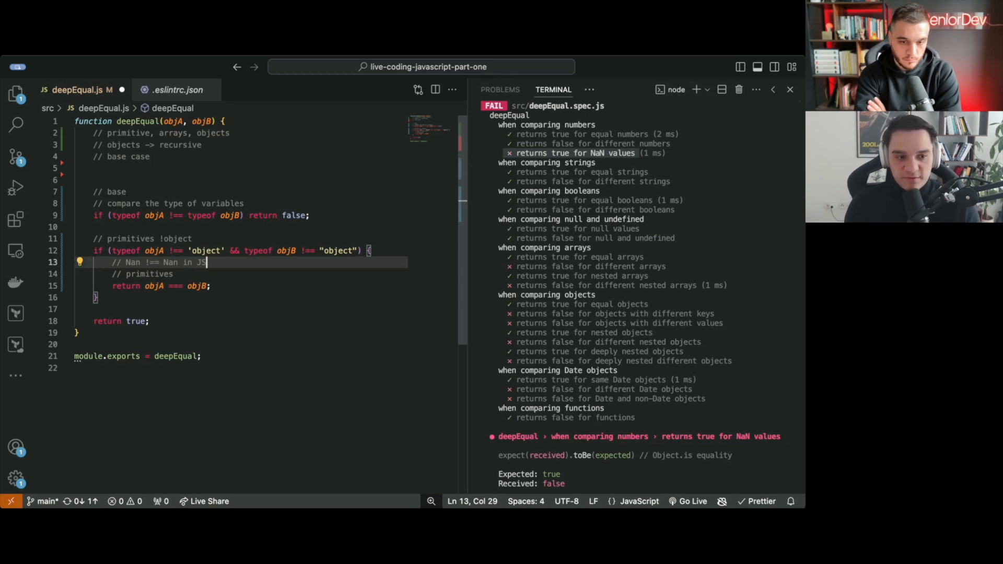
{"action": "key", "text": "Enter"}
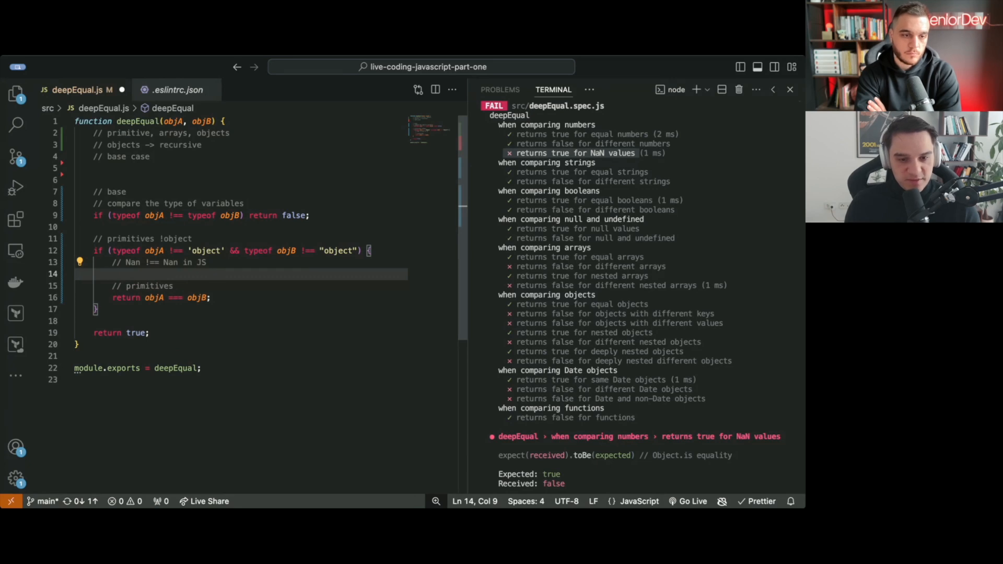
Step: Add 'if (Number.isNaN(objA) && Number.isNaN(objB)) return true;' so both-NaN compares equal
{"action": "type", "text": "if("}
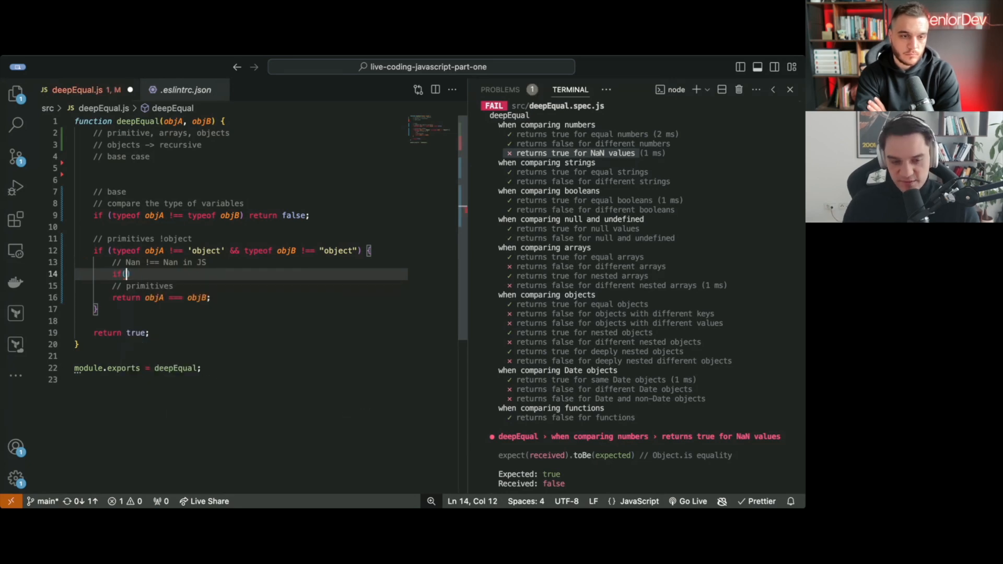
{"action": "type", "text": "ob"}
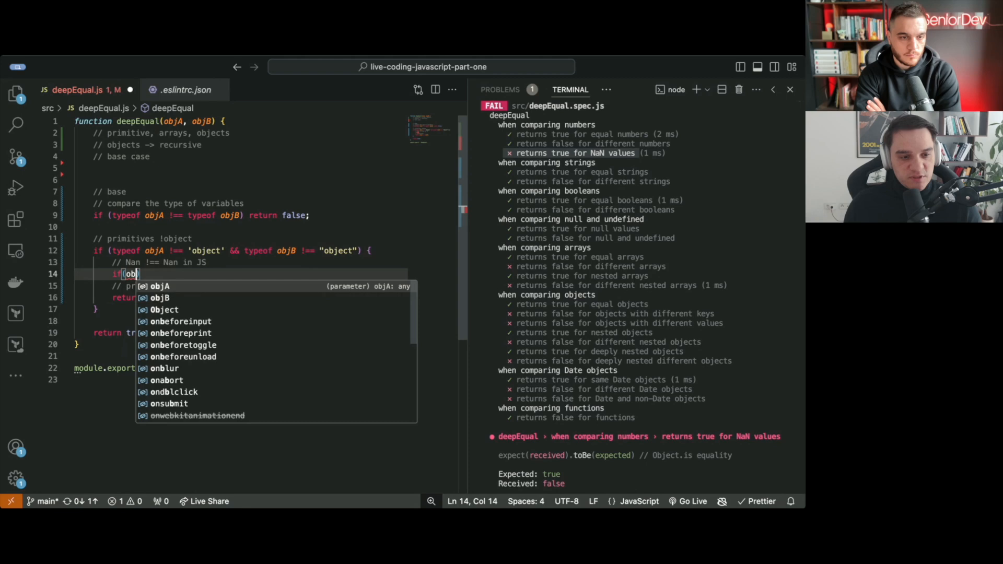
{"action": "type", "text": "N"}
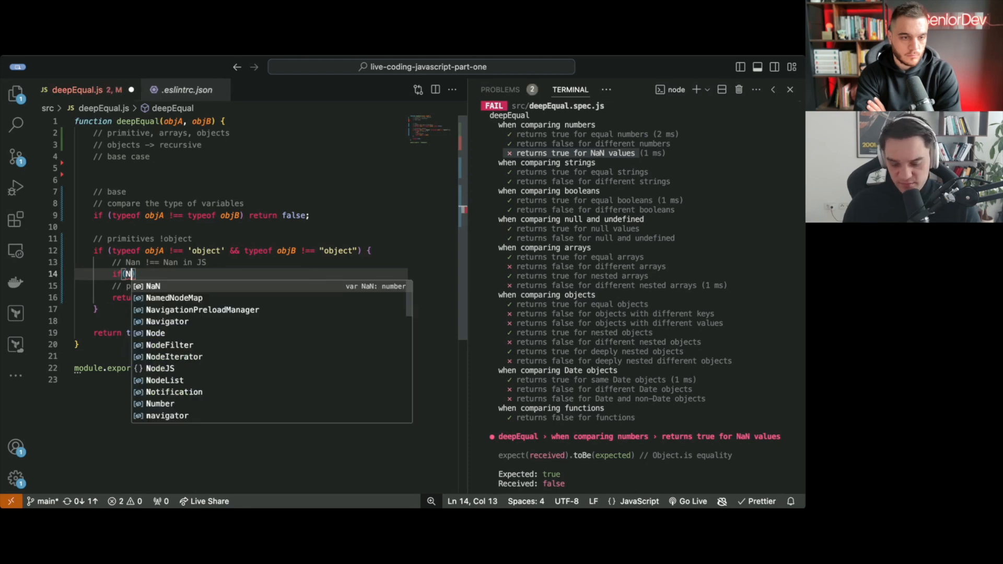
{"action": "type", "text": "umber.isNaN("}
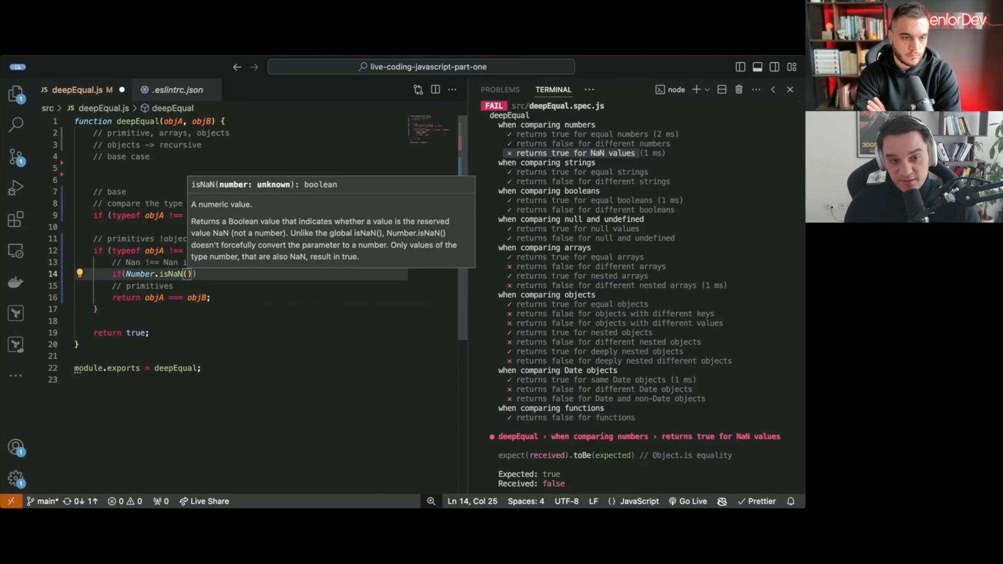
{"action": "type", "text": "objA"}
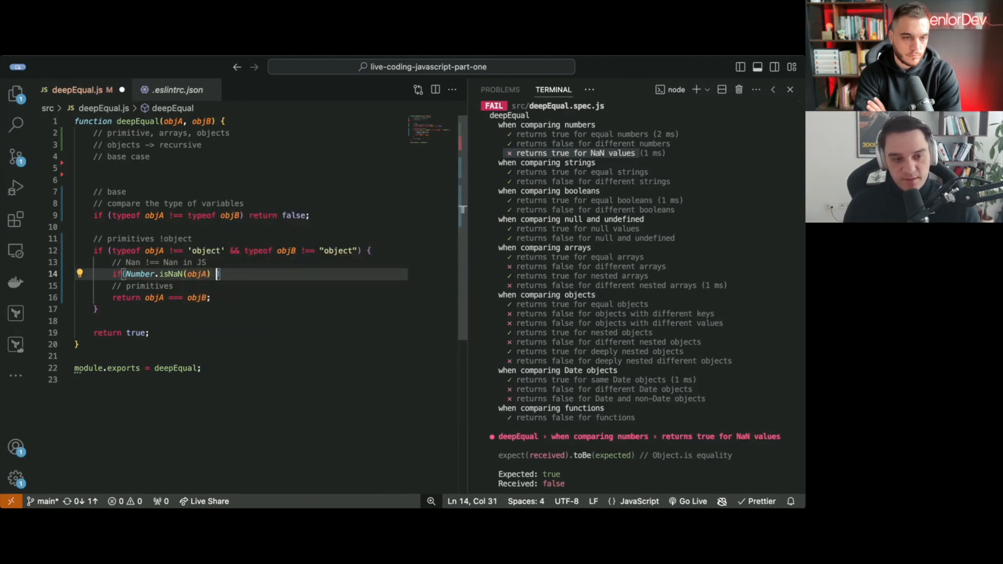
{"action": "type", "text": "&&"}
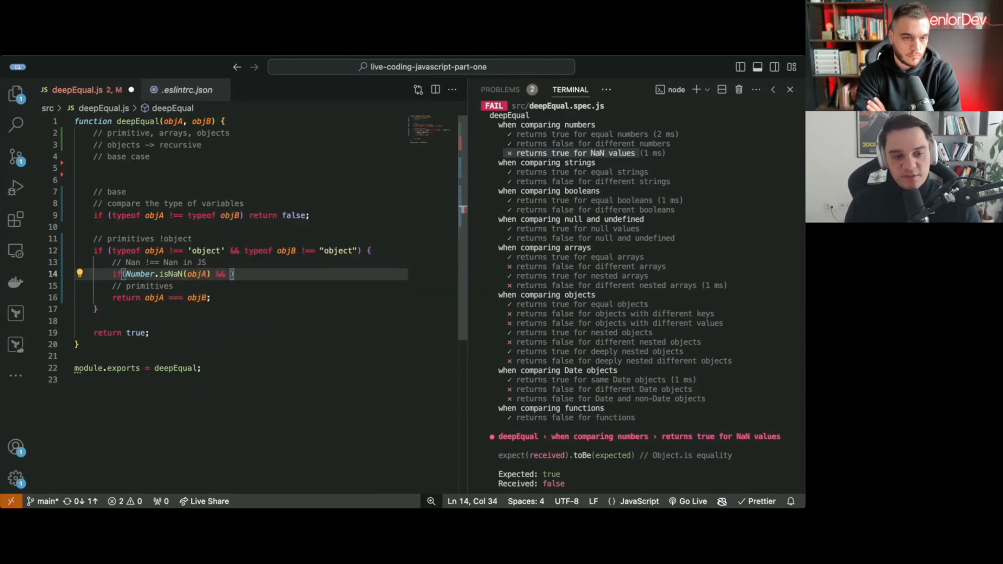
{"action": "type", "text": "Number.i"}
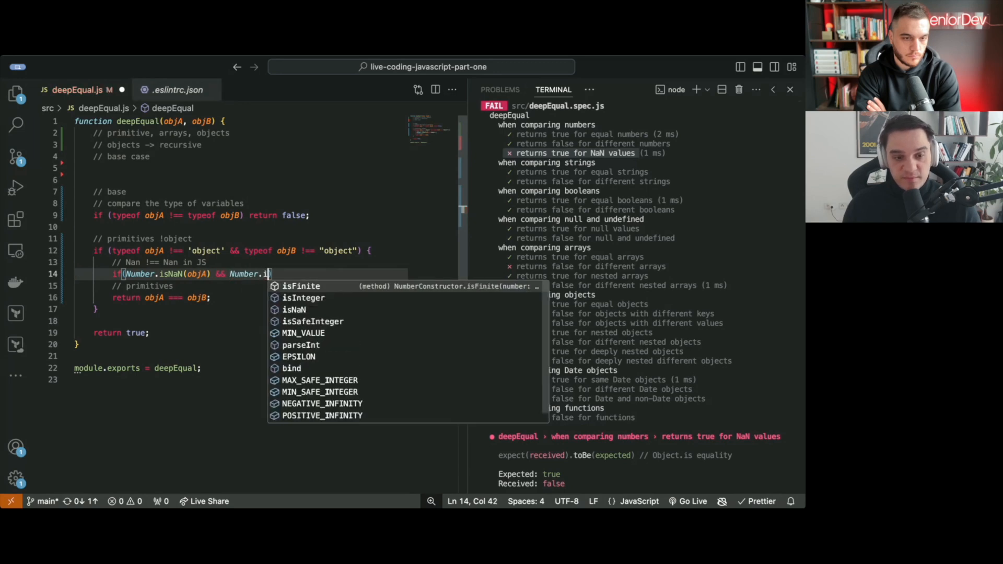
{"action": "type", "text": "sNaN("}
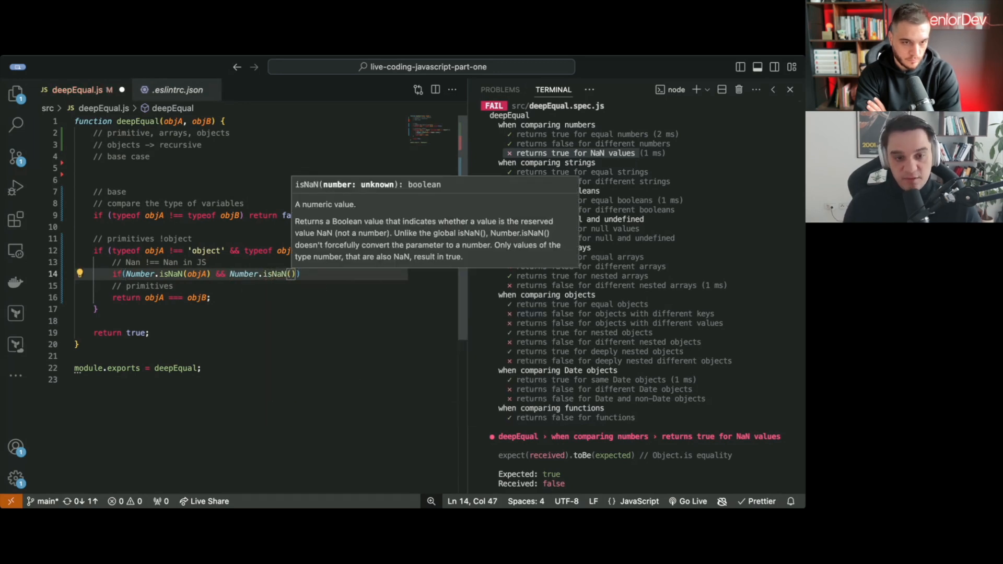
{"action": "type", "text": "objB"}
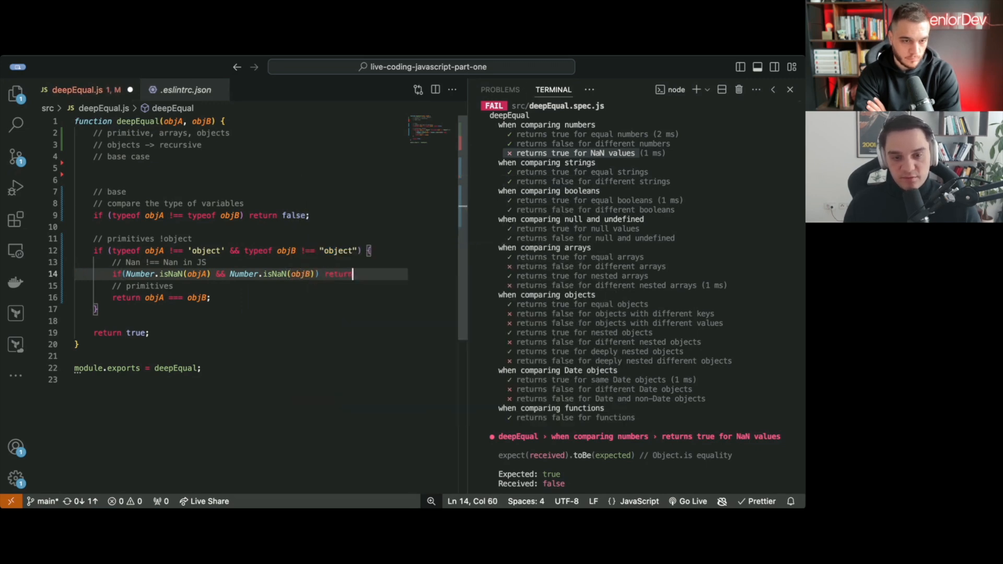
{"action": "type", "text": "true;"}
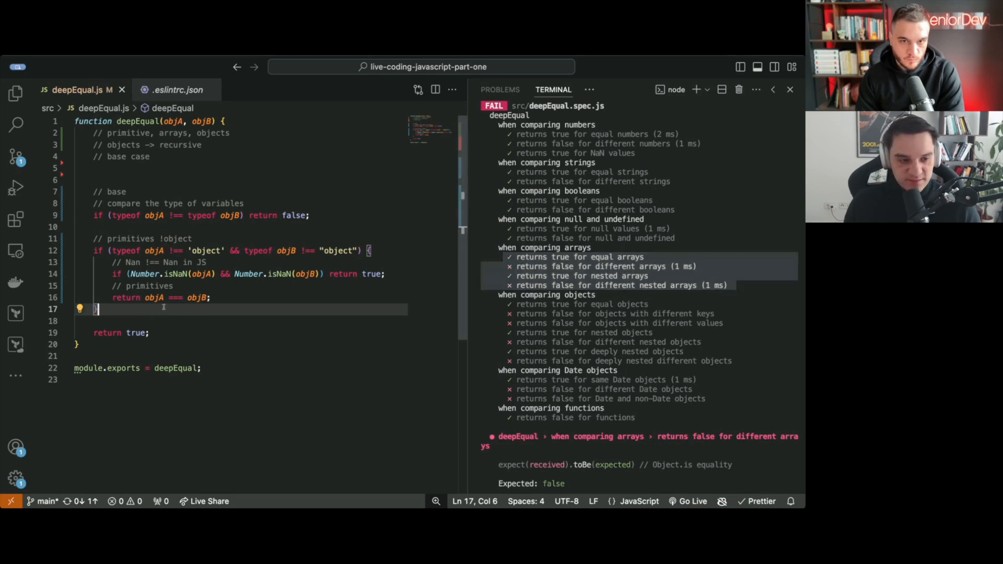
Step: Add '// arrays' comments: check if both of them are arrays and check the same length
{"action": "type", "text": "// arra"}
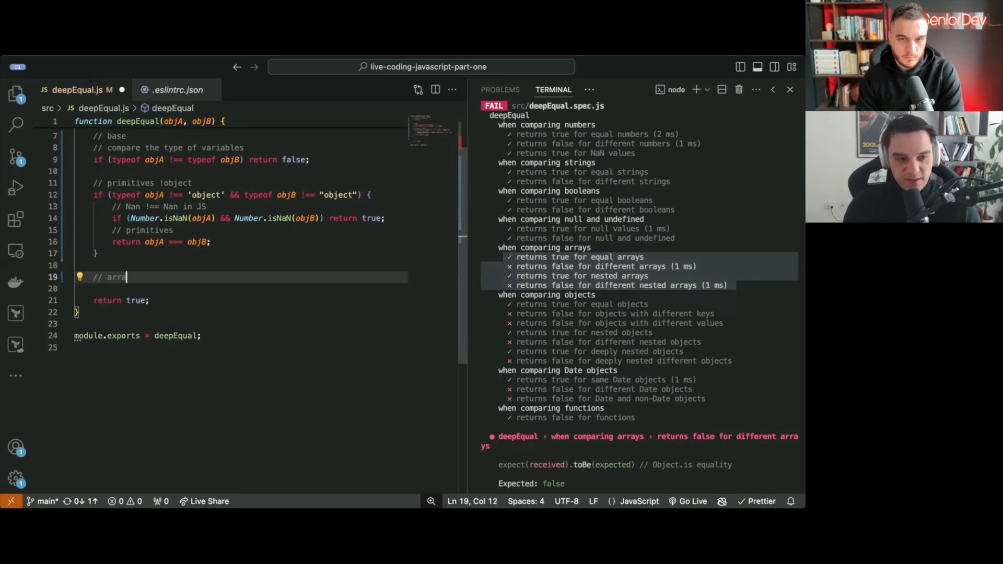
{"action": "key", "text": "Enter"}
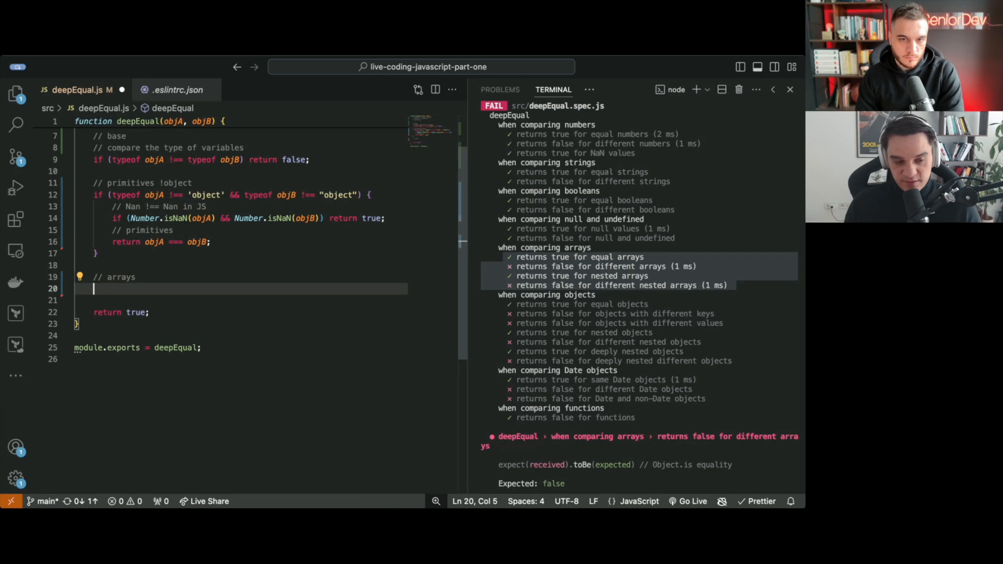
{"action": "type", "text": "// c"}
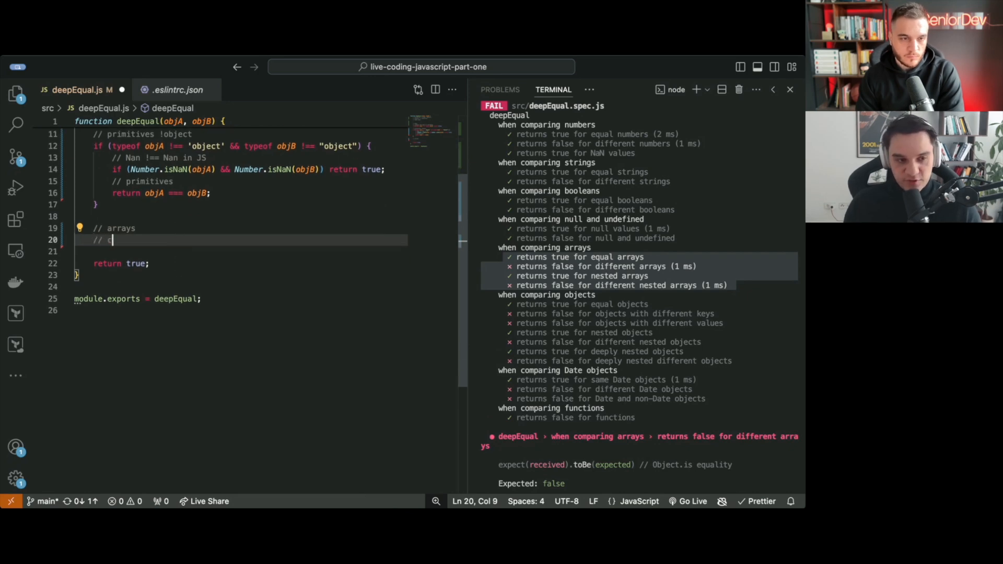
{"action": "type", "text": "check if both of"}
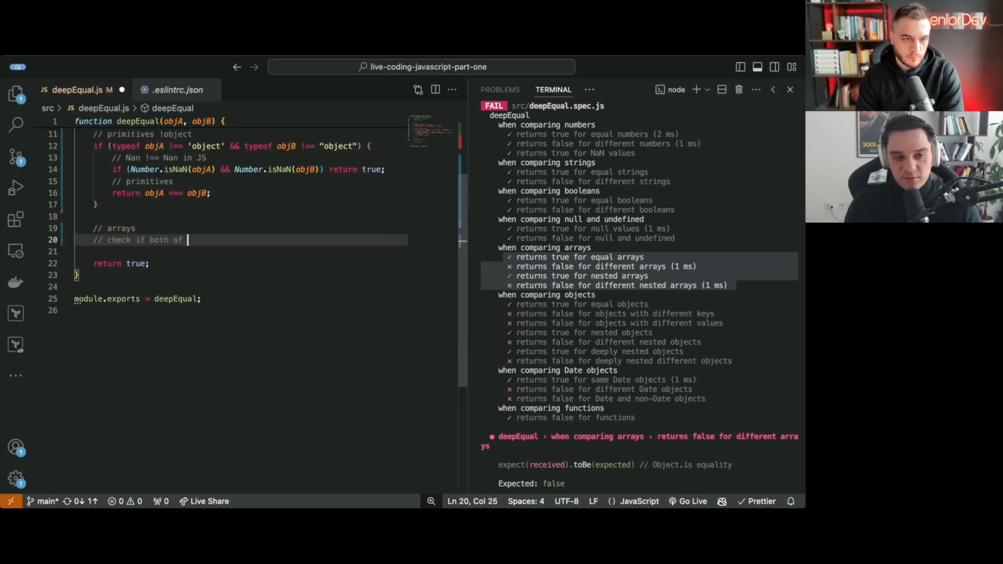
{"action": "type", "text": "them are arrays"}
{"action": "left_click", "coordinate": [240, 252]}
{"action": "type", "text": "//"}
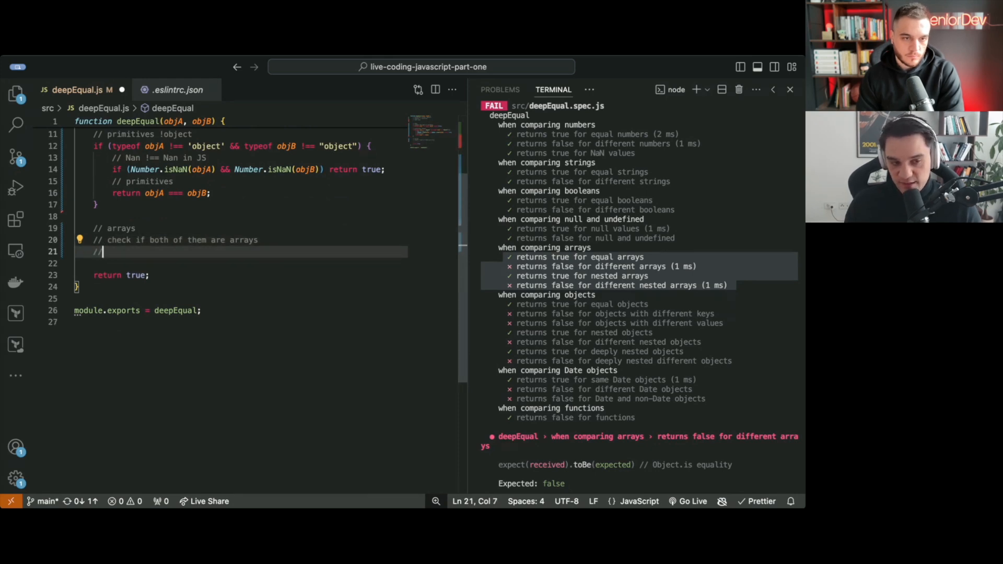
{"action": "type", "text": "check they have the same length"}
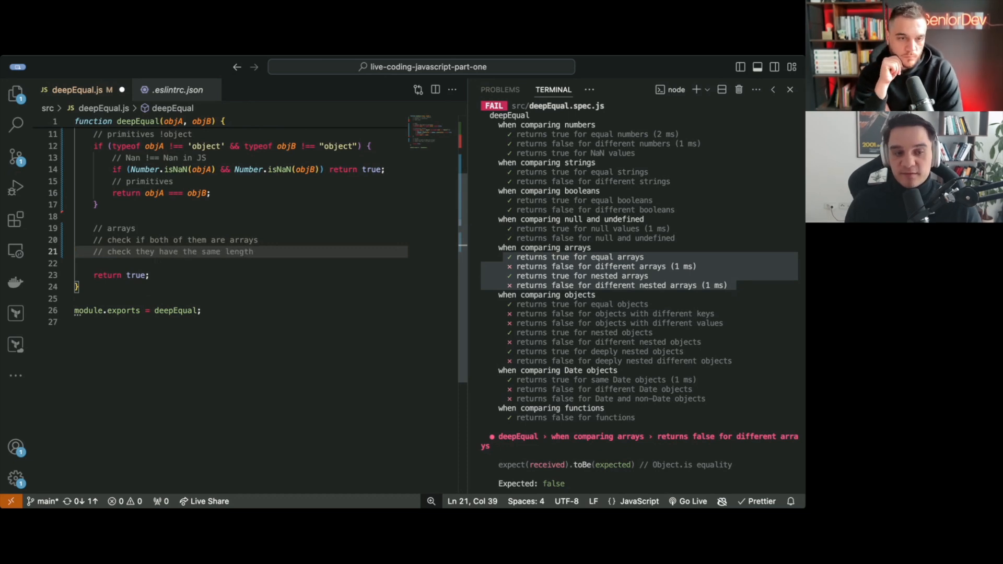
Step: Add a comment: use a for loop to compare each item with deepEqual
{"action": "key", "text": "enter"}
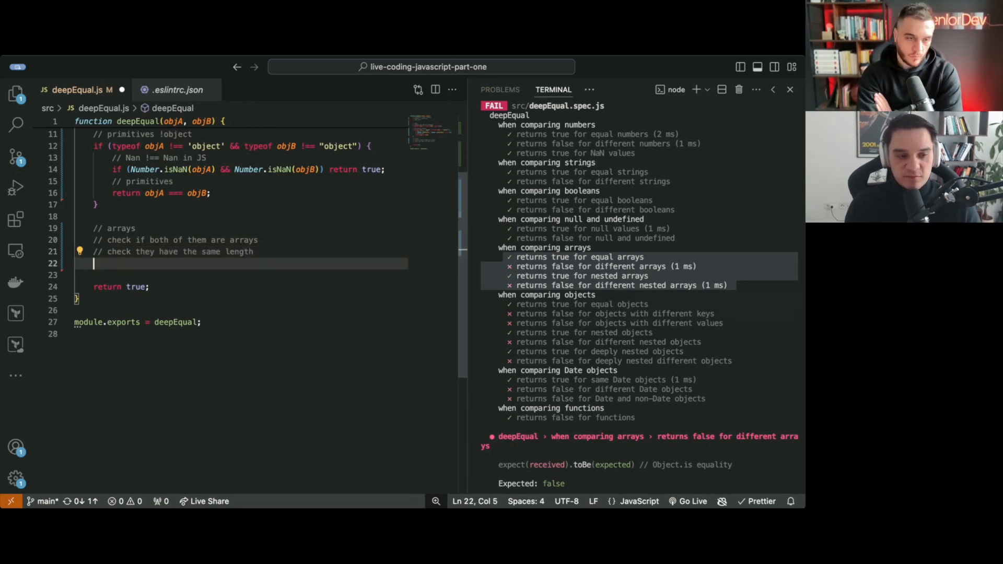
{"action": "type", "text": "//"}
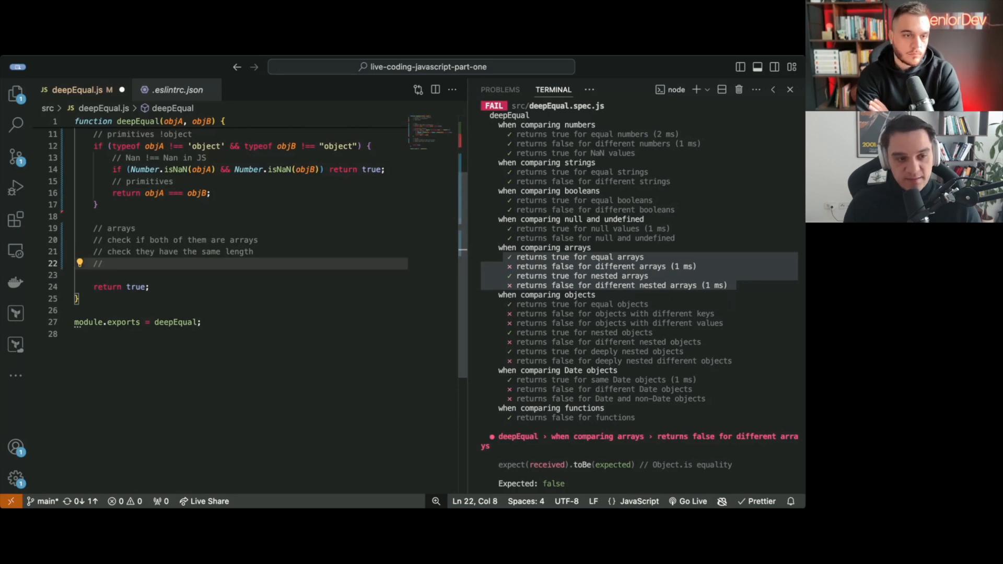
{"action": "type", "text": "chec"}
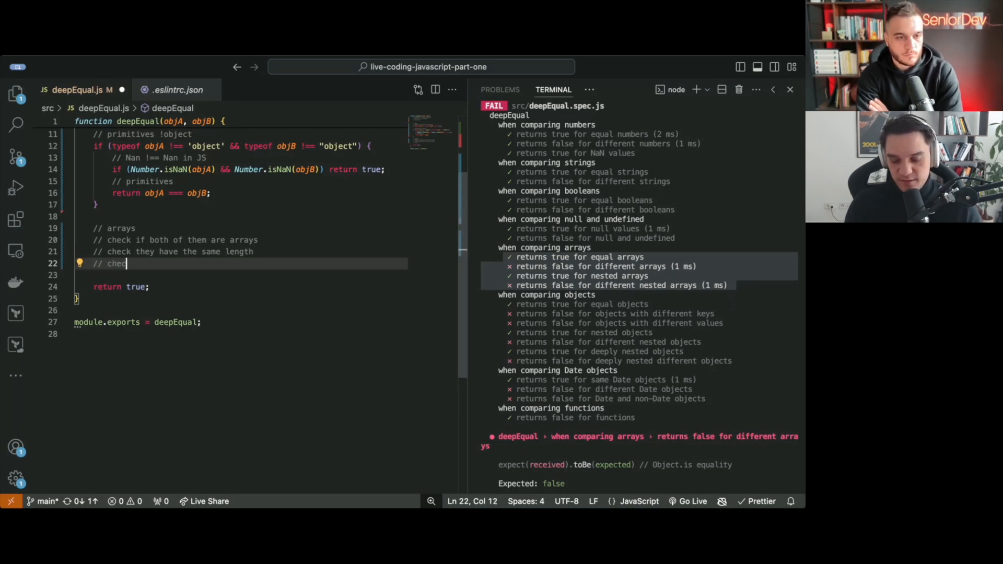
{"action": "type", "text": "ck"}
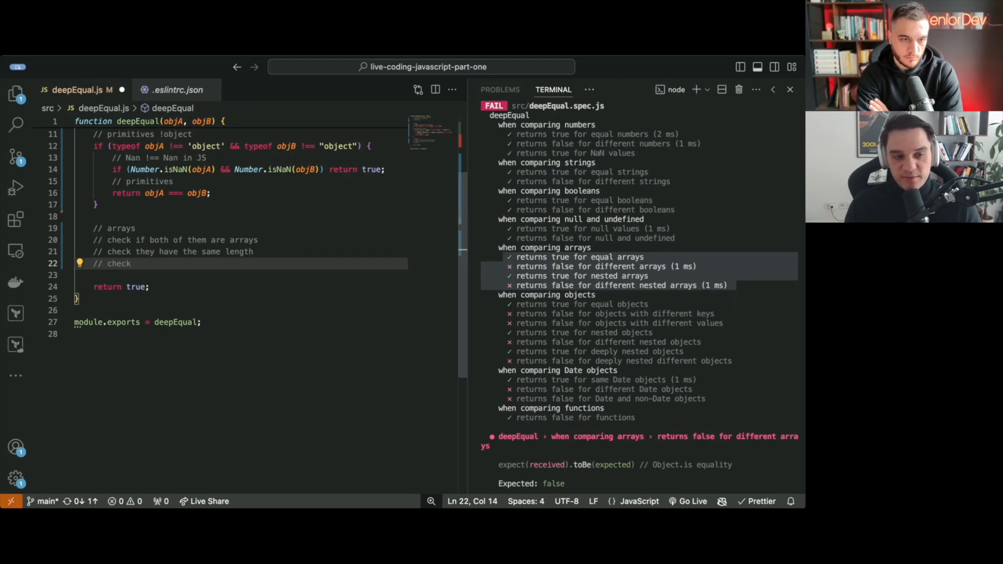
{"action": "key", "text": "Backspace"}
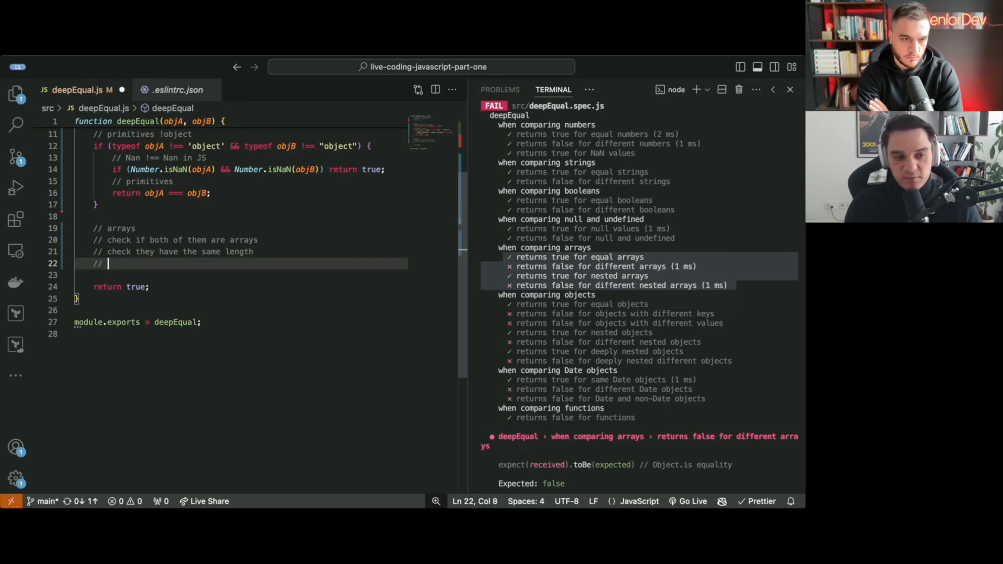
{"action": "type", "text": "use a for loop to"}
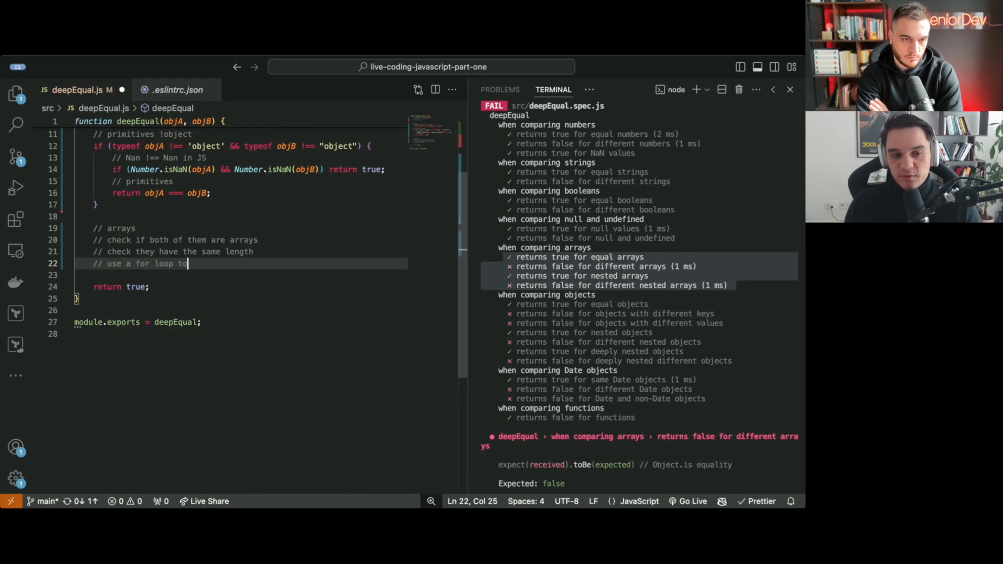
{"action": "type", "text": "compare"}
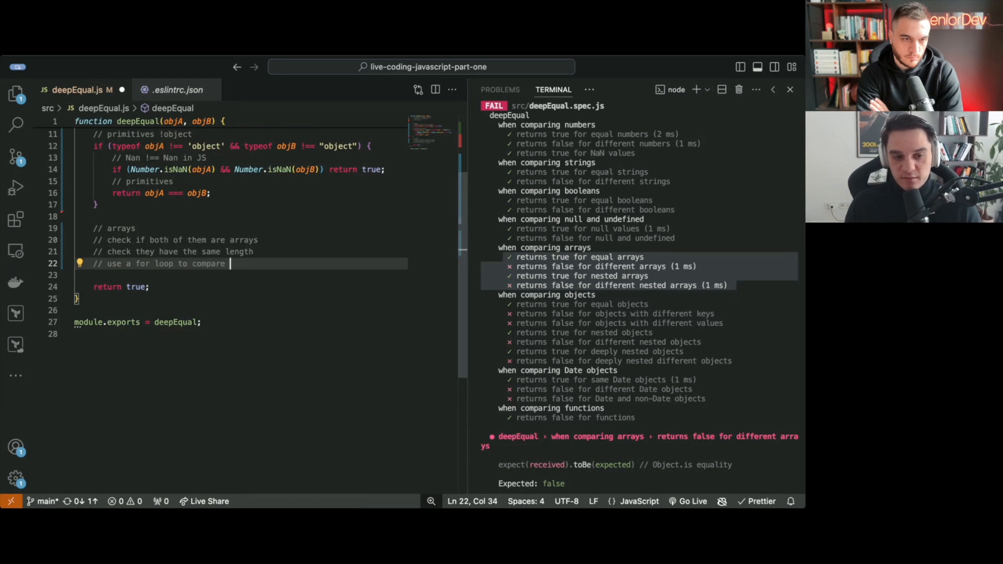
{"action": "type", "text": "each item"}
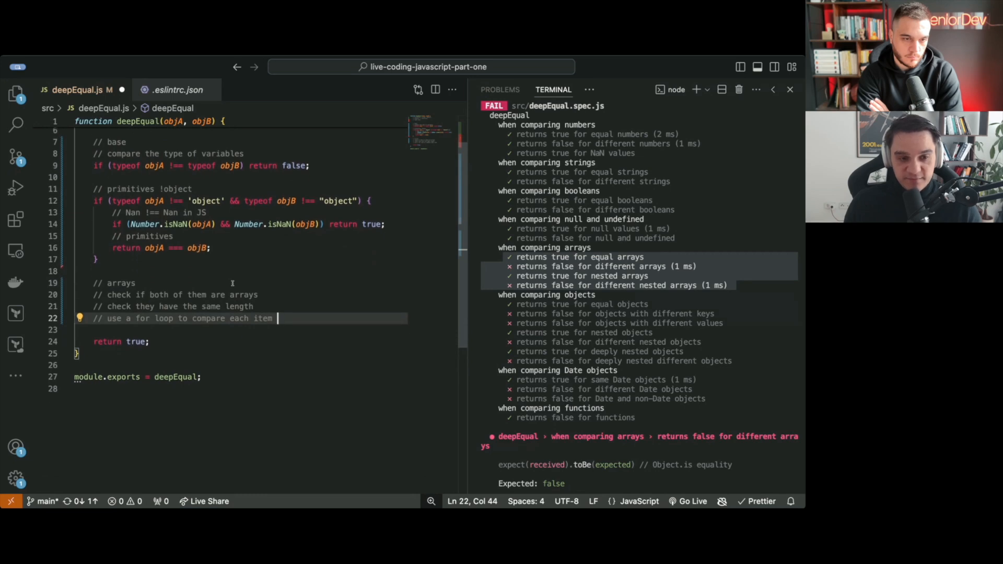
{"action": "scroll", "scroll_direction": "up", "scroll_amount": 3}
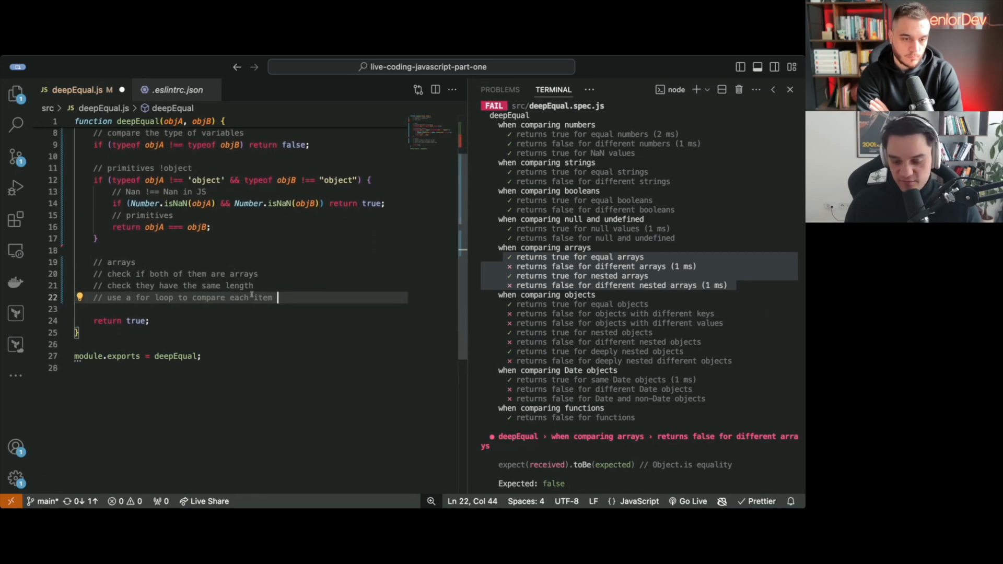
{"action": "type", "text": "- deepEqual"}
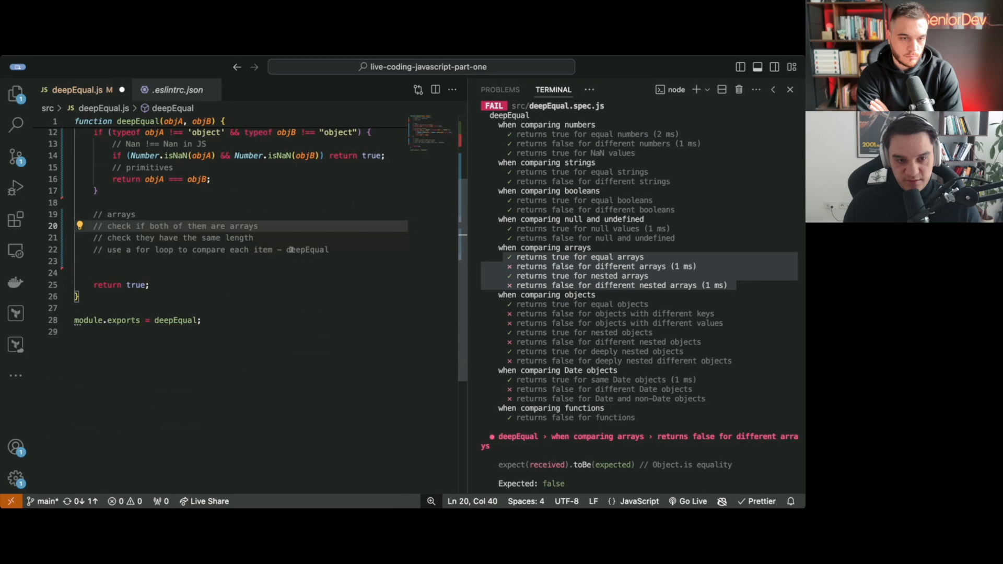
Step: Add 'if (Array.isArray(objA) && Array.isArray(objB))' branch returning false when objA.length !== objB.length
{"action": "type", "text": "if(A"}
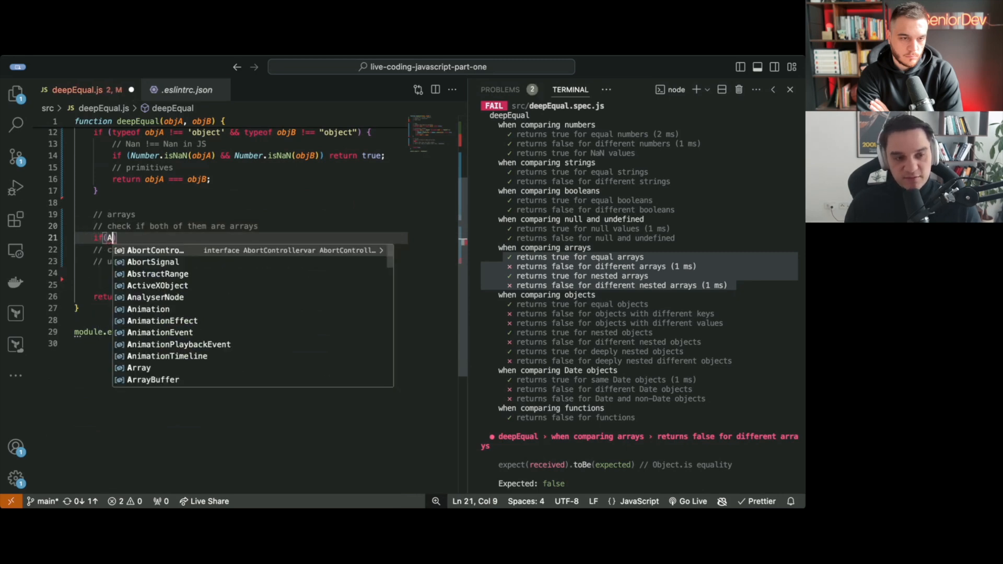
{"action": "type", "text": "rray.isArray("}
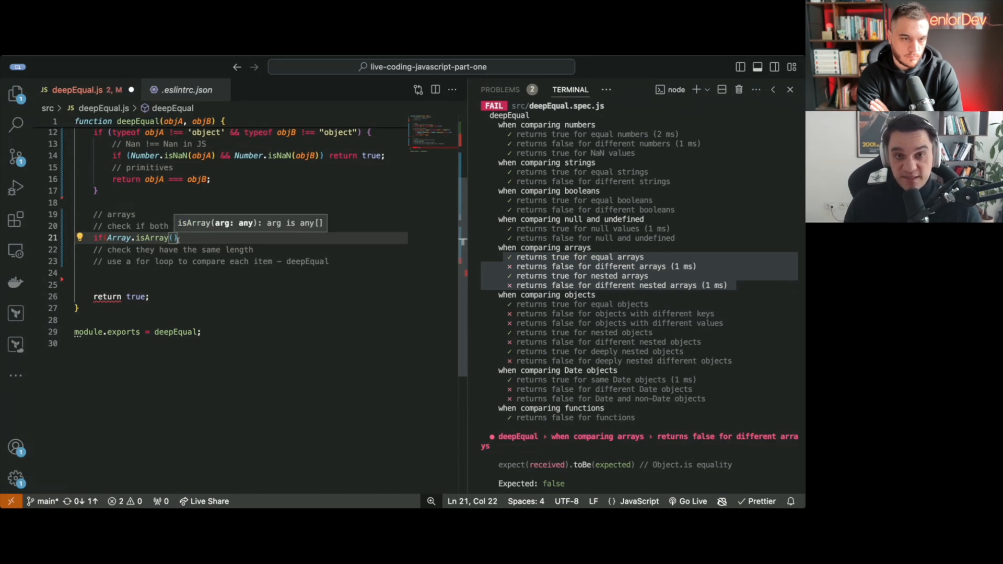
{"action": "type", "text": "objA"}
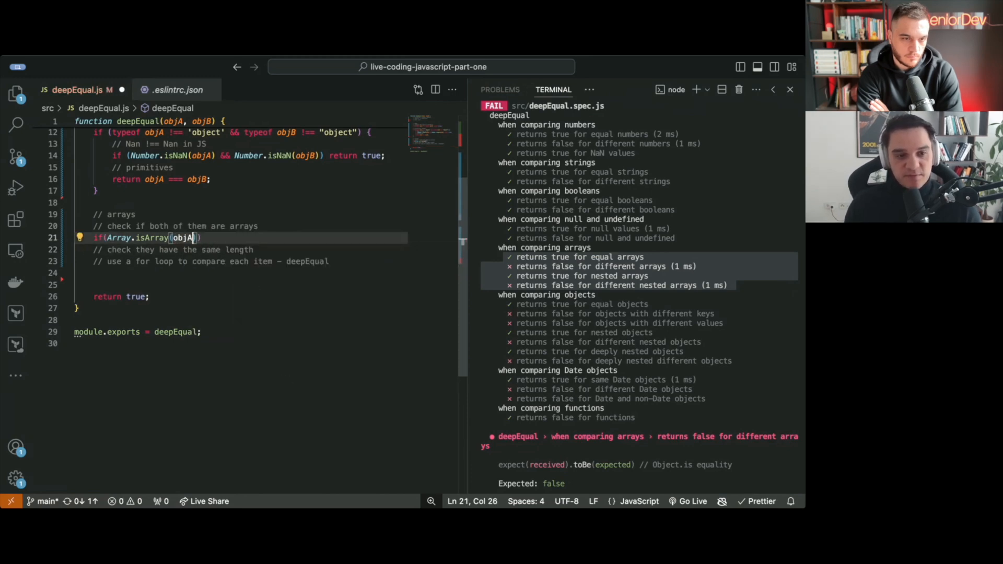
{"action": "type", "text": "&&"}
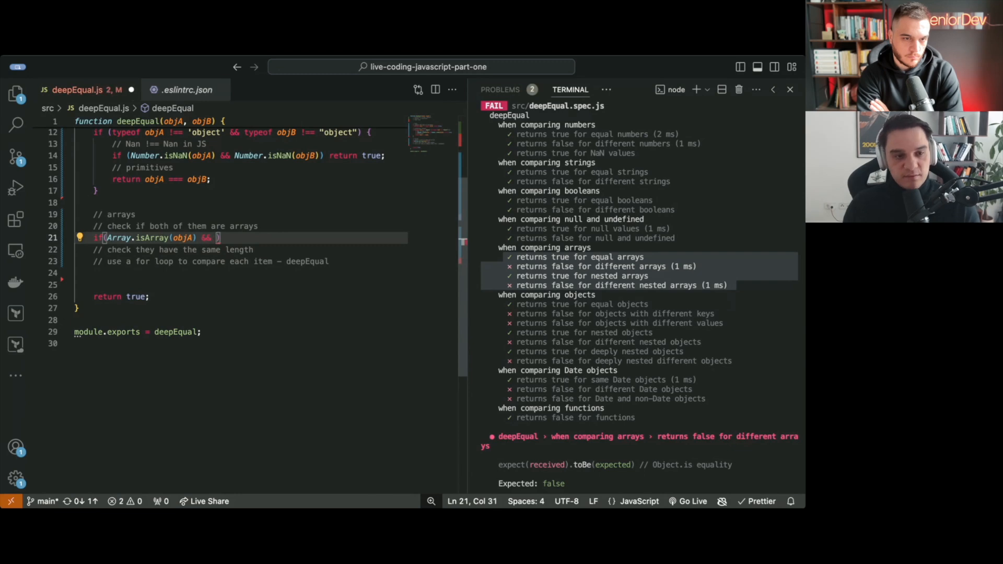
{"action": "type", "text": "Array.isArray(objB"}
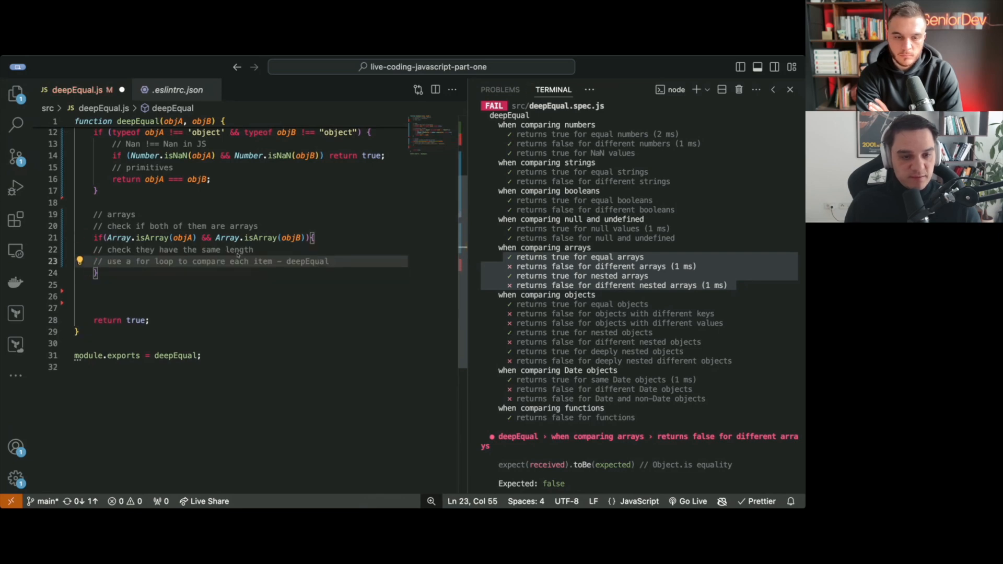
{"action": "type", "text": "if(objA.length)"}
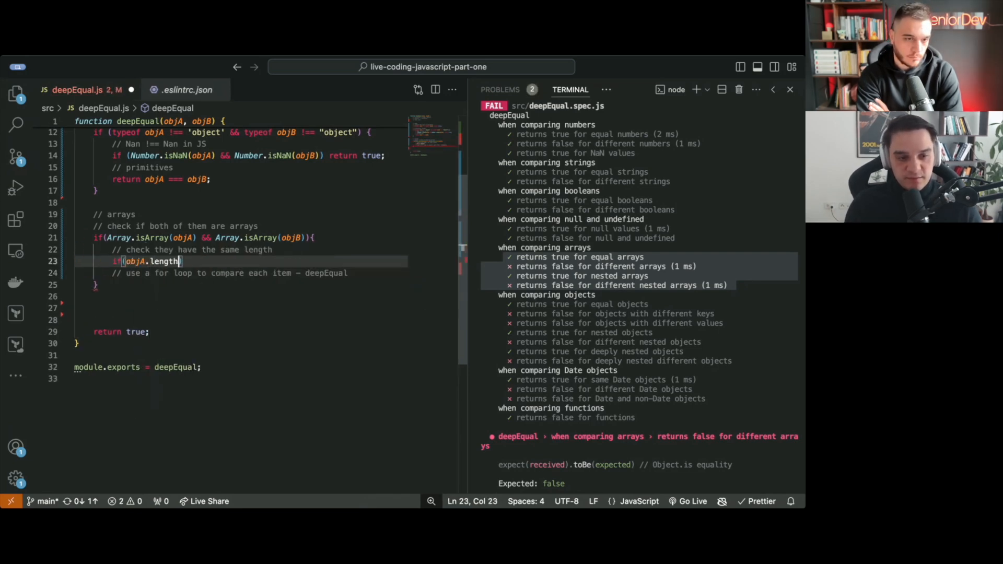
{"action": "type", "text": "!== objA.length"}
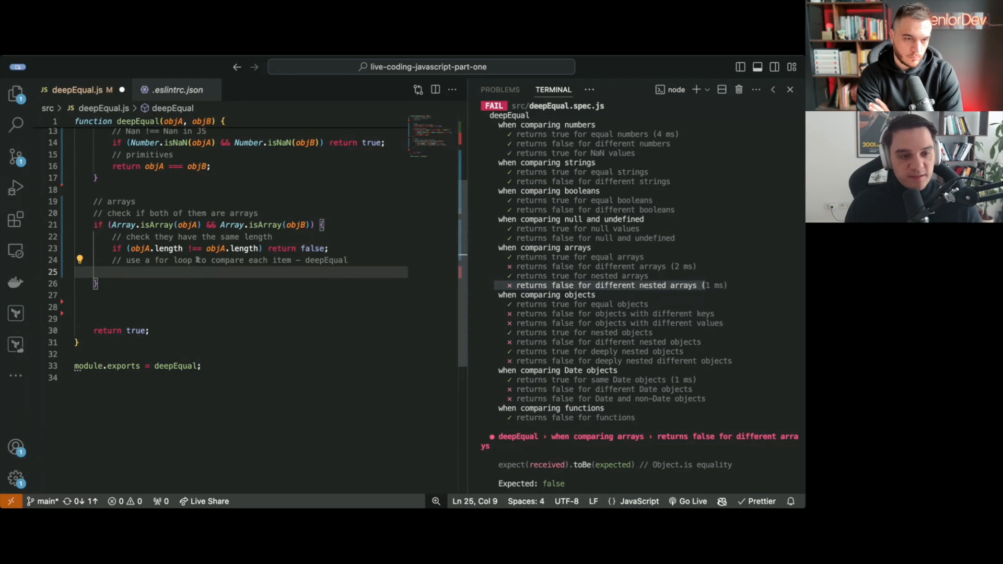
Step: Loop i over objA.length returning false when !deepEqual(objA[i], objB[i])
{"action": "type", "text": "for(let i ="}
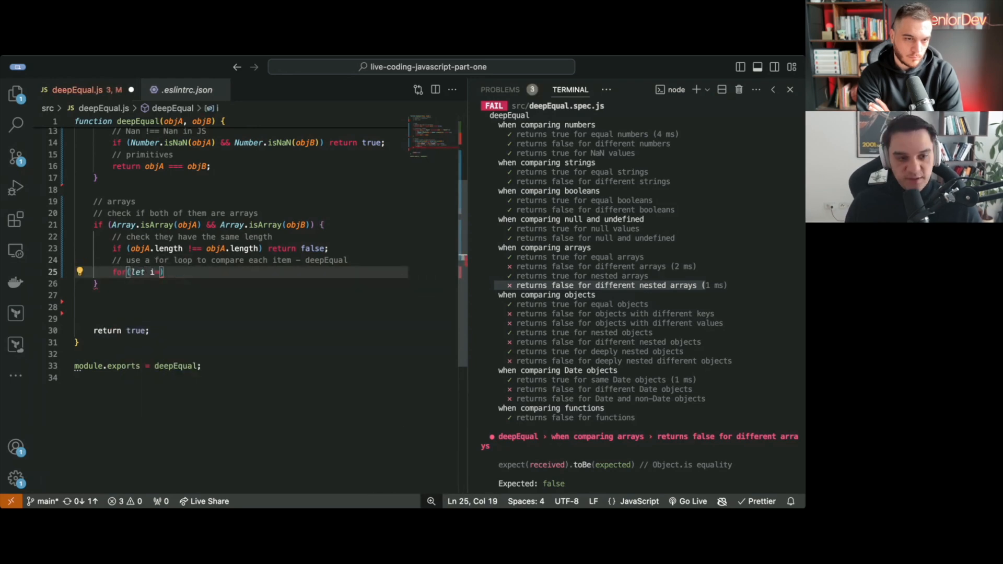
{"action": "type", "text": "=0; i<objA"}
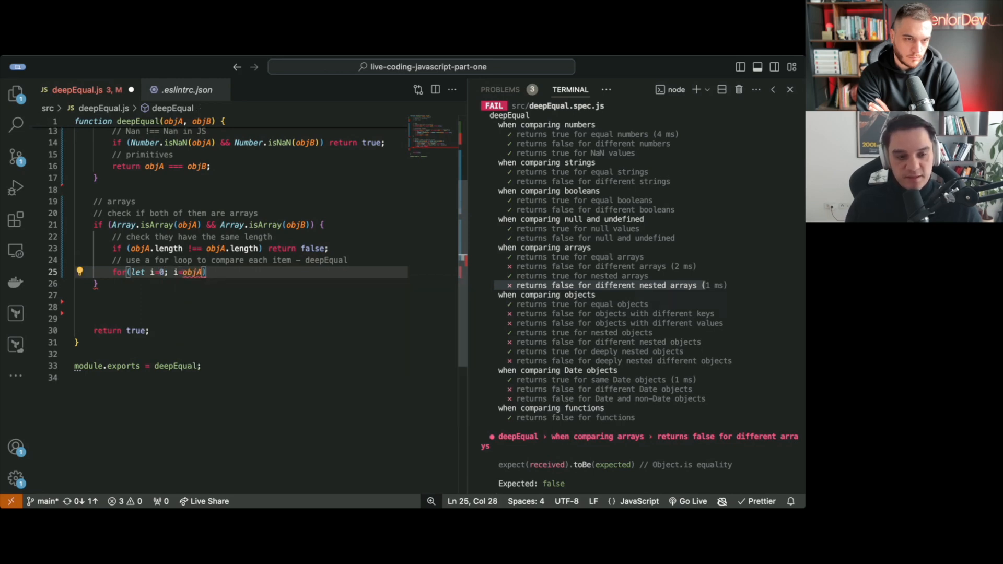
{"action": "type", "text": ".length;"}
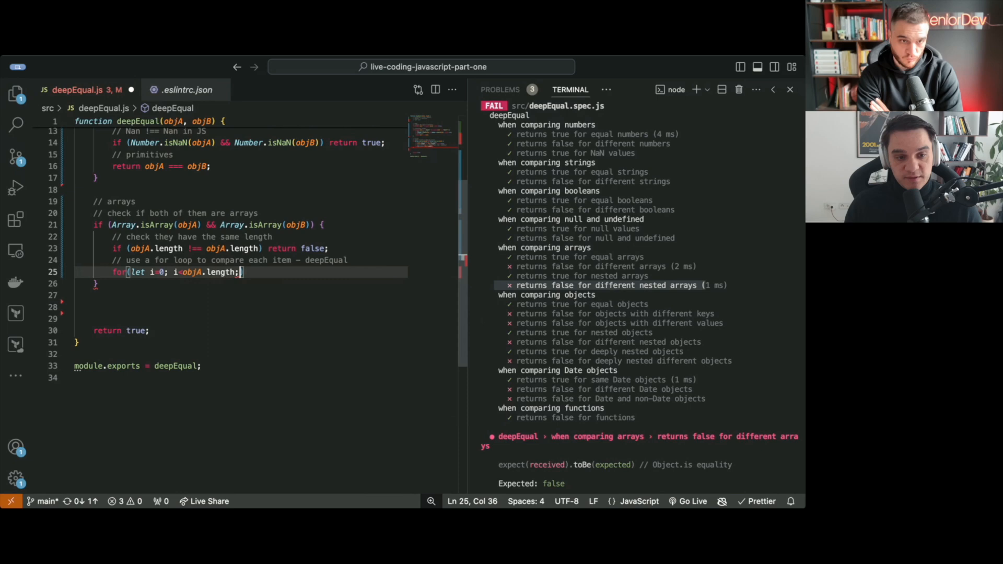
{"action": "type", "text": "i++){"}
{"action": "type", "text": "// invalidate"}
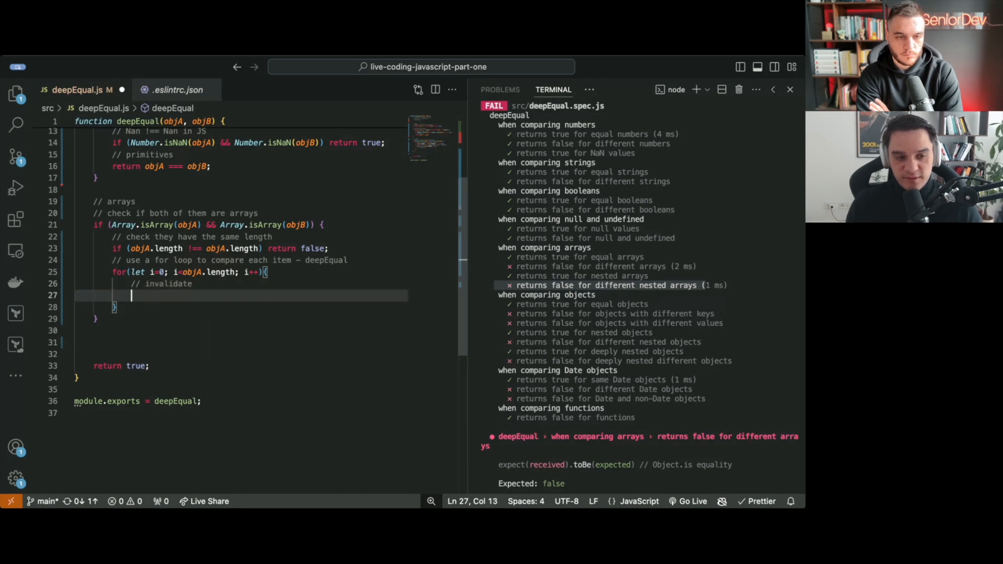
{"action": "type", "text": "if(deepEqual("}
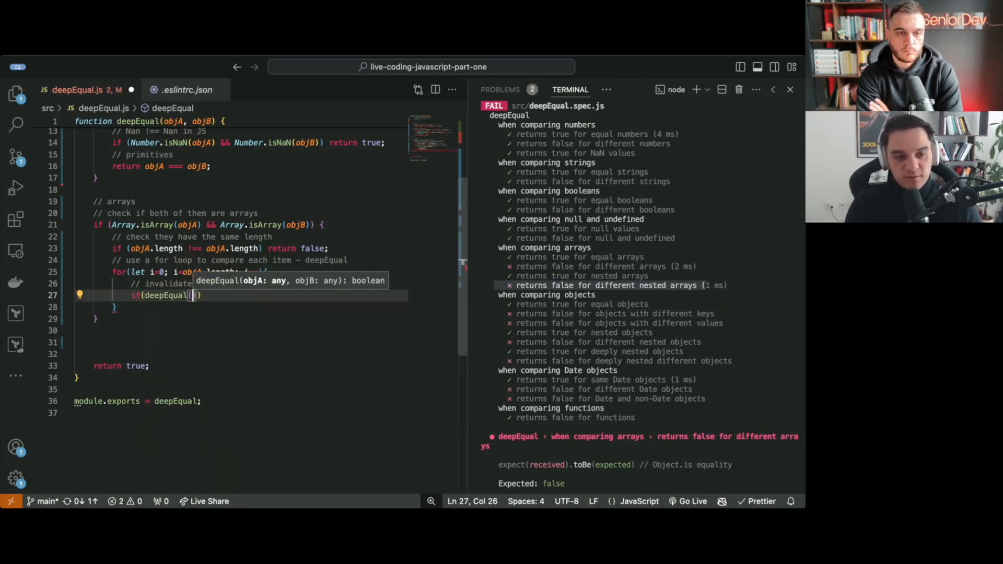
{"action": "type", "text": "objA[i],"}
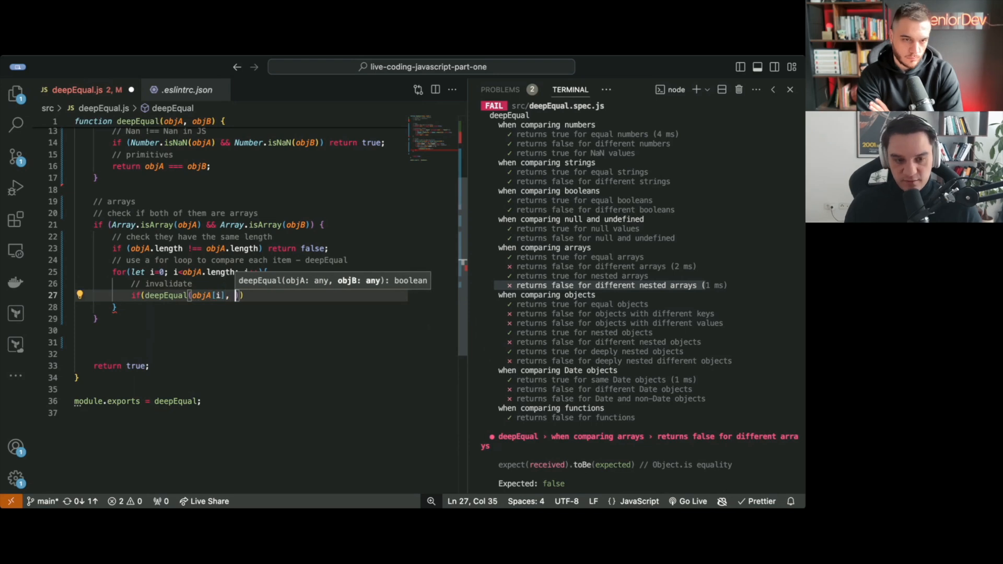
{"action": "type", "text": "objB["}
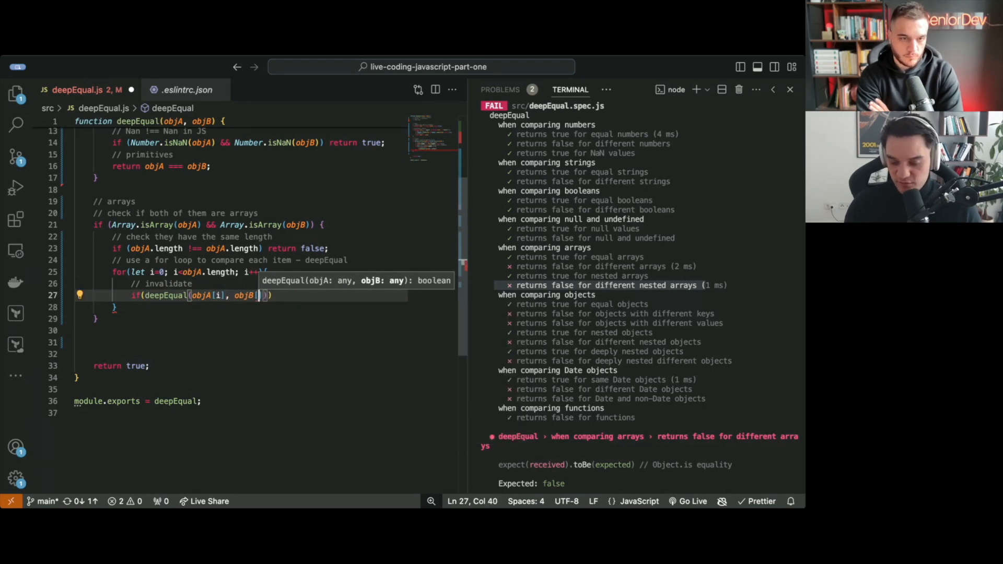
{"action": "type", "text": "i]"}
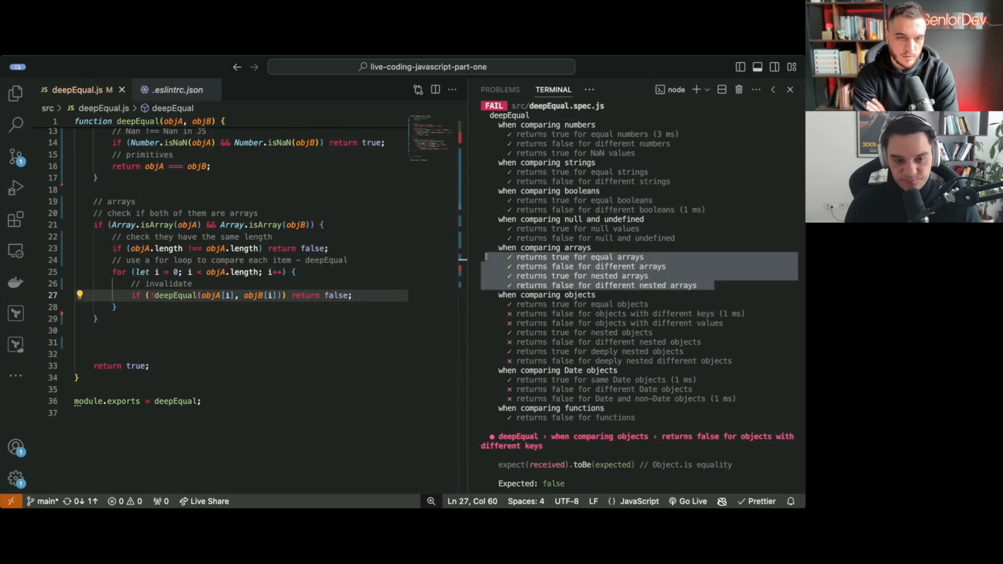
{"action": "left_click", "coordinate": [193, 283]}
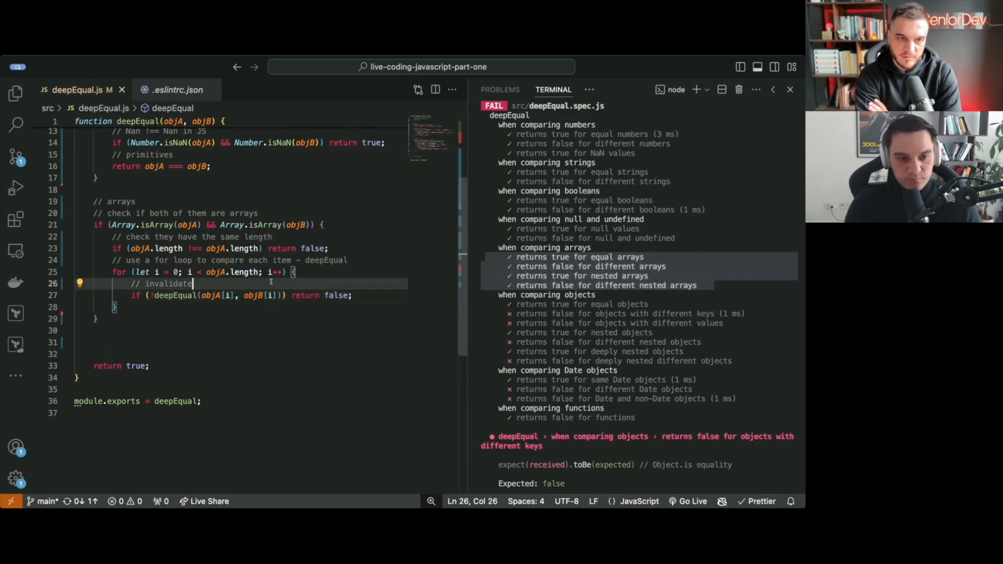
{"action": "left_click", "coordinate": [292, 272]}
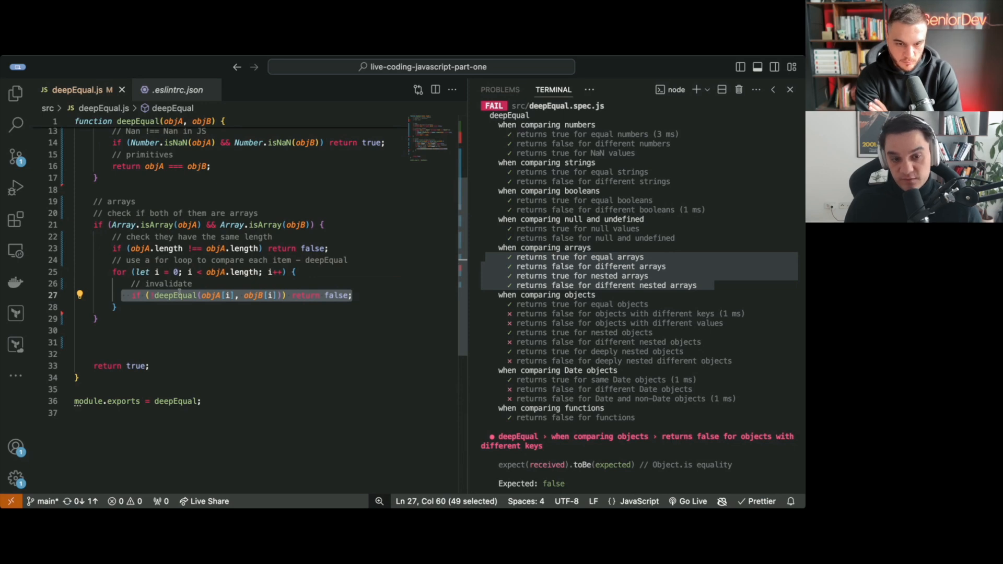
{"action": "mouse_move", "coordinate": [205, 294]}
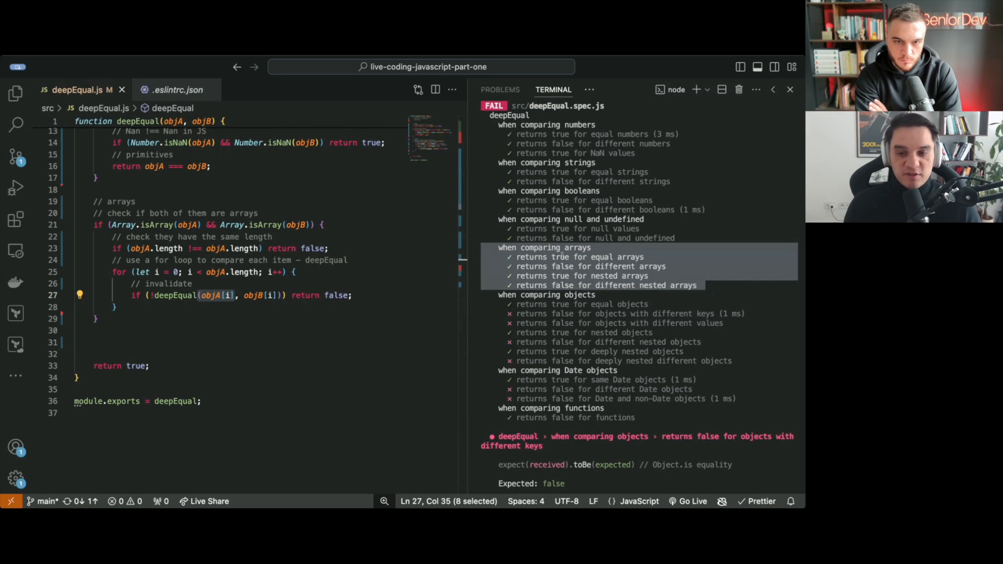
{"action": "mouse_move", "coordinate": [248, 249]}
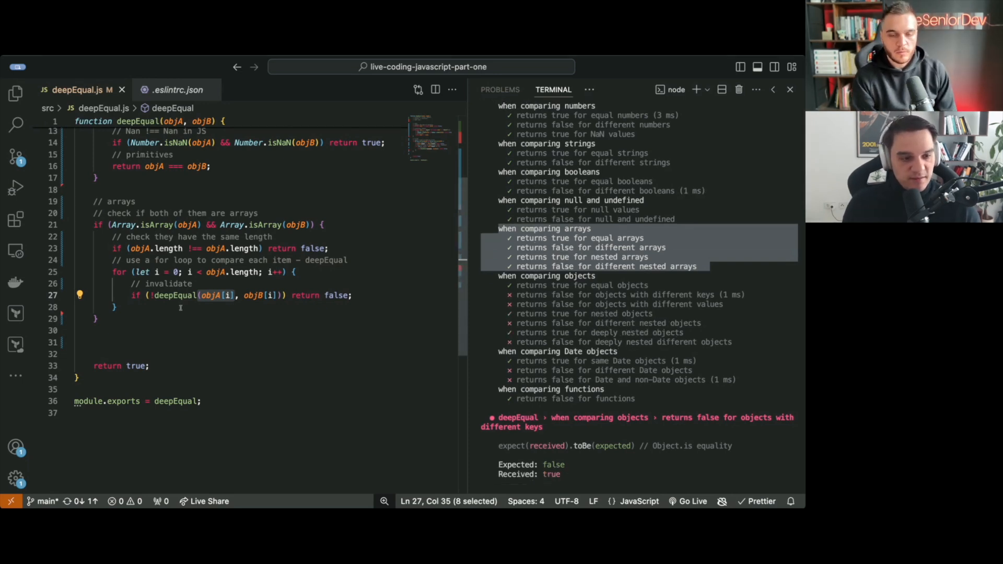
Step: Add '// objects' comments: equal by reference, key property check
{"action": "type", "text": "// objects"}
{"action": "left_click", "coordinate": [241, 353]}
{"action": "type", "text": "// v"}
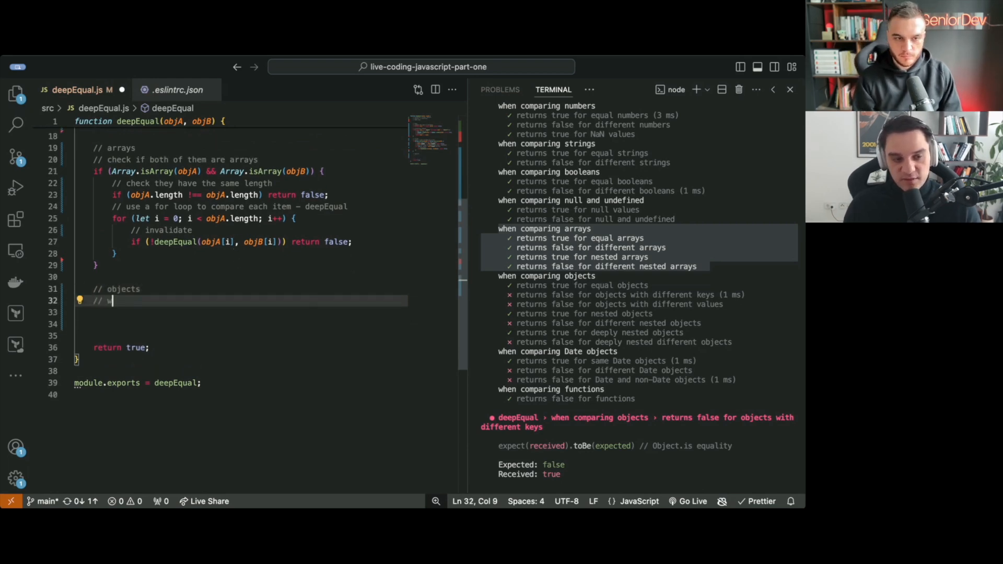
{"action": "type", "text": "equal b"}
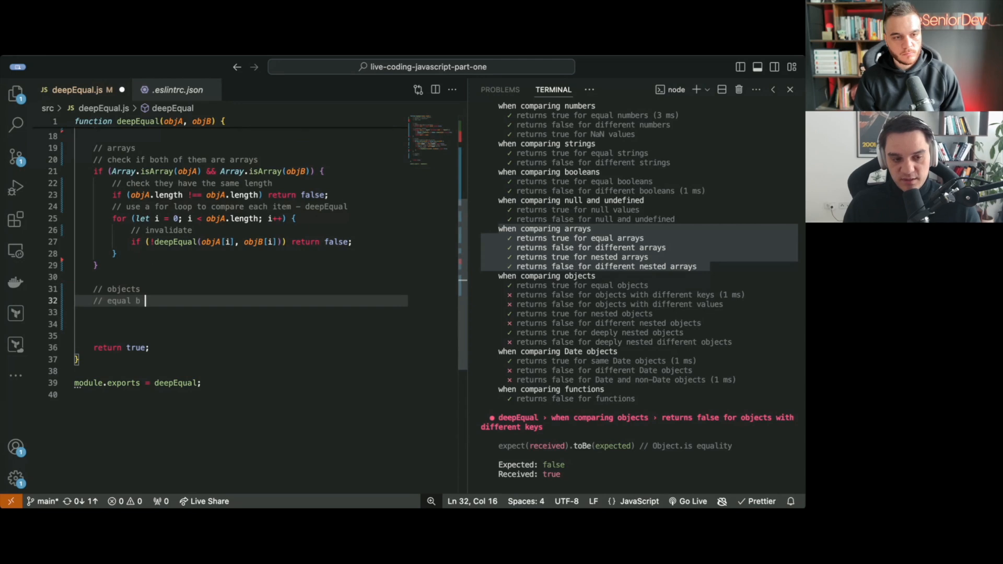
{"action": "type", "text": "y refe"}
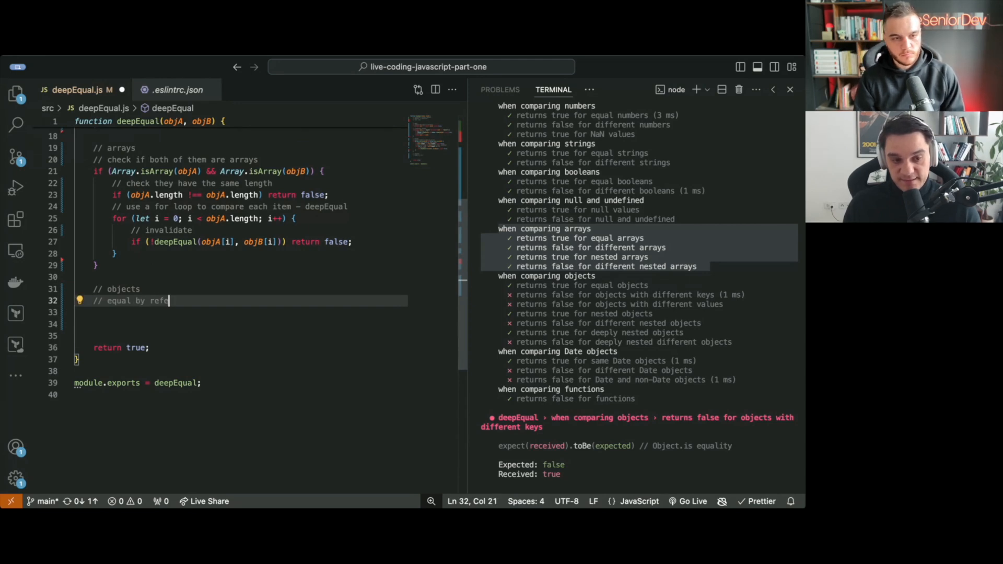
{"action": "type", "text": "nce"}
{"action": "left_click", "coordinate": [241, 311]}
{"action": "type", "text": "//"}
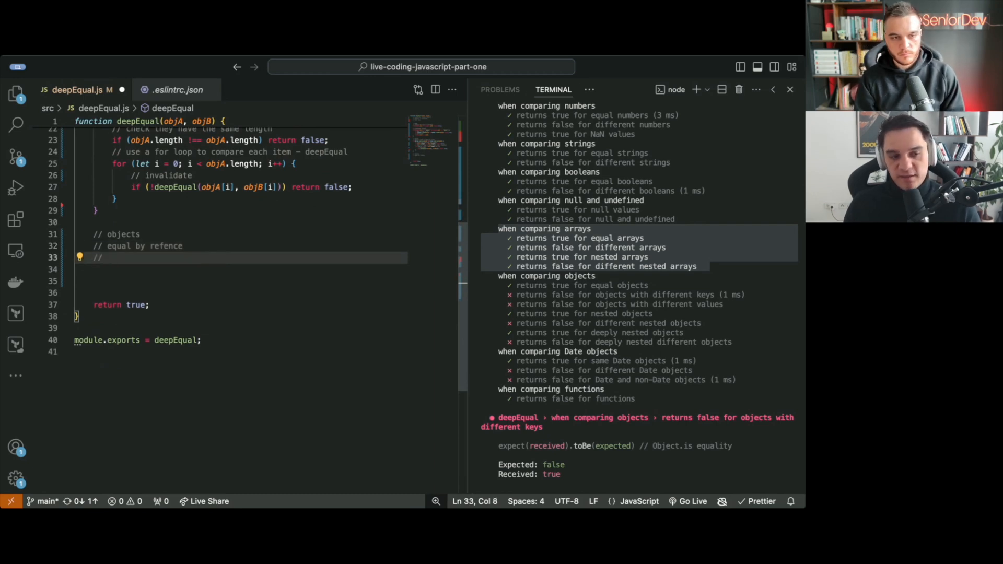
{"action": "type", "text": "key property check"}
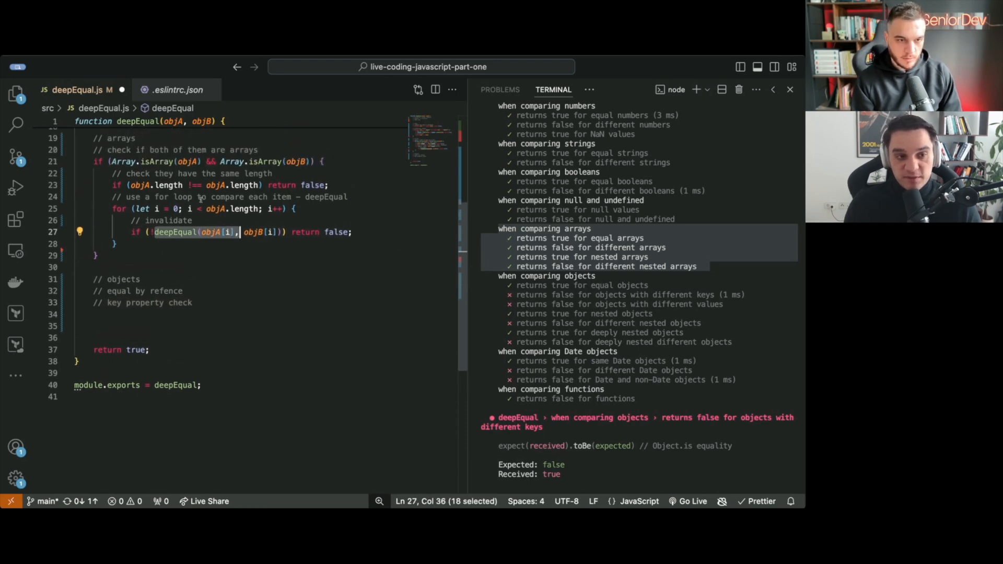
Step: Expand the reference note: two objects are equal if pointing to the same object in memory, with 'const a = {};' example
{"action": "scroll", "scroll_direction": "up", "scroll_amount": 3}
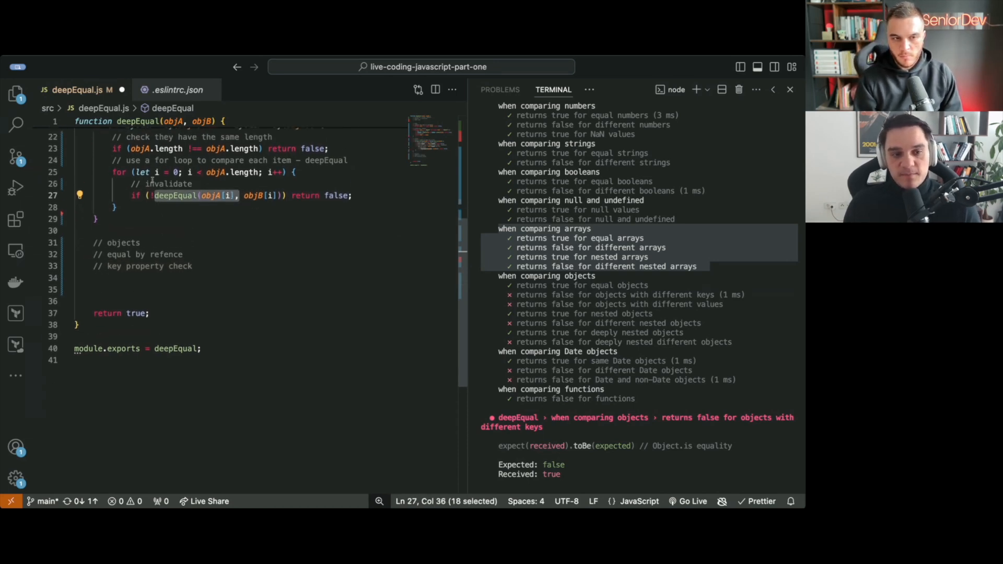
{"action": "scroll", "scroll_direction": "up", "scroll_amount": 3}
{"action": "type", "text": "r"}
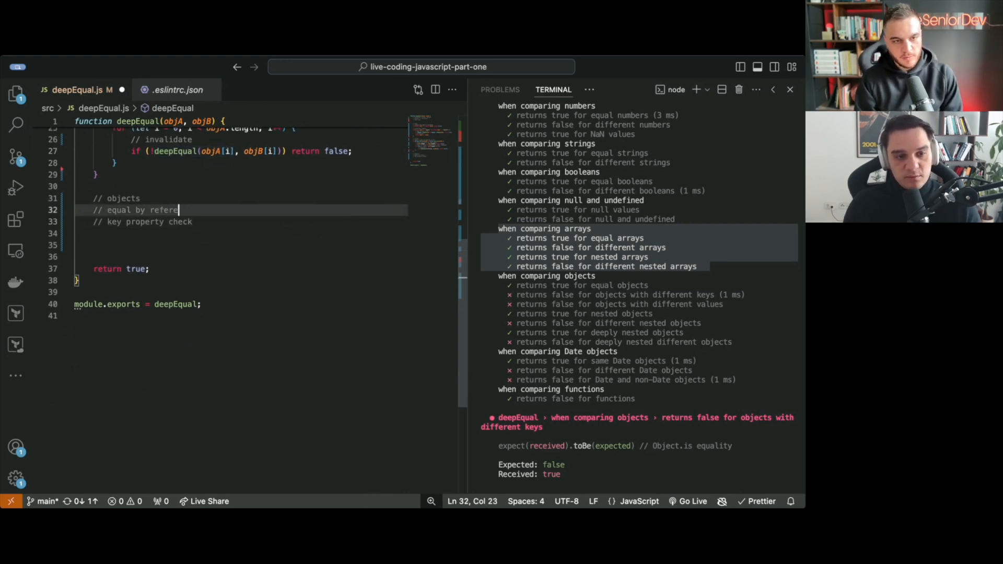
{"action": "type", "text": "nce —"}
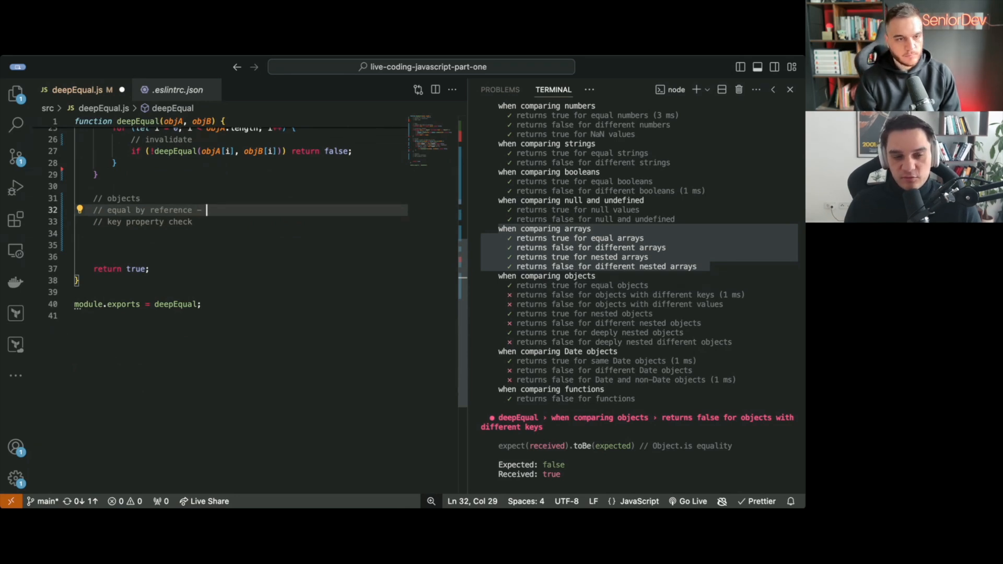
{"action": "type", "text": "two objects are only equal to each other"}
{"action": "type", "text": "//"}
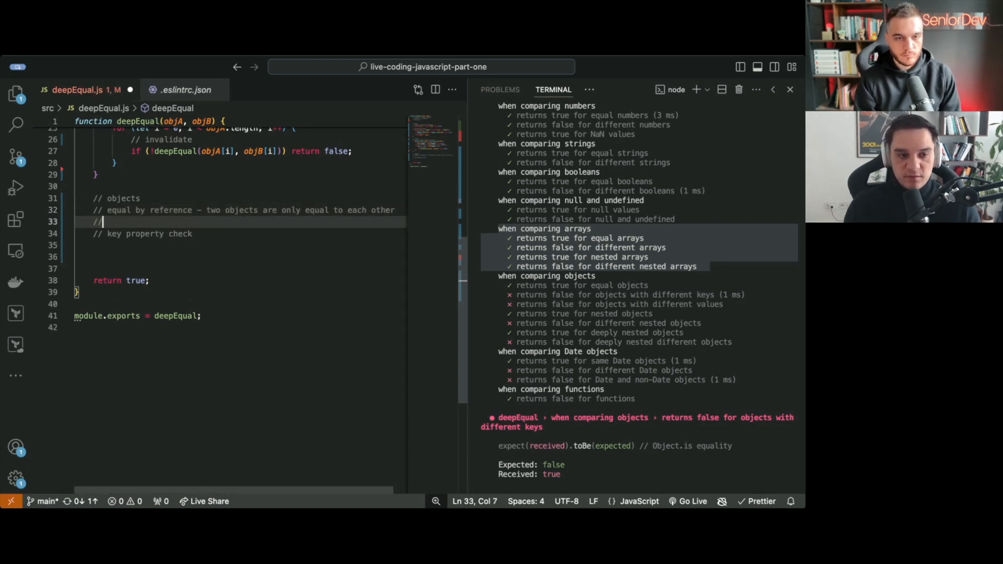
{"action": "type", "text": "if they are"}
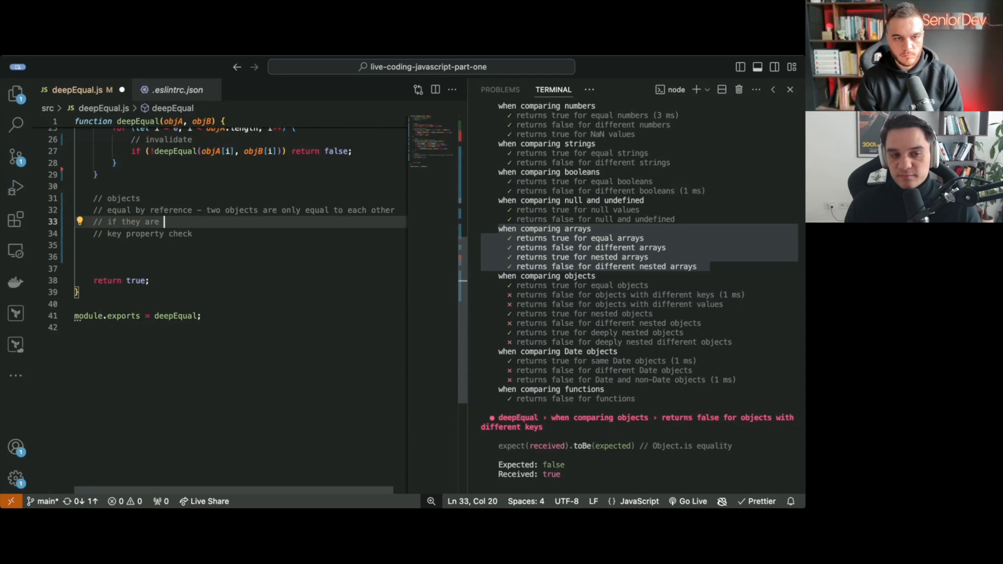
{"action": "type", "text": "pointing to the s"}
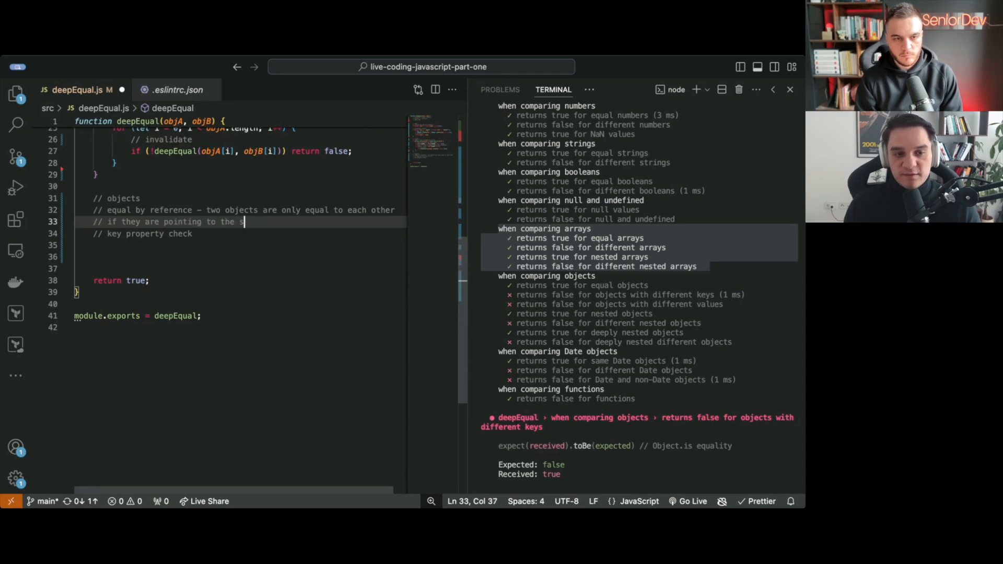
{"action": "type", "text": "ame object in"}
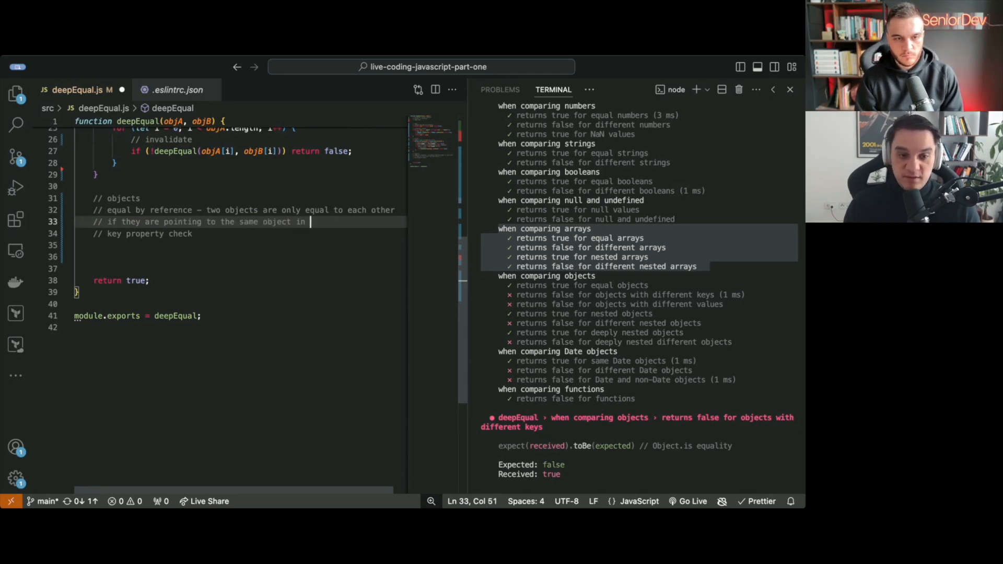
{"action": "type", "text": "memory"}
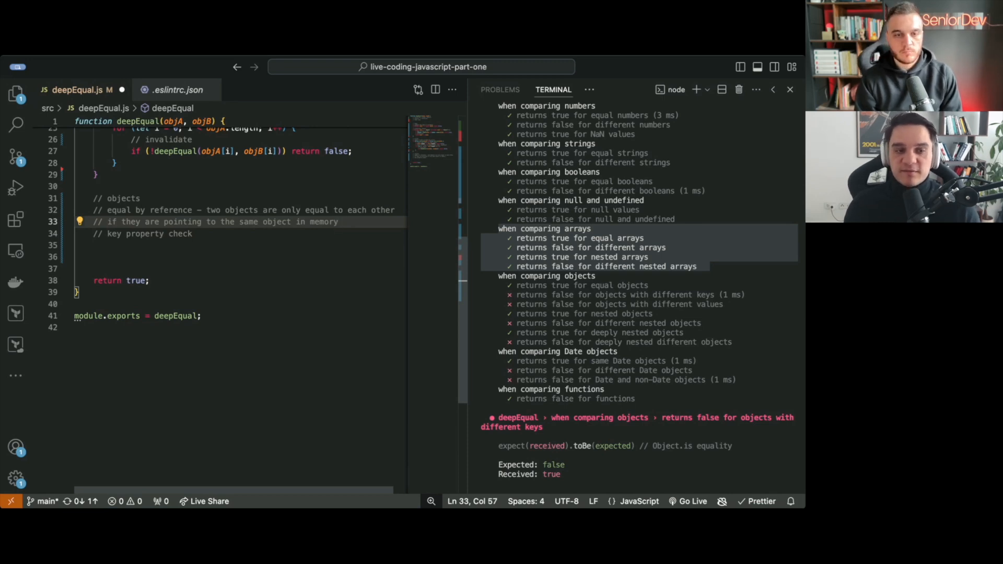
{"action": "type", "text": "// const a = {}; const b = a;"}
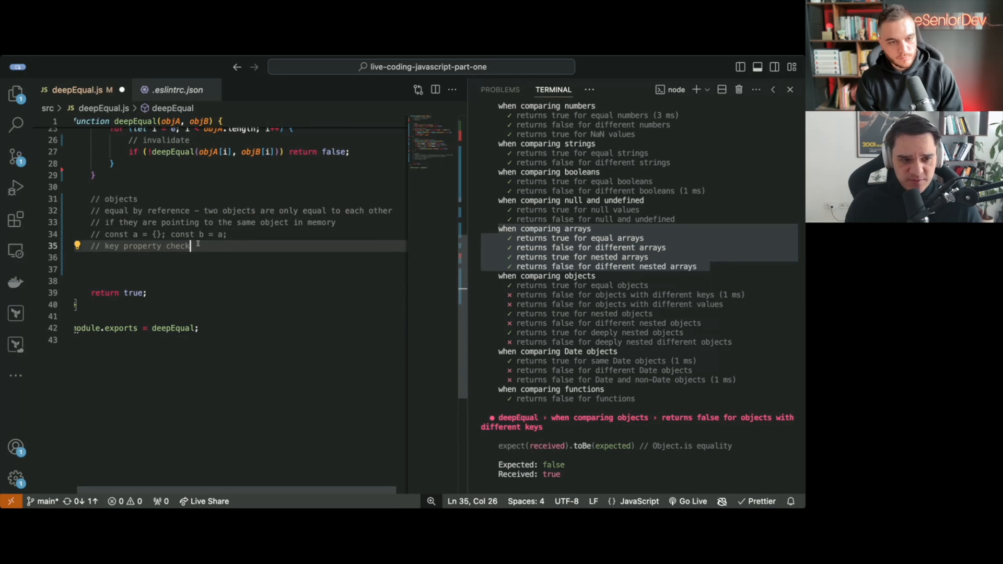
Step: Add a comment to iterate the properties and run deepEqual on each
{"action": "key", "text": "Enter"}
{"action": "type", "text": "// check if they are objects and not arrays"}
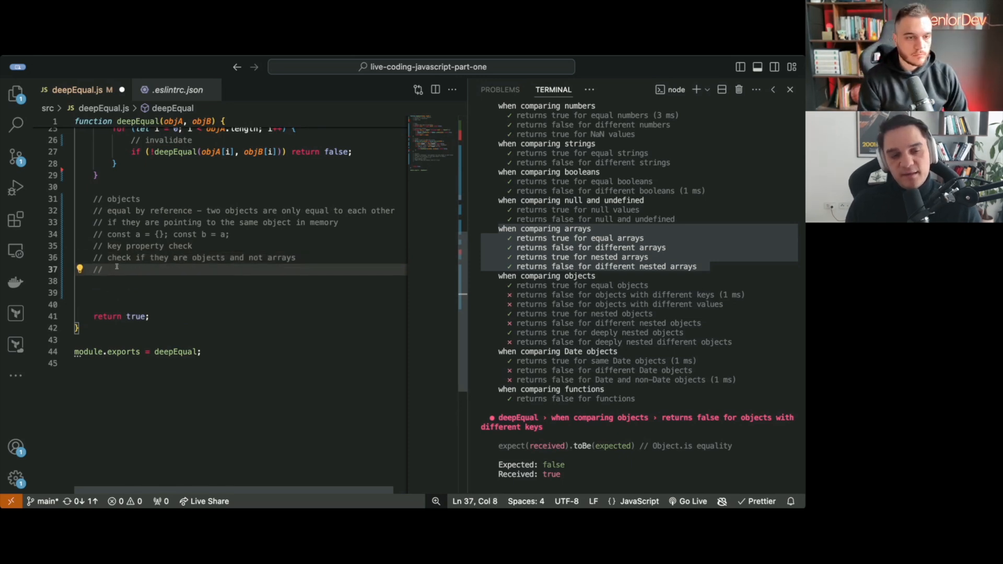
{"action": "type", "text": "iterate over each pr"}
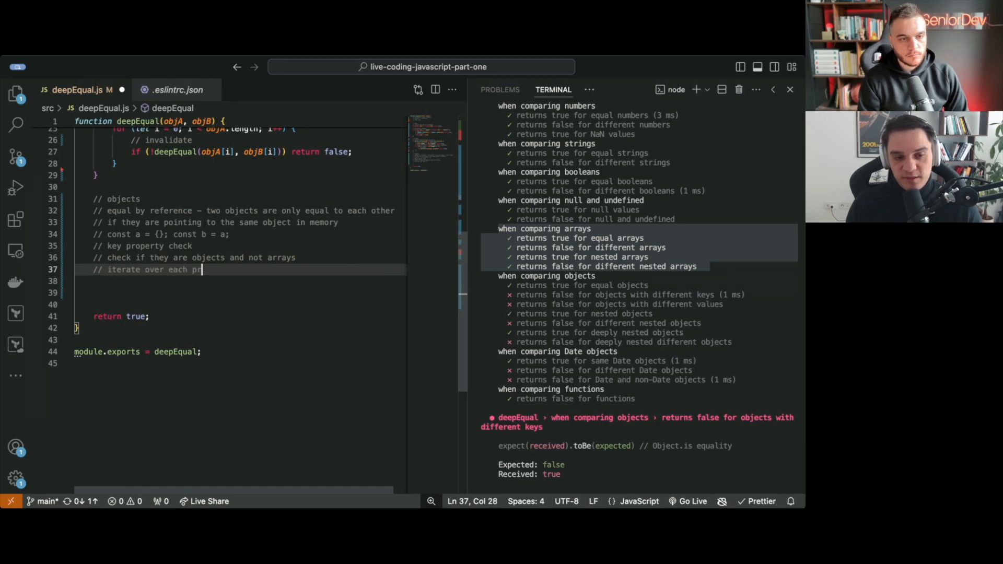
{"action": "type", "text": ", run deep equal on it"}
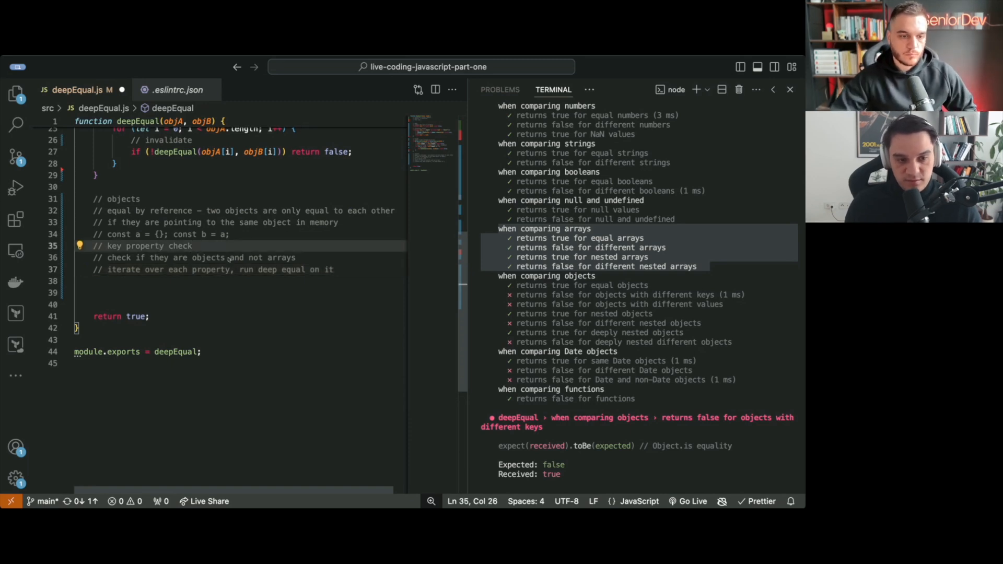
Step: Open the object branch and store const keysA = Object.keys(objA) and const keysB = Object.keys(objB)
{"action": "type", "text": "If"}
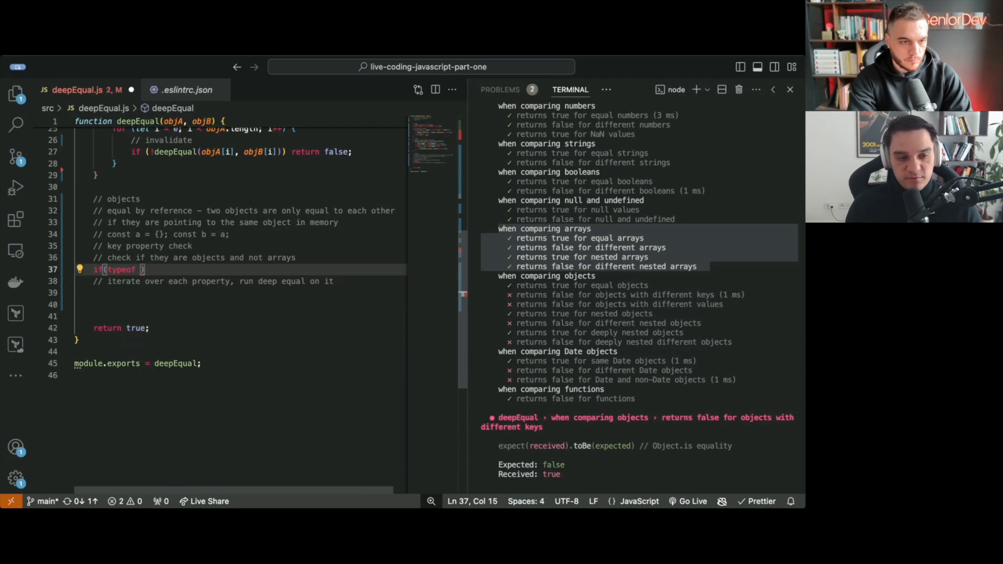
{"action": "type", "text": "objA =="}
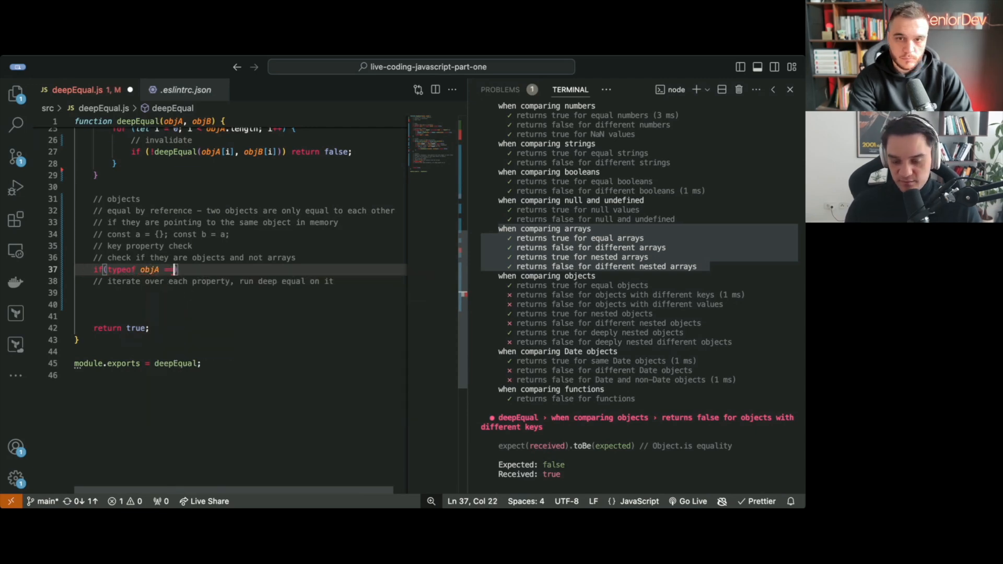
{"action": "type", "text": "="}
{"action": "type", "text": "if (!Array.isArray(objA) && !Array.isArray(objB)){"}
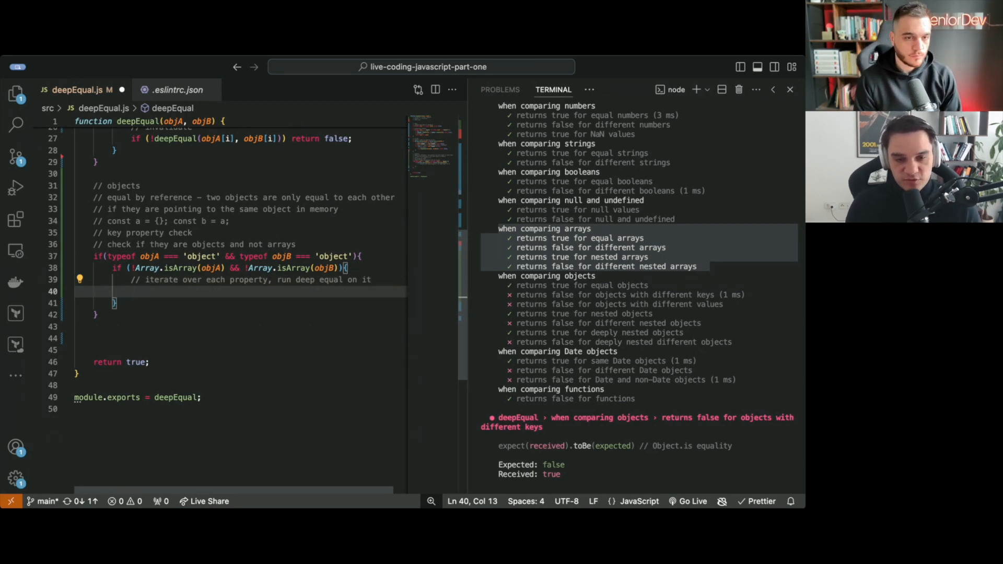
{"action": "type", "text": "const key"}
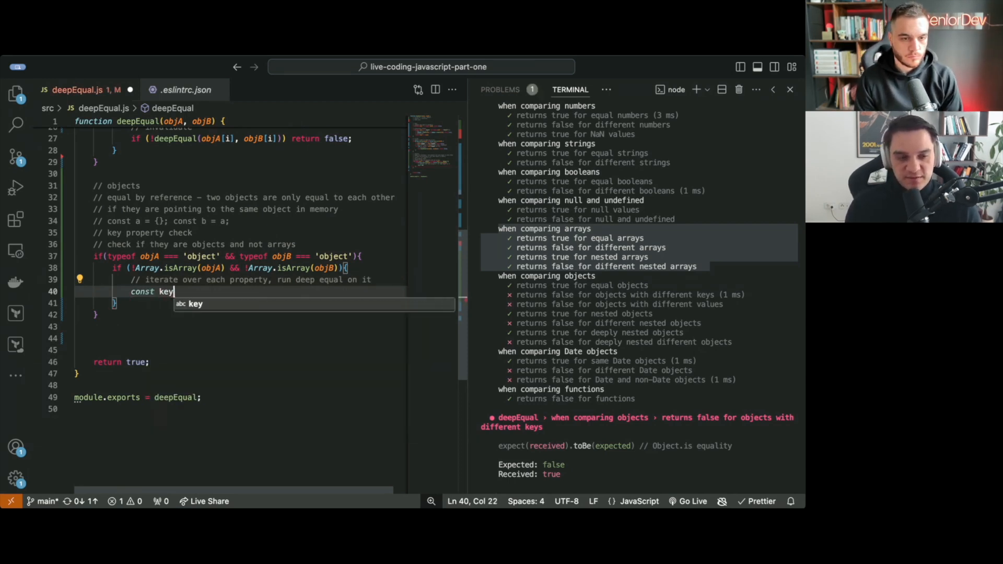
{"action": "type", "text": "A = 0"}
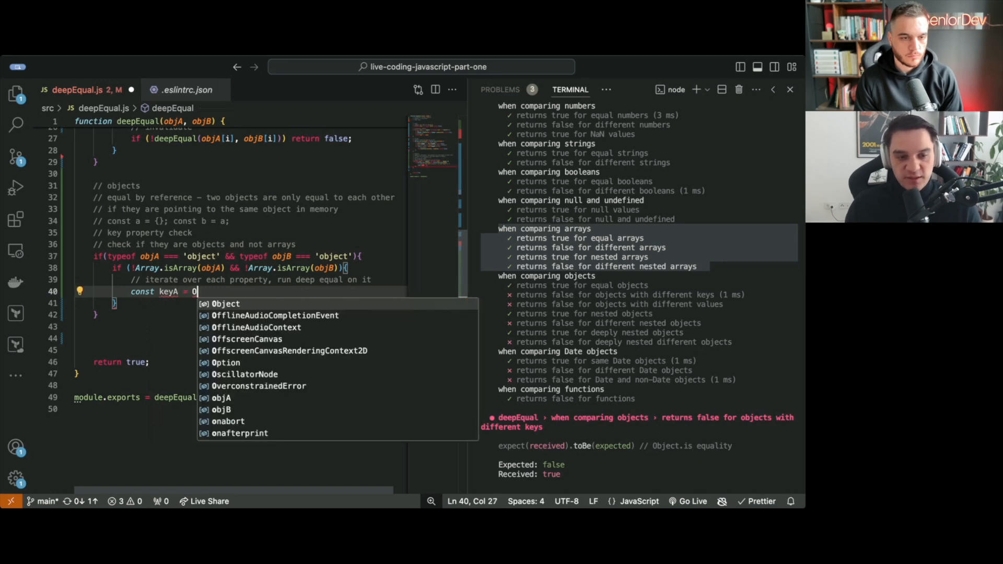
{"action": "type", "text": "bject.keys(objA);"}
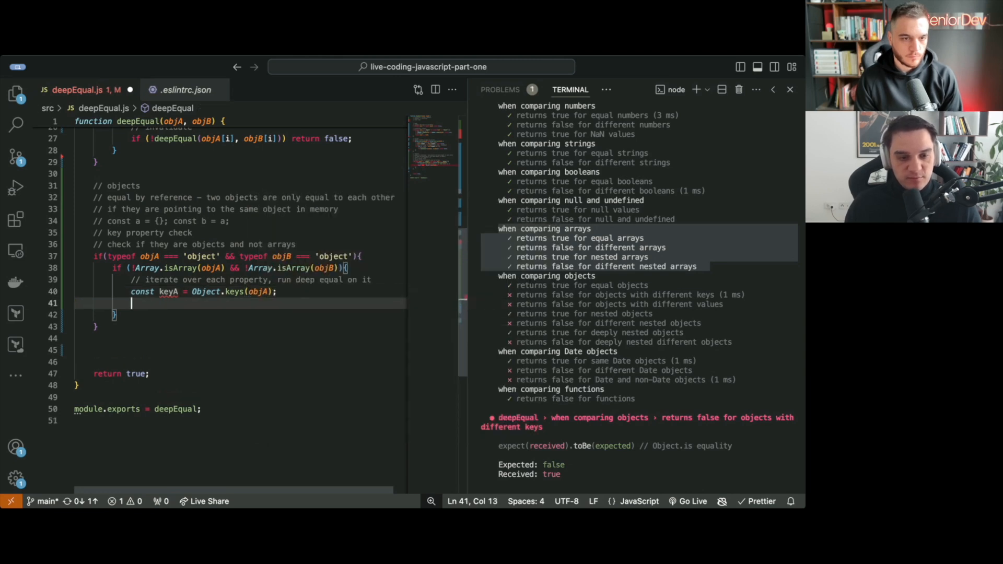
{"action": "type", "text": "const keysB = Object"}
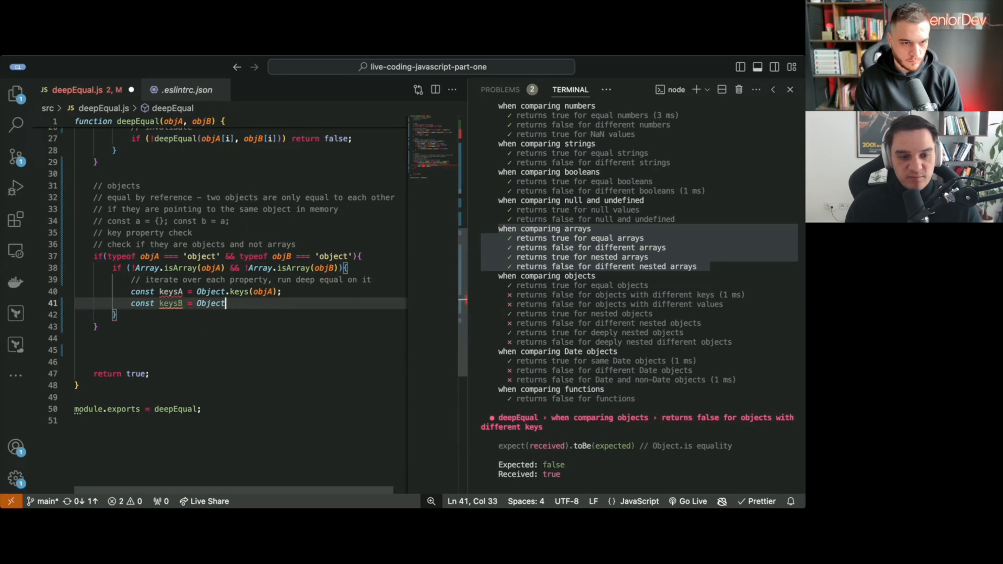
{"action": "type", "text": ".keys(objB);"}
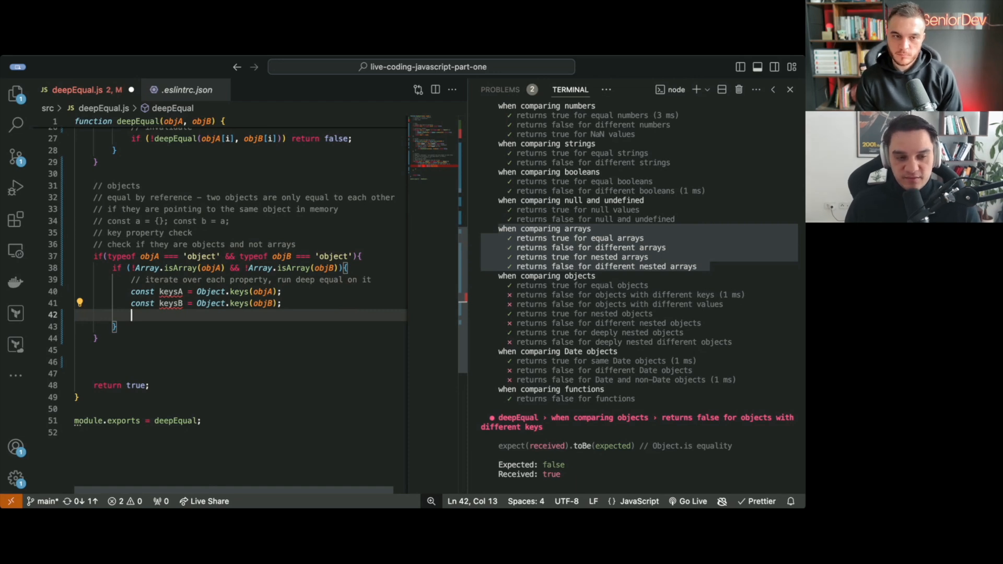
Step: Return false when keysA.length !== keysB.length, then start a for loop over keysA.length
{"action": "type", "text": "if(keysA.length"}
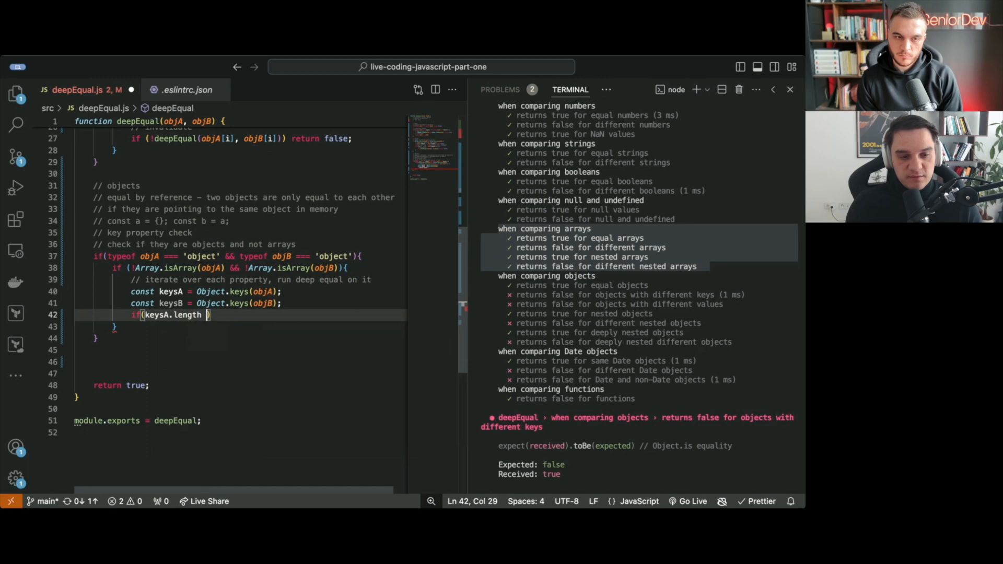
{"action": "type", "text": "=== keysB.length"}
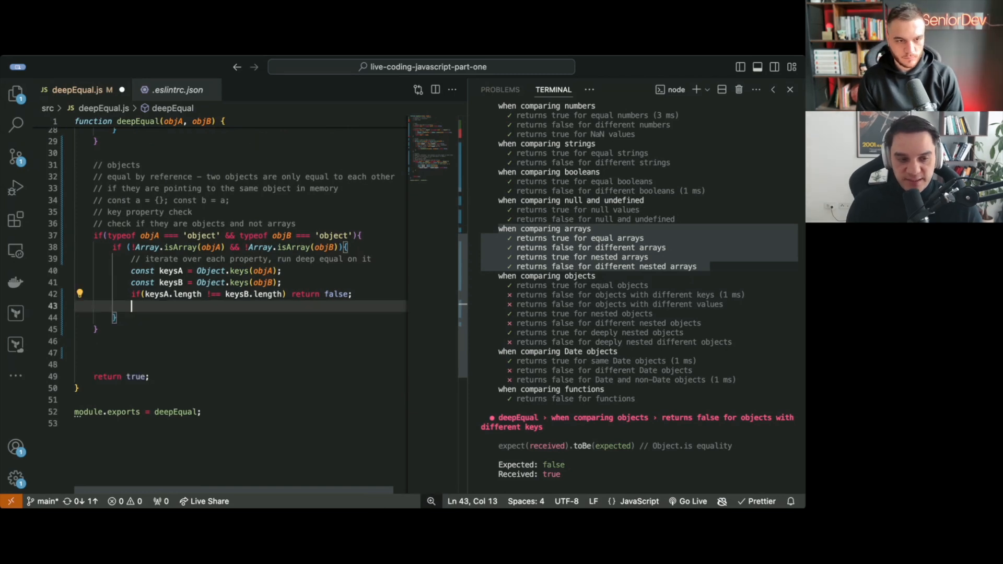
{"action": "type", "text": "for(let"}
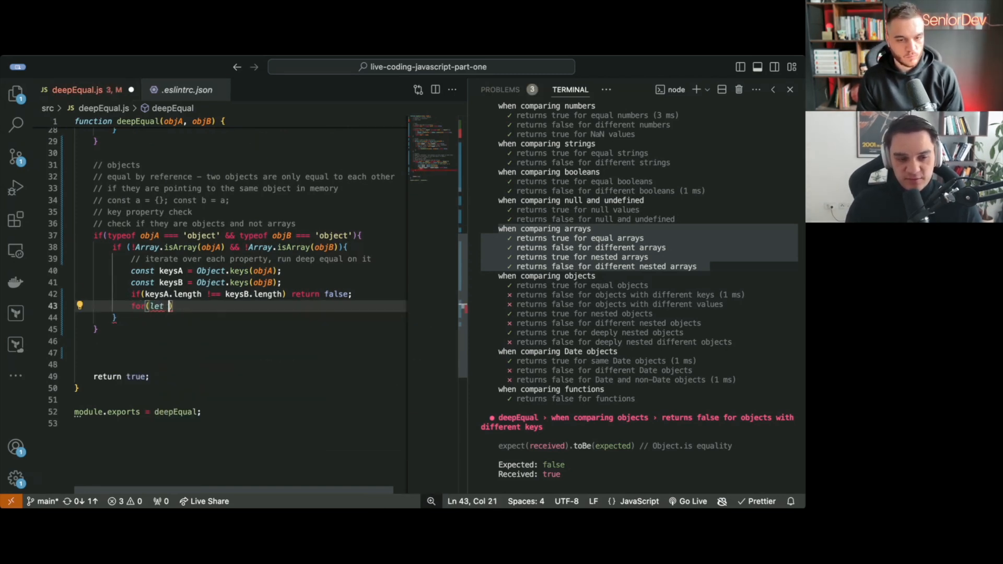
{"action": "type", "text": "i"}
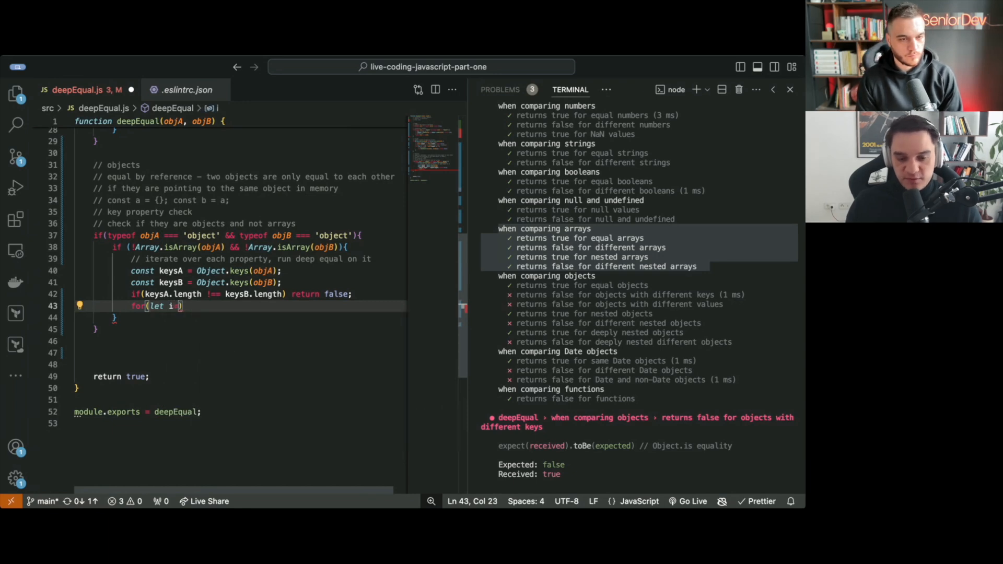
{"action": "type", "text": "= 0; i<"}
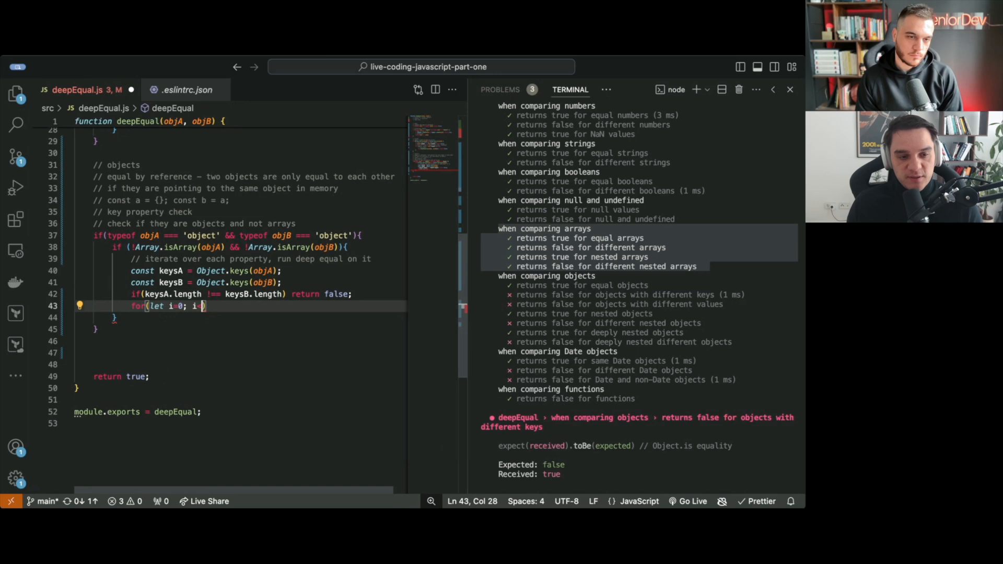
{"action": "type", "text": "keysA.length; i++"}
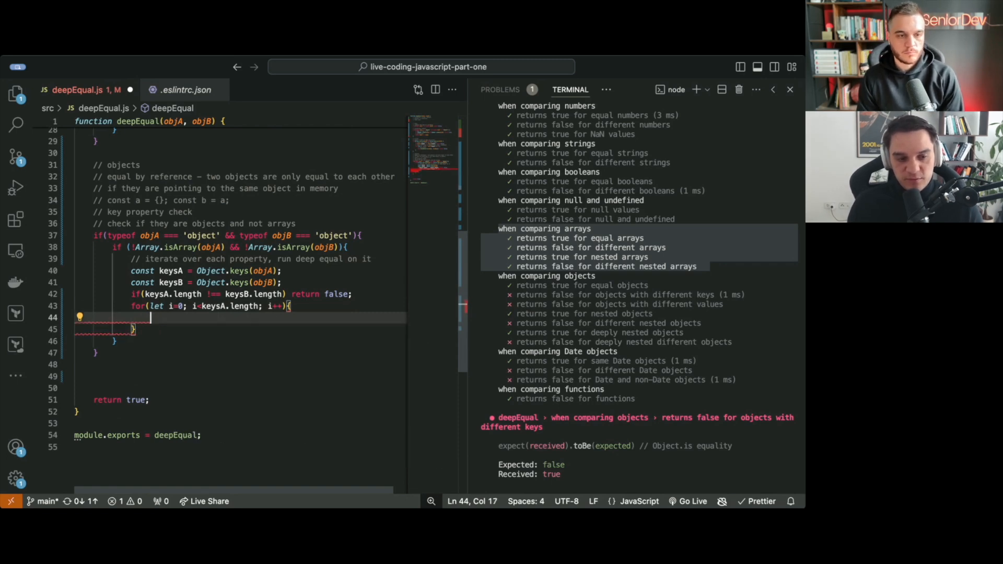
Step: Inside the loop return false when deepEqual(objA[keysA[i]], objB[keysA[i]]) fails
{"action": "type", "text": "if(deepEqual"}
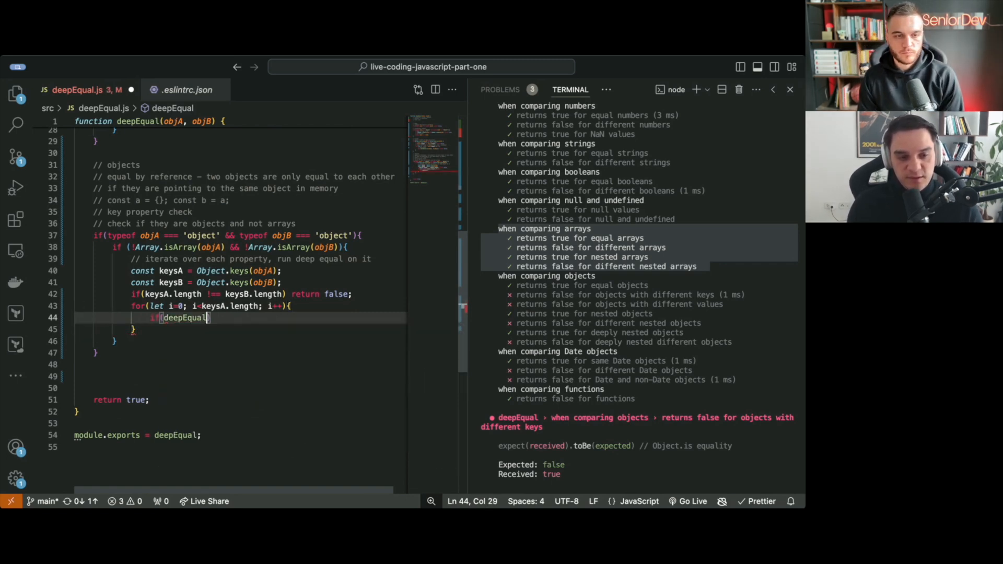
{"action": "type", "text": "("}
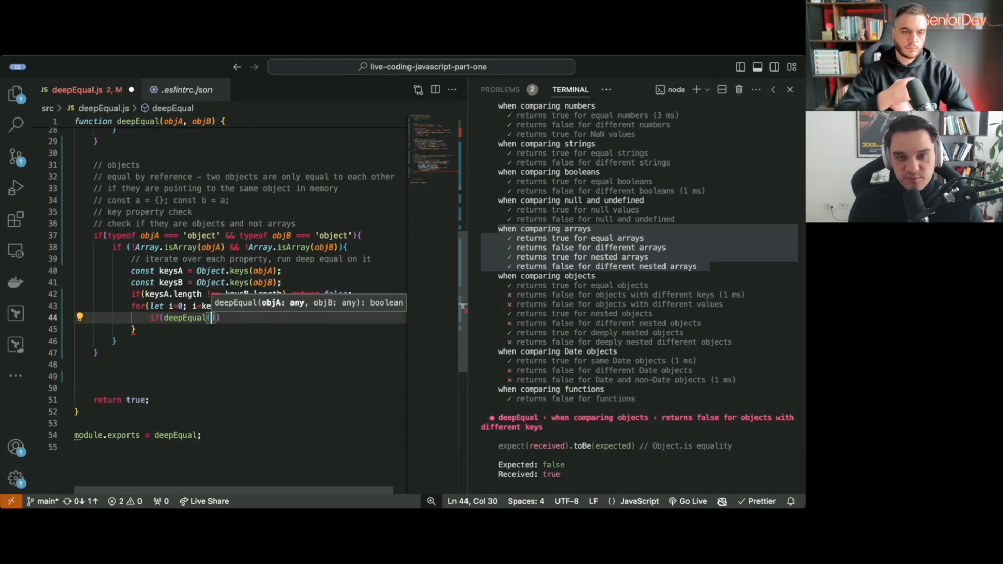
{"action": "type", "text": "objA[keysA[i]],"}
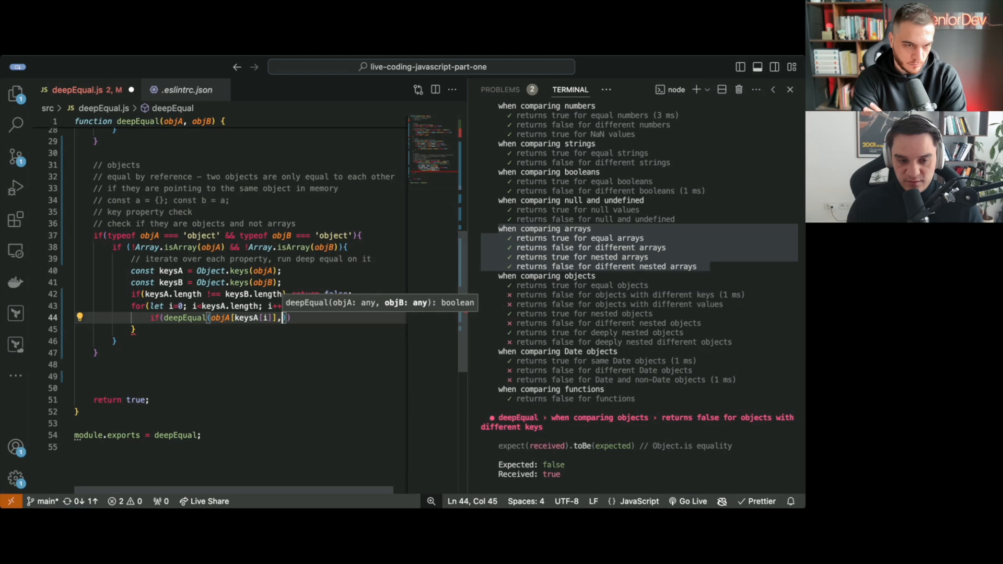
{"action": "type", "text": "objB"}
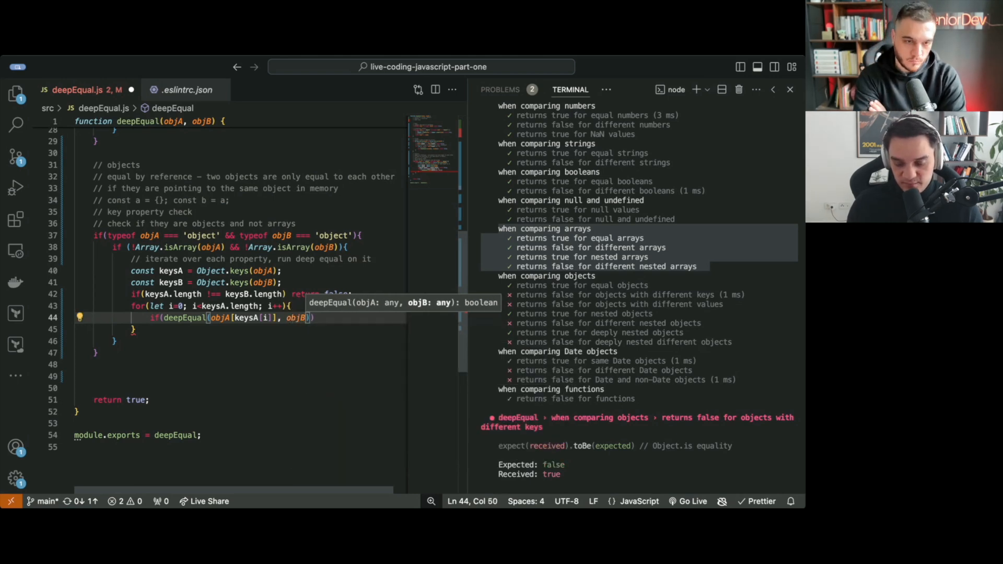
{"action": "type", "text": "keysA[i]]"}
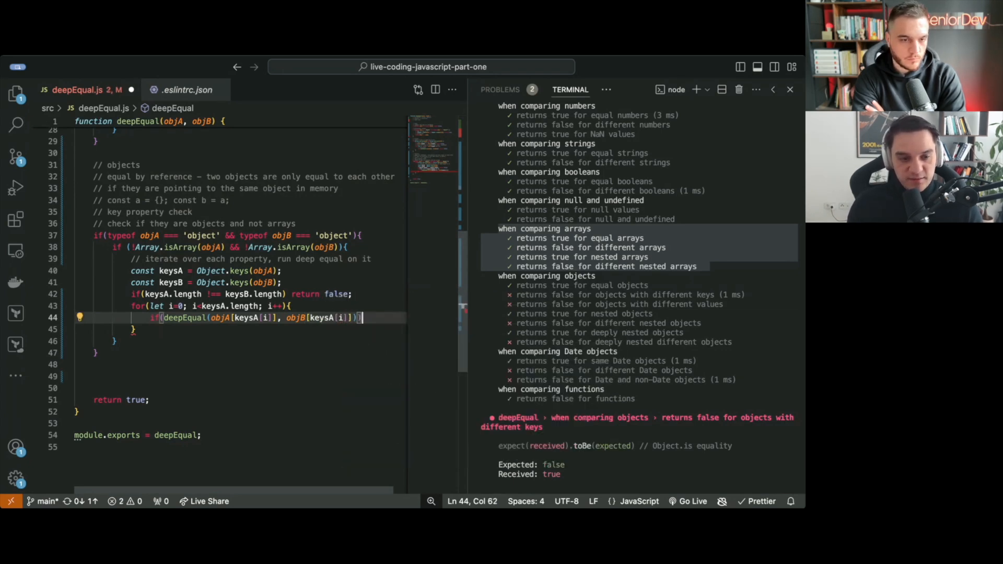
{"action": "type", "text": "return false;"}
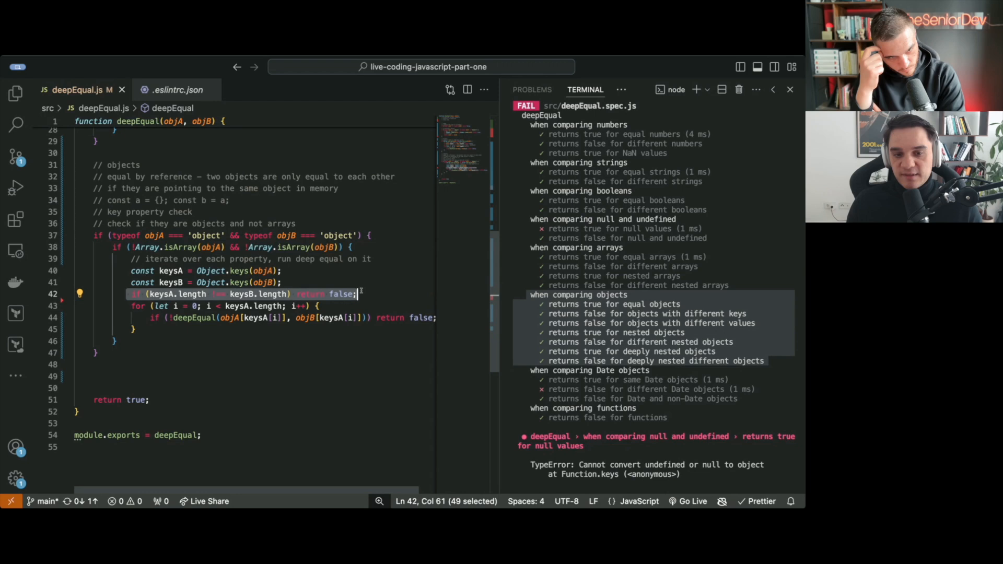
{"action": "mouse_move", "coordinate": [190, 294]}
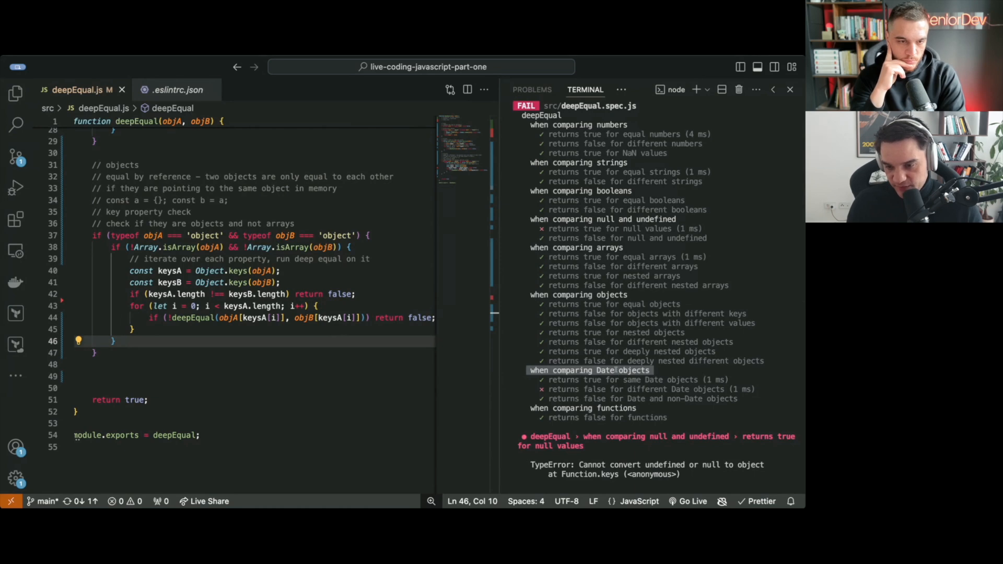
Step: Scroll up to review the object-comparison loop after the negation fix
{"action": "scroll", "scroll_direction": "up", "scroll_amount": 3}
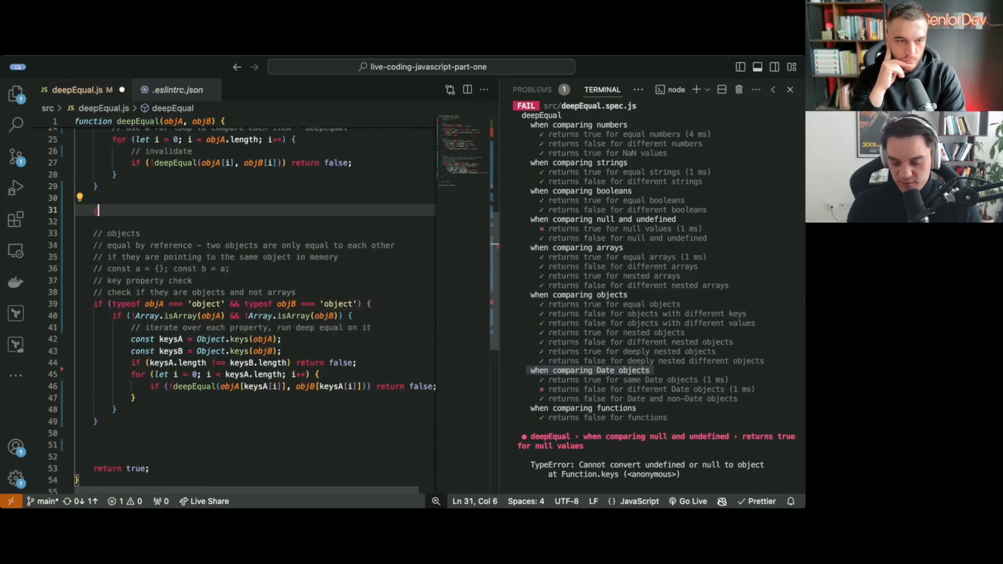
Step: Add a '// date objects' comment noting hidden implementation, then search the spec file for 'date'
{"action": "type", "text": "// date objects"}
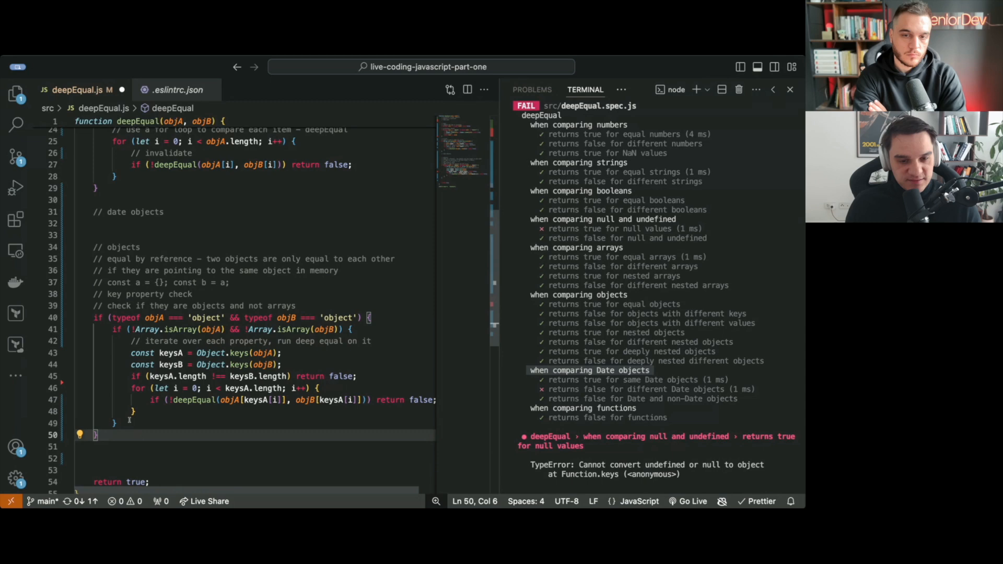
{"action": "type", "text": "- hid"}
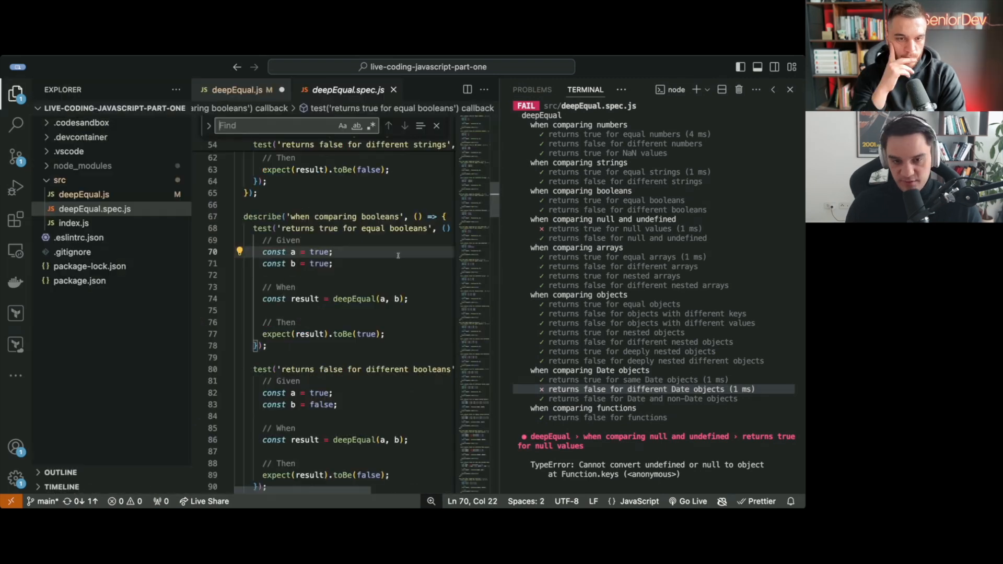
{"action": "type", "text": "date"}
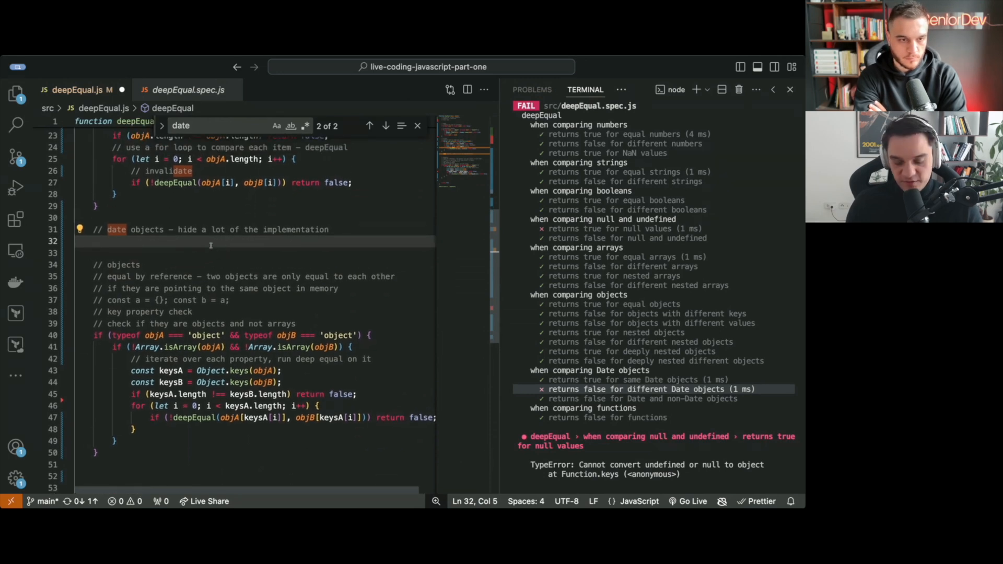
Step: Write the Date branch guard: comment plus if (objA instanceof Date && objB instanceof Date)
{"action": "type", "text": "// check if they are"}
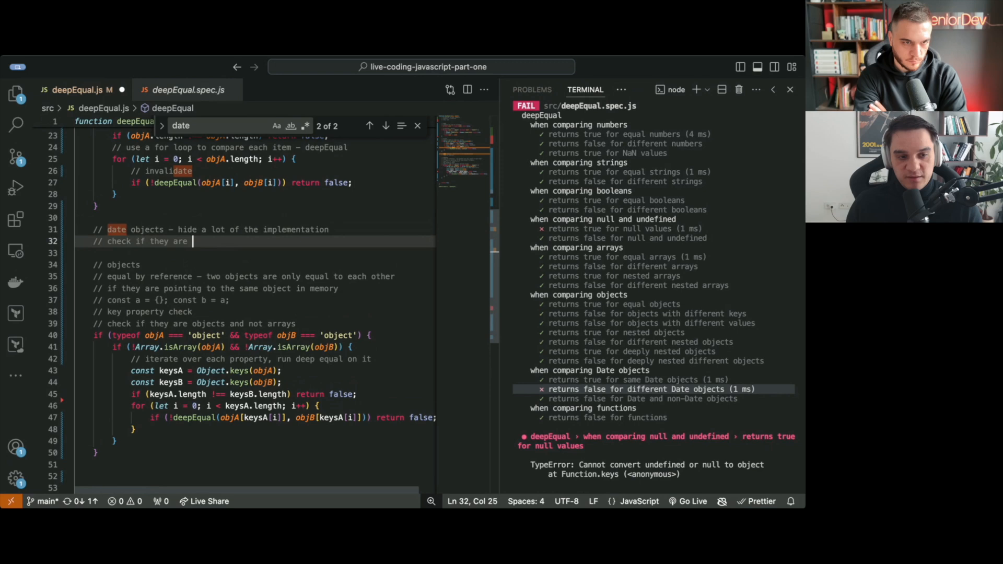
{"action": "type", "text": "both Date obj"}
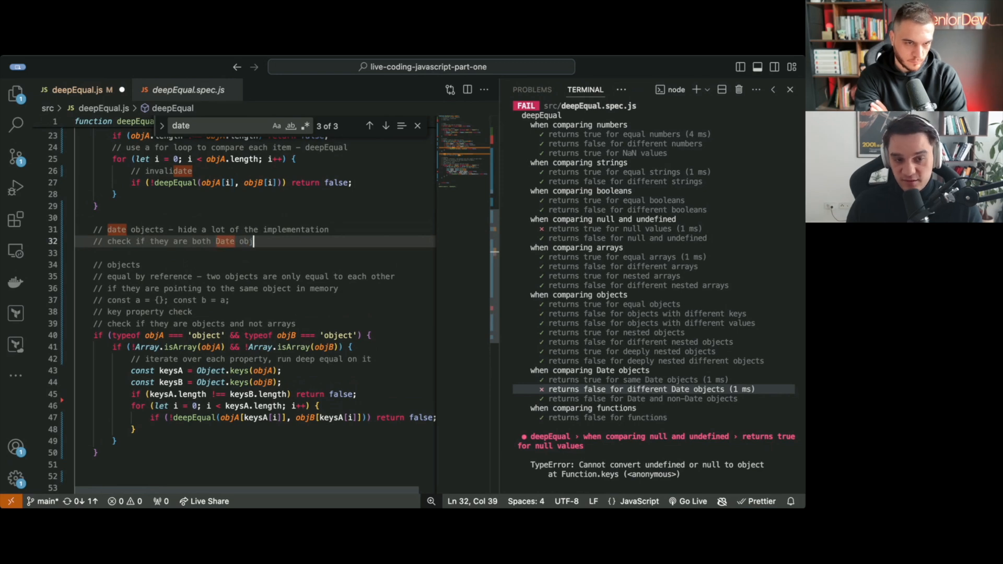
{"action": "type", "text": "ects"}
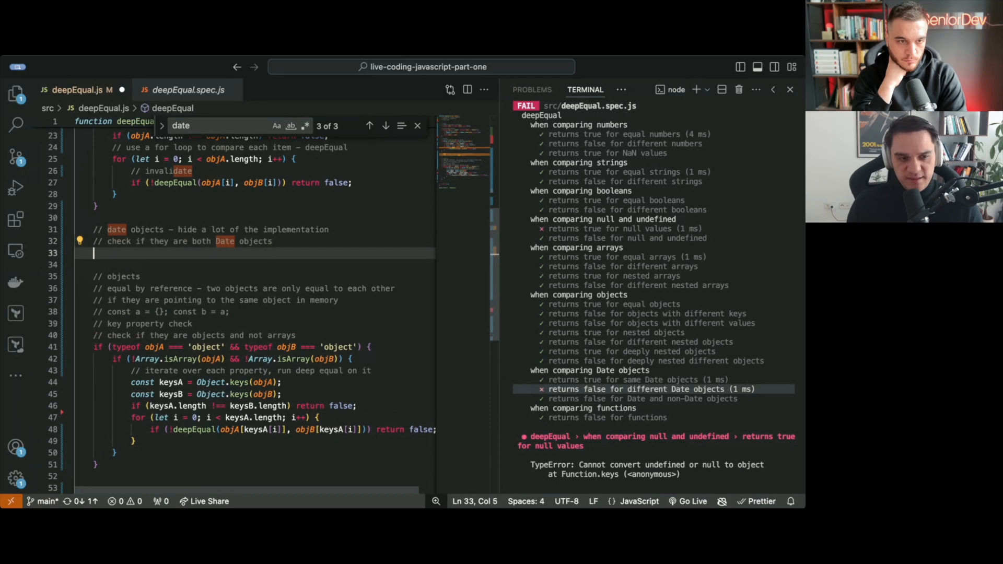
{"action": "type", "text": "if("}
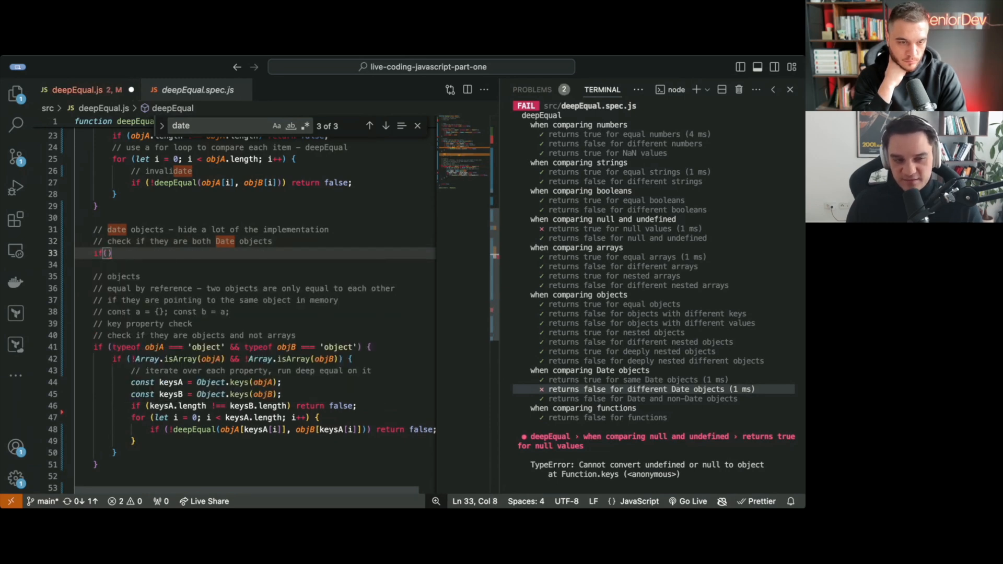
{"action": "type", "text": "objA"}
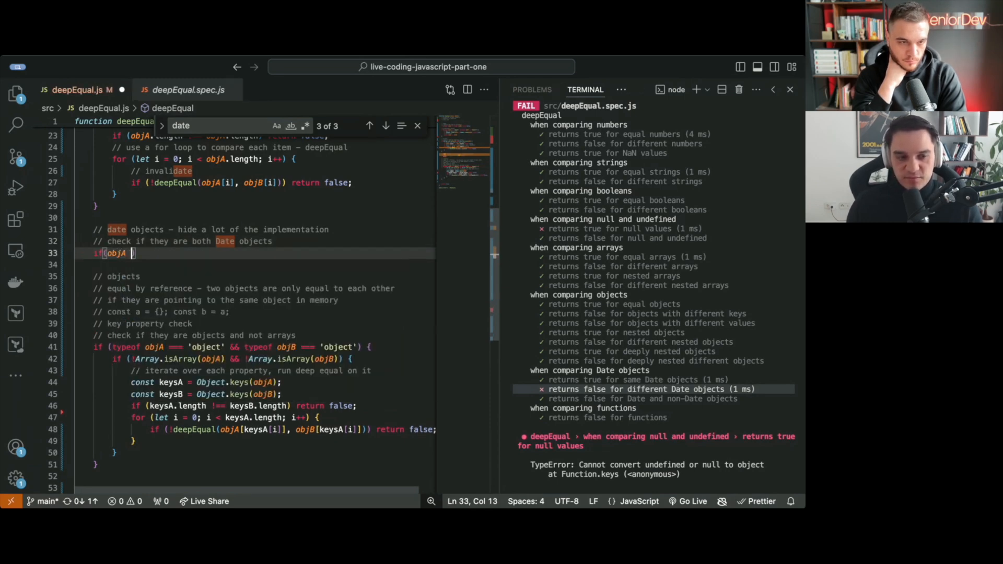
{"action": "type", "text": "instanceof DA"}
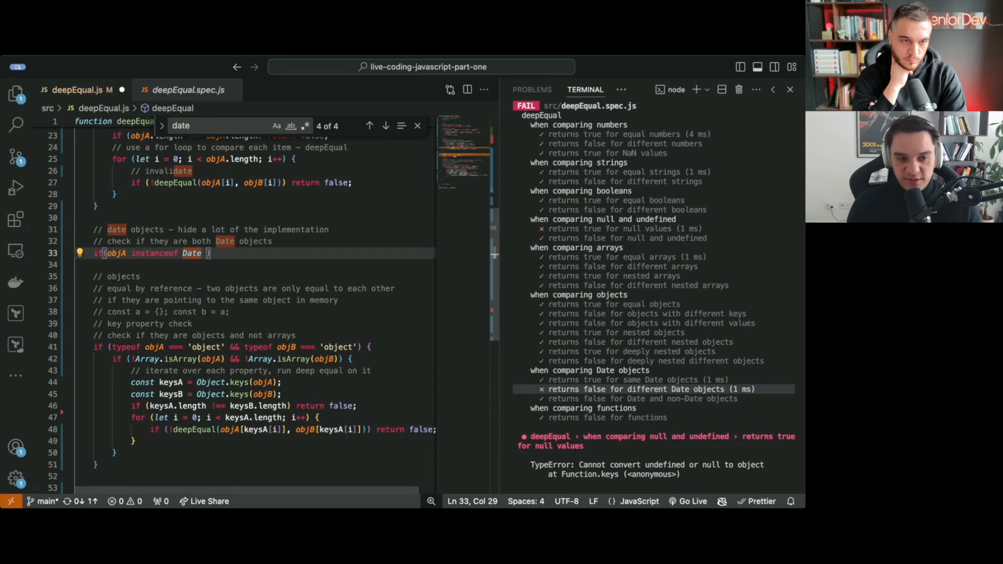
{"action": "type", "text": "&&"}
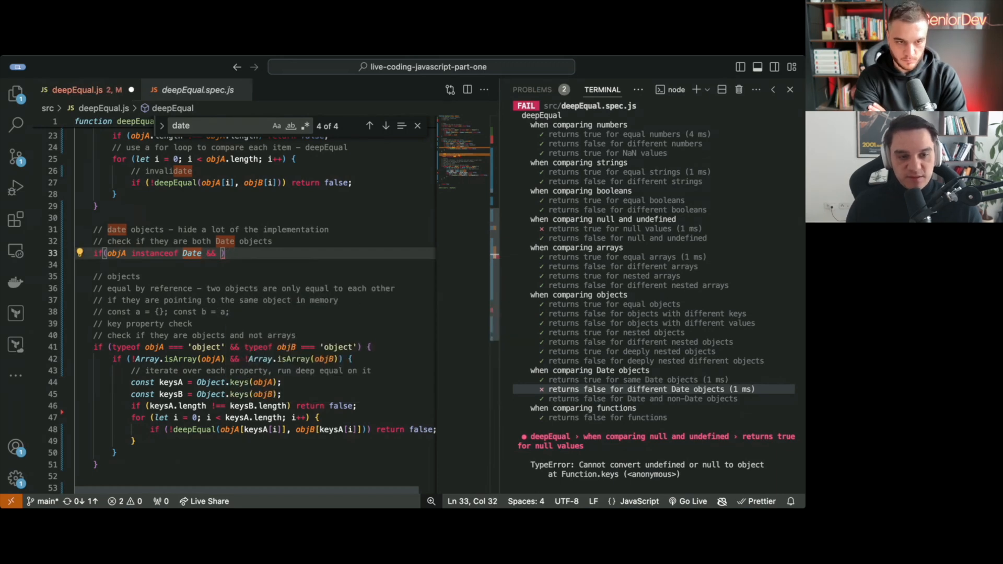
{"action": "type", "text": "objB"}
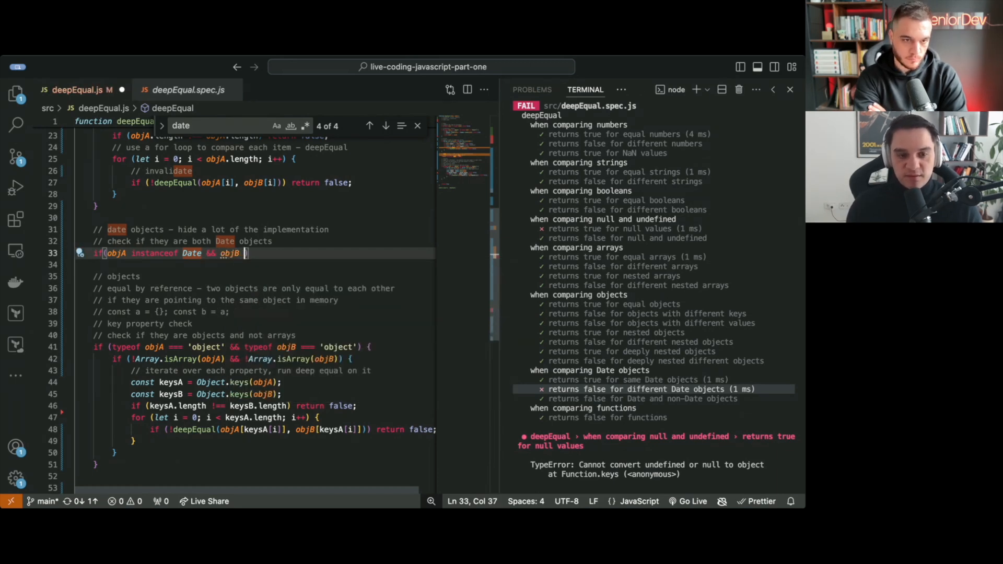
{"action": "type", "text": "instanceof Date"}
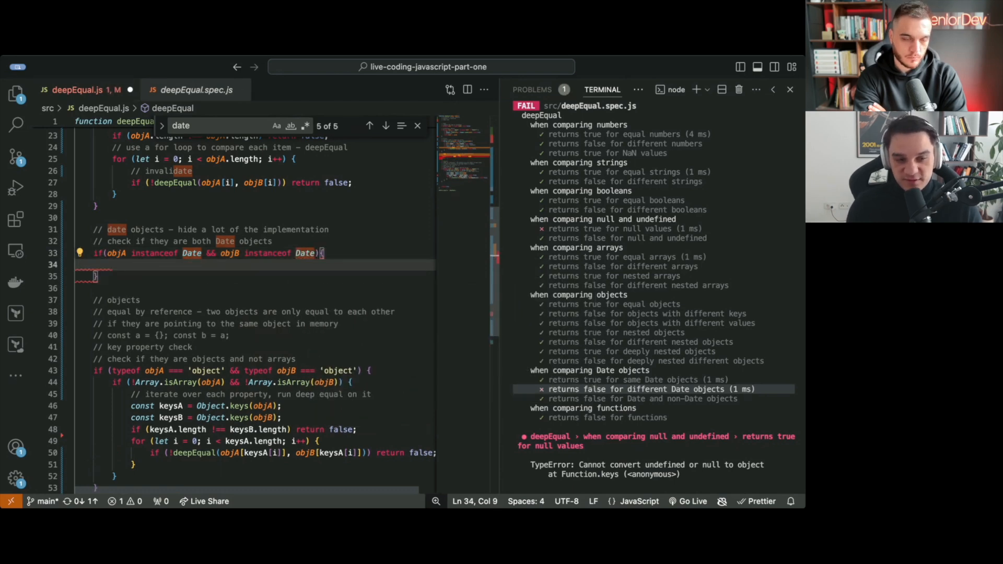
Step: Return false when objA.toDateString() !== objB.toDateString() so the different-Date test passes
{"action": "type", "text": "if("}
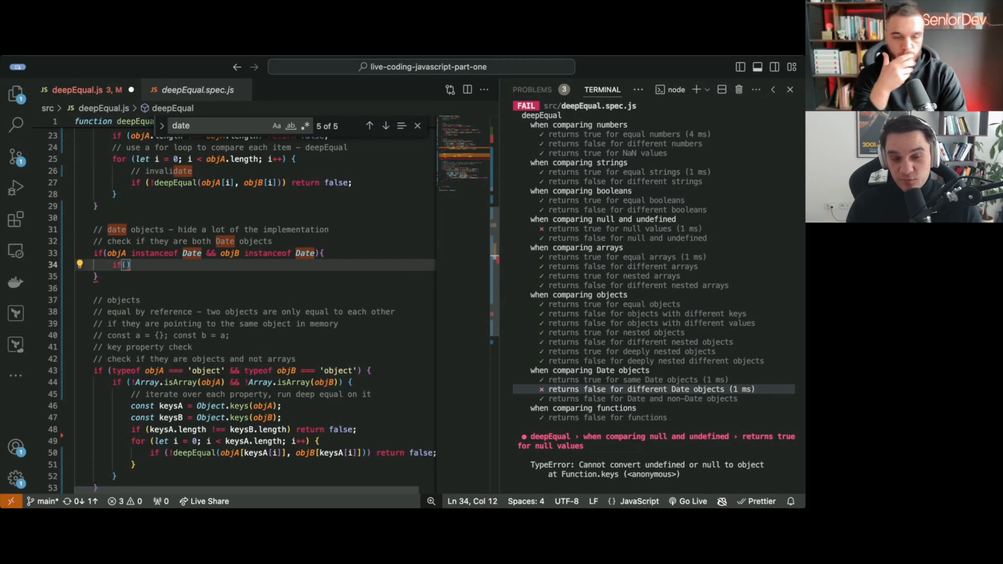
{"action": "type", "text": "objA."}
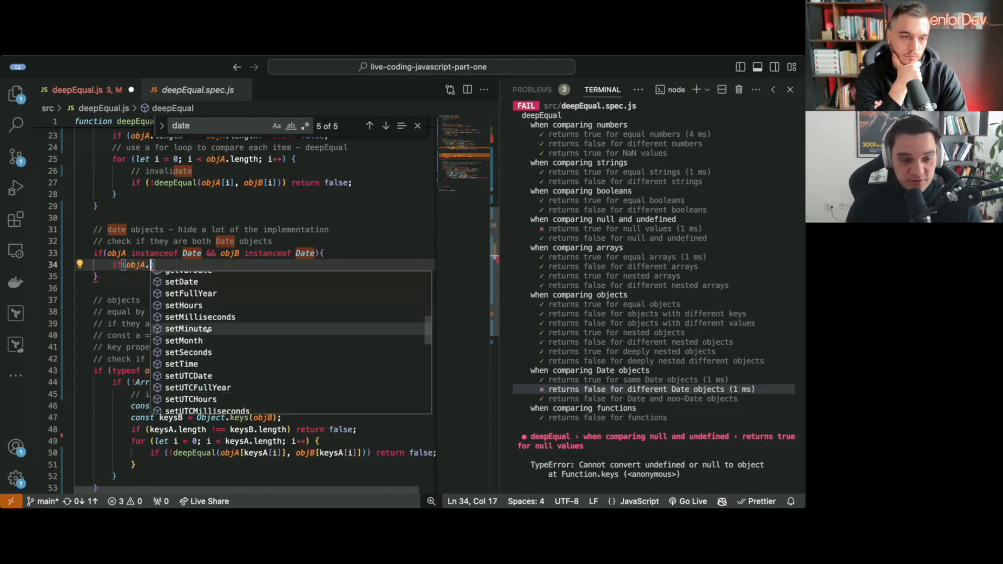
{"action": "scroll", "scroll_direction": "down", "scroll_amount": 3}
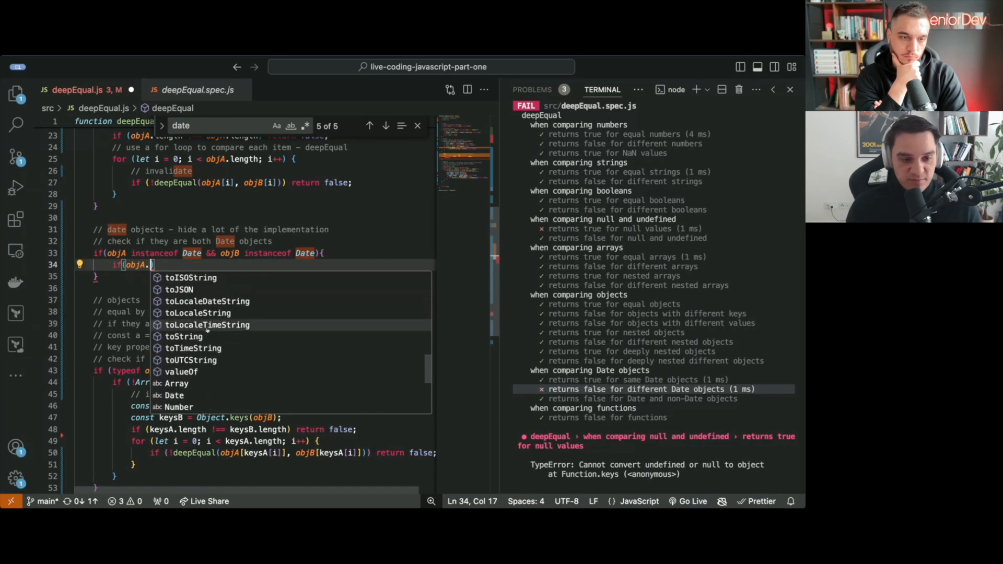
{"action": "scroll", "scroll_direction": "down", "scroll_amount": 3}
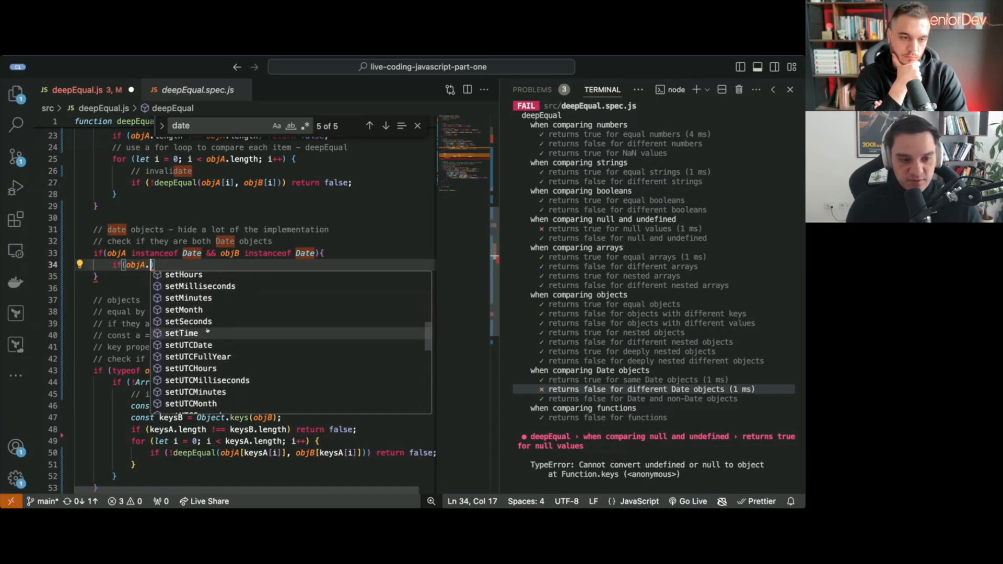
{"action": "scroll", "scroll_direction": "up", "scroll_amount": 3}
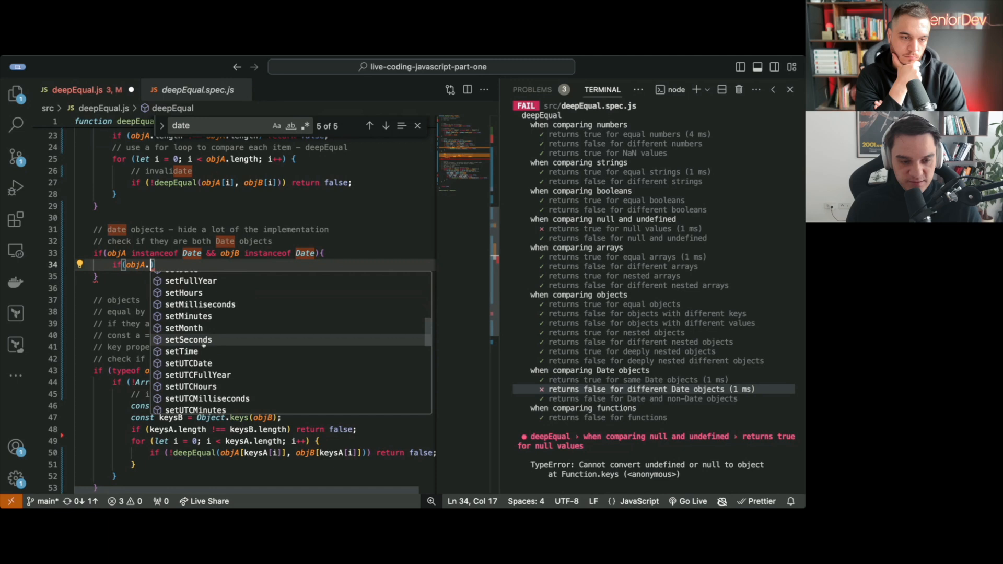
{"action": "type", "text": "toDateString() )"}
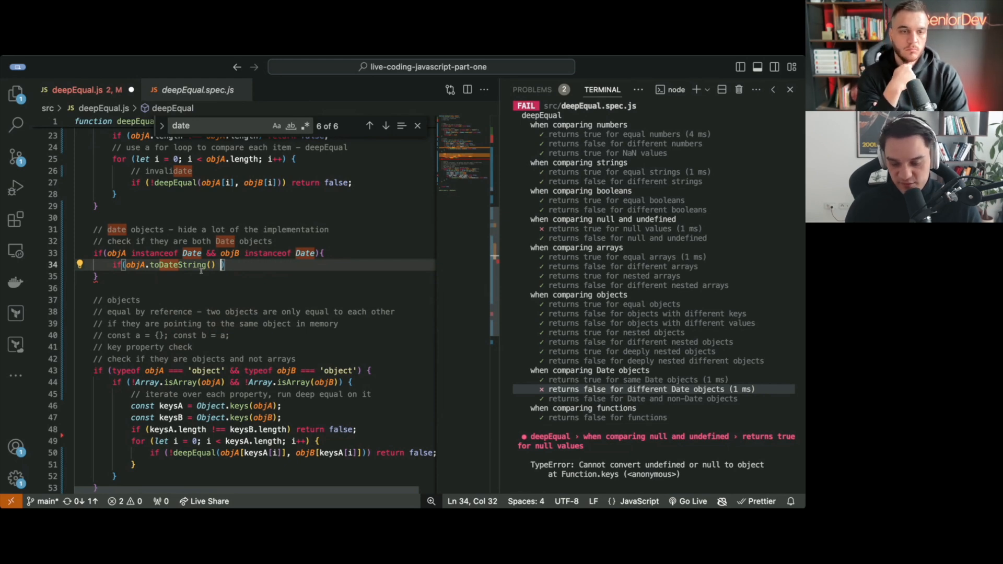
{"action": "type", "text": "!== objB={."}
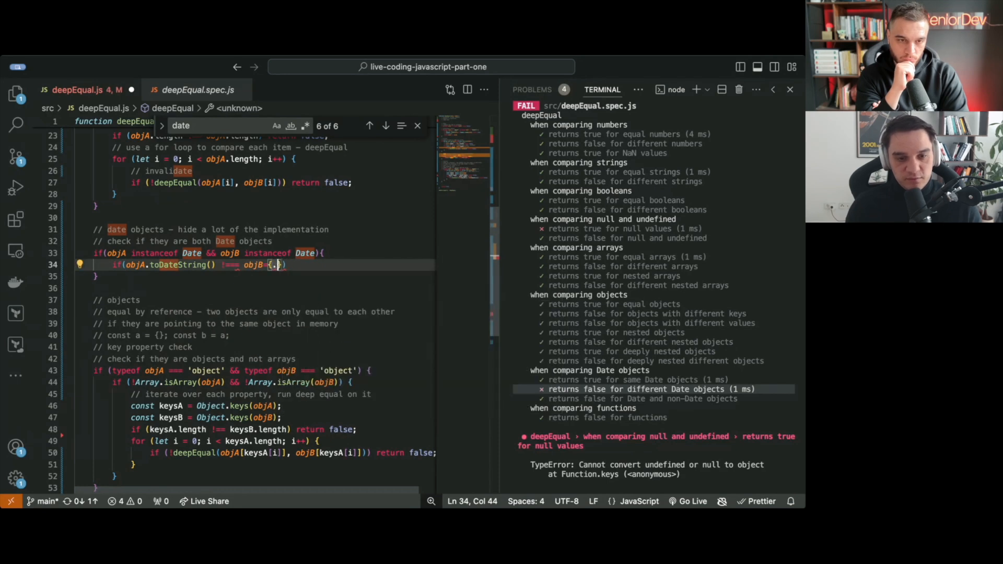
{"action": "type", "text": ".toDateString"}
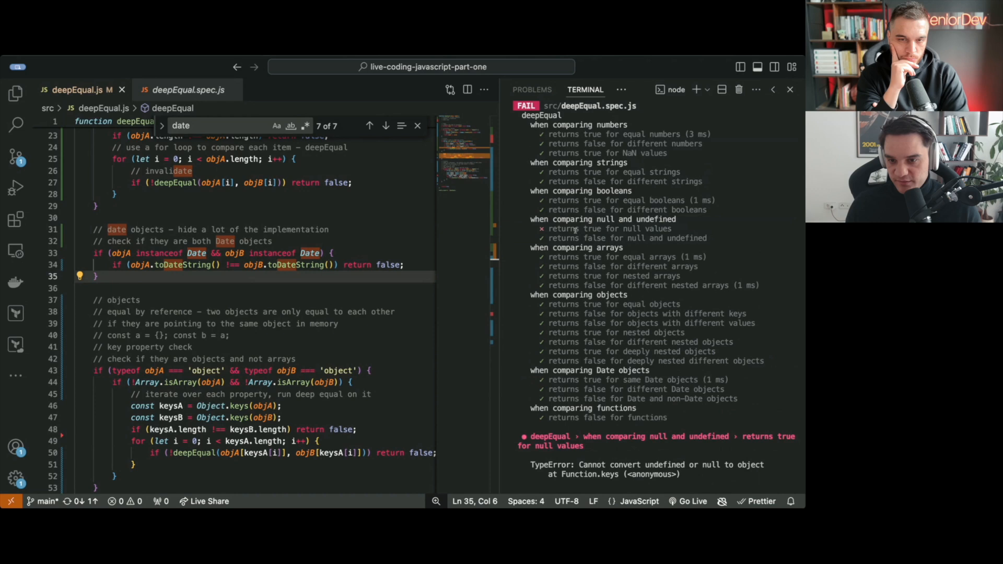
{"action": "scroll", "scroll_direction": "up", "scroll_amount": 3}
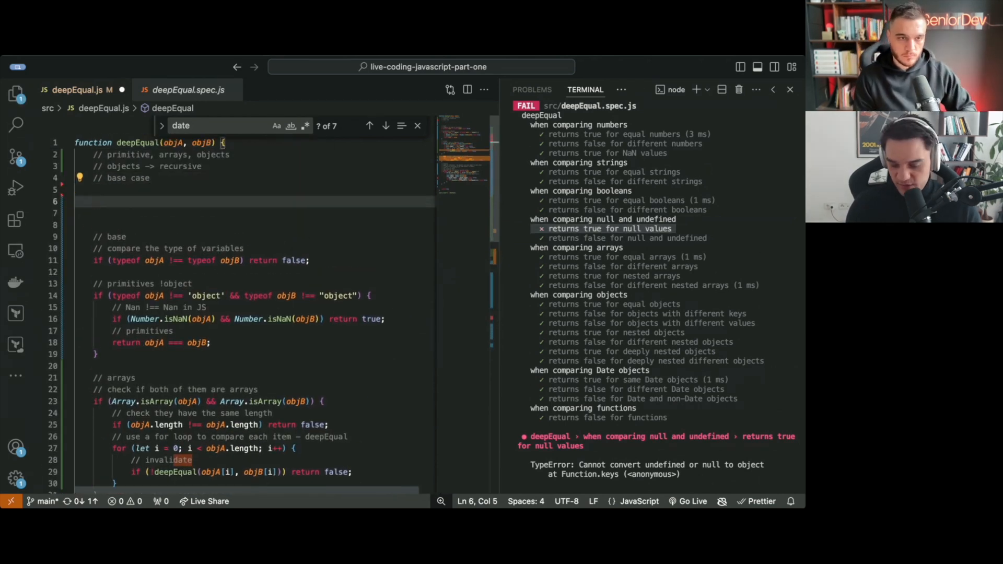
Step: Add the 'null is actually of type object' comment and the early both-null check returning true
{"action": "type", "text": "// null is ac"}
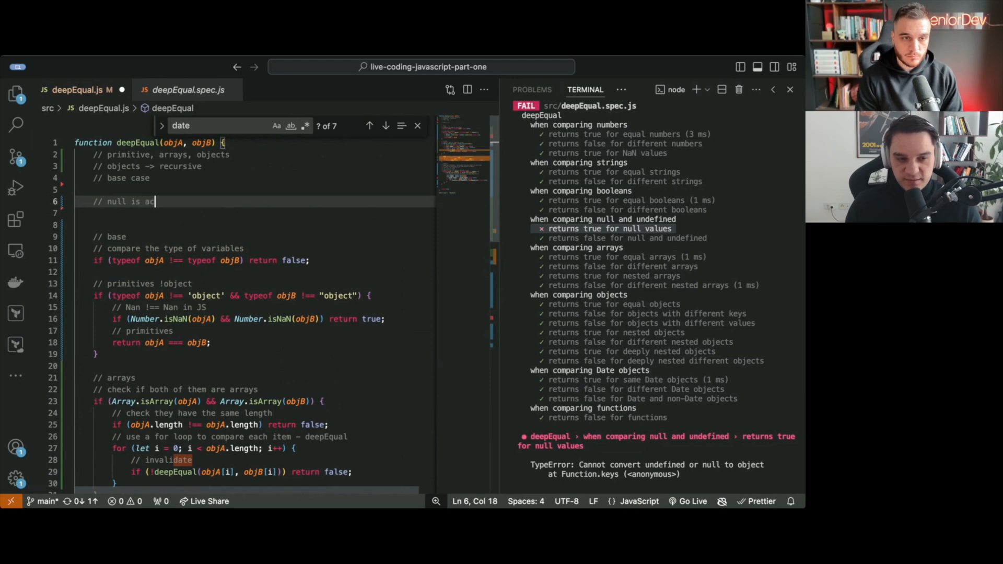
{"action": "type", "text": "tually of type object"}
{"action": "left_click", "coordinate": [254, 213]}
{"action": "type", "text": "if(objA === null "}
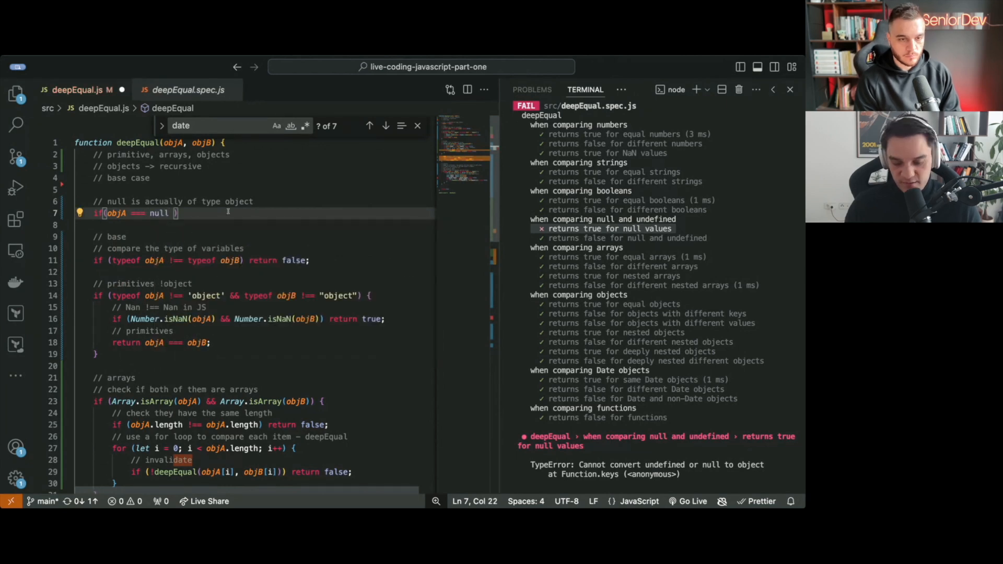
{"action": "type", "text": "&& obj"}
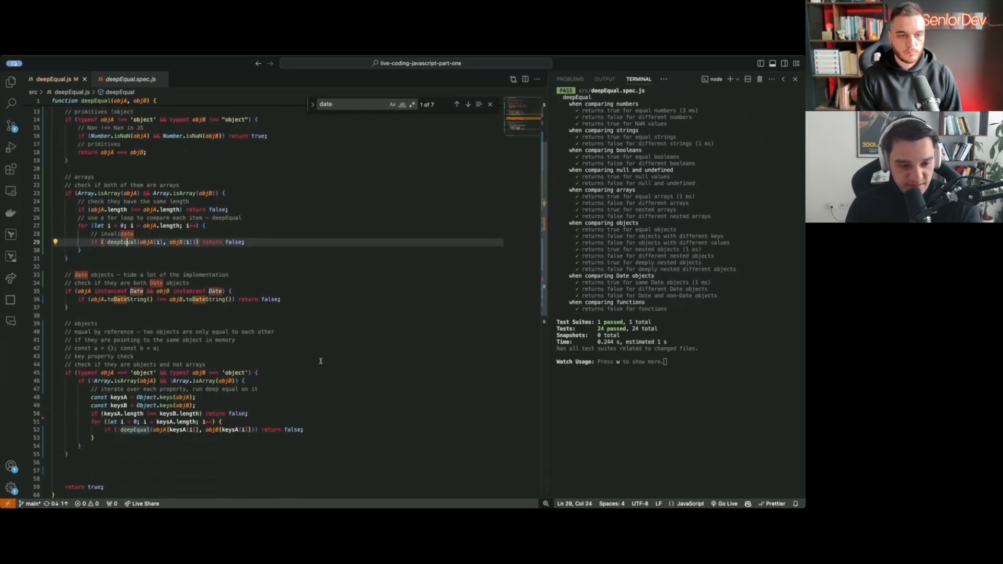
Step: Select the separate array-comparison block so it can be deleted in favour of the key loop
{"action": "scroll", "scroll_direction": "up", "scroll_amount": 3}
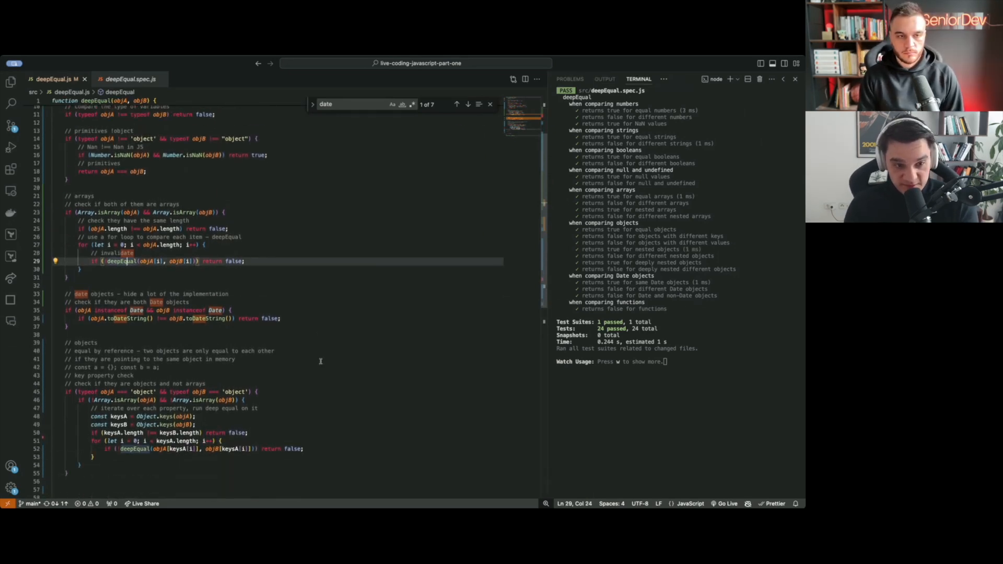
{"action": "left_click_drag", "start_coordinate": [77, 268], "coordinate": [76, 197]}
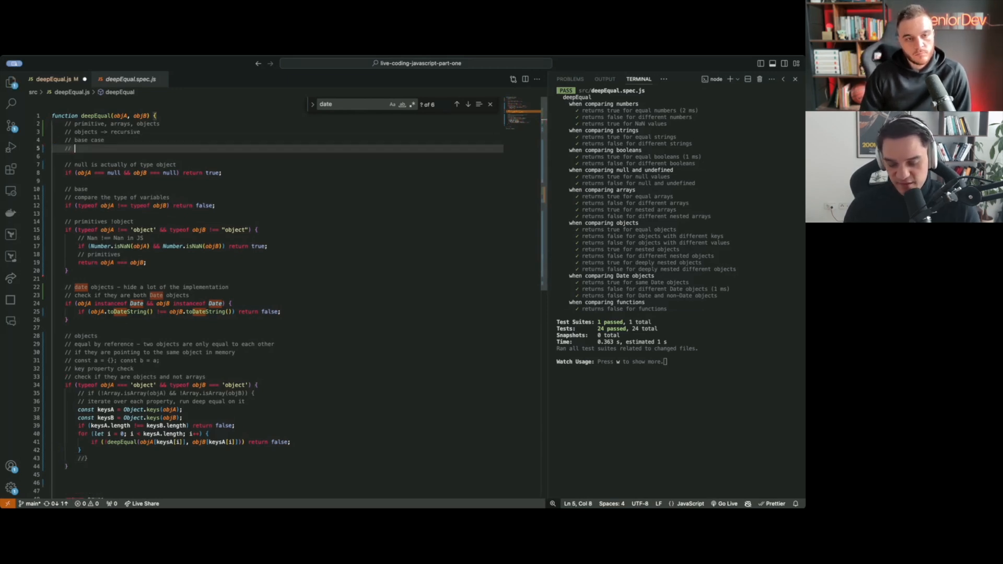
Step: Add a '// Buffer Array' note under the base-case comment in the deepEqual header
{"action": "type", "text": "Buffer Array"}
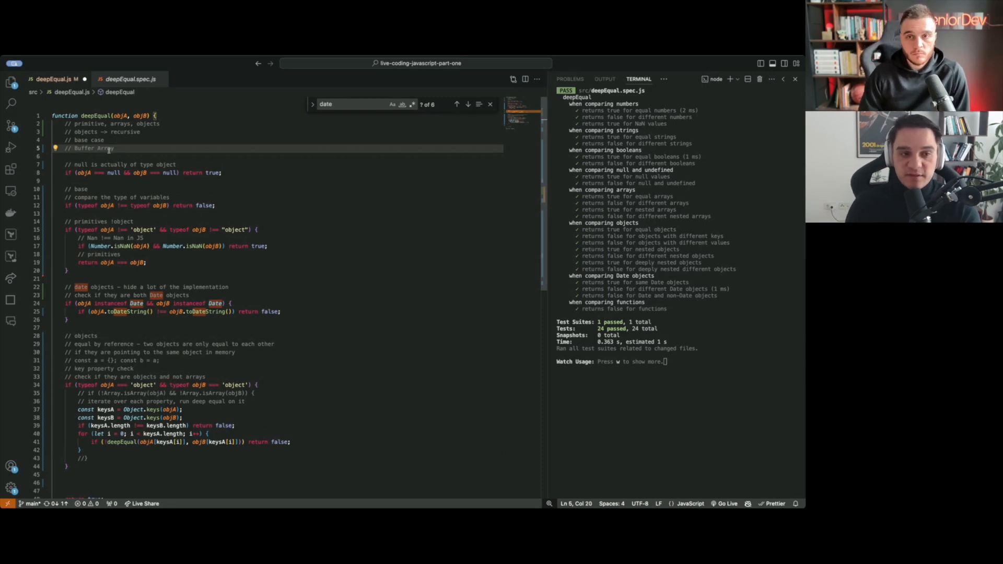
{"action": "left_click", "coordinate": [76, 156]}
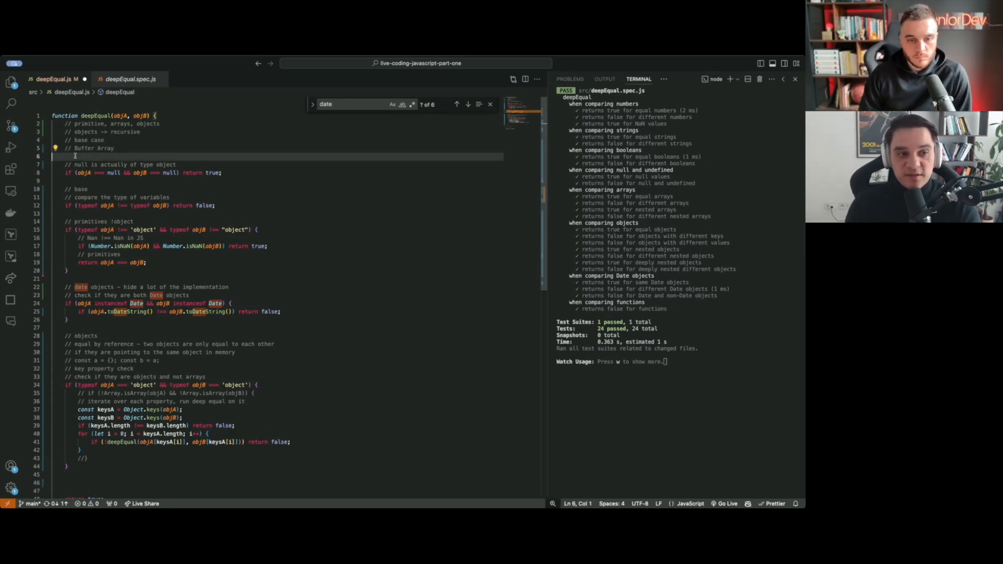
{"action": "double_click", "coordinate": [93, 147]}
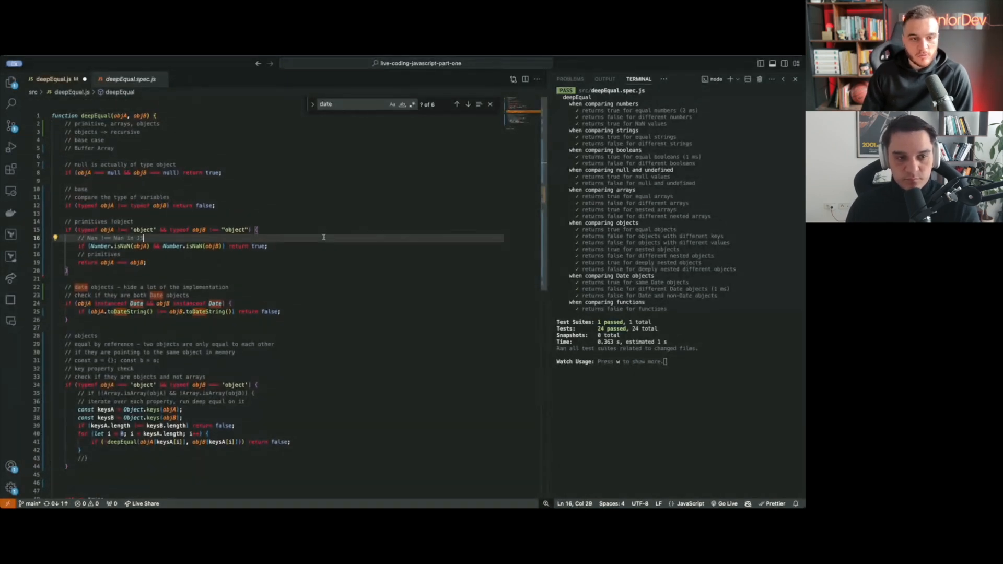
{"action": "left_click", "coordinate": [112, 147]}
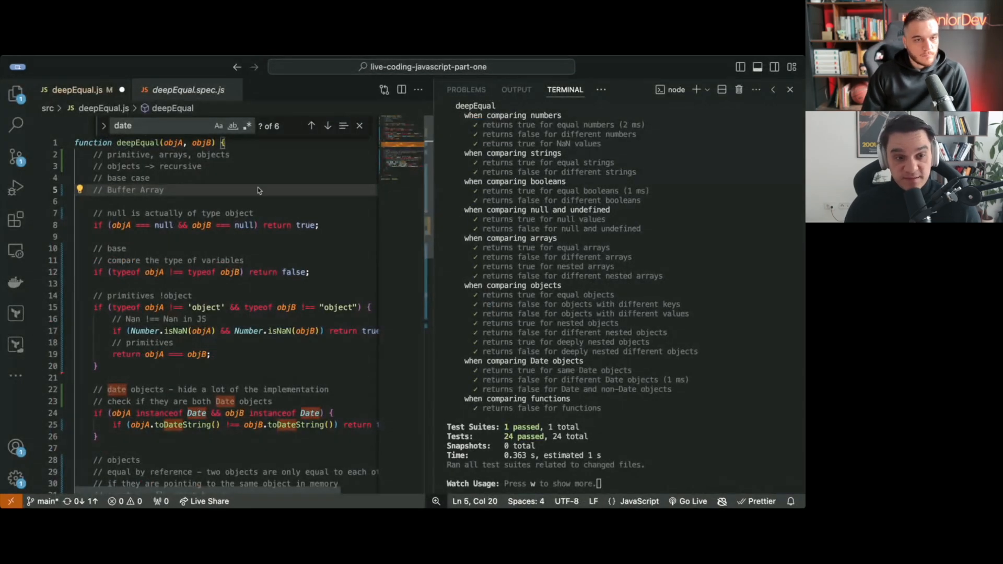
Step: Add '// pseudo code' and '// step by step' tips to the header, closing the date search
{"action": "type", "text": "// ps"}
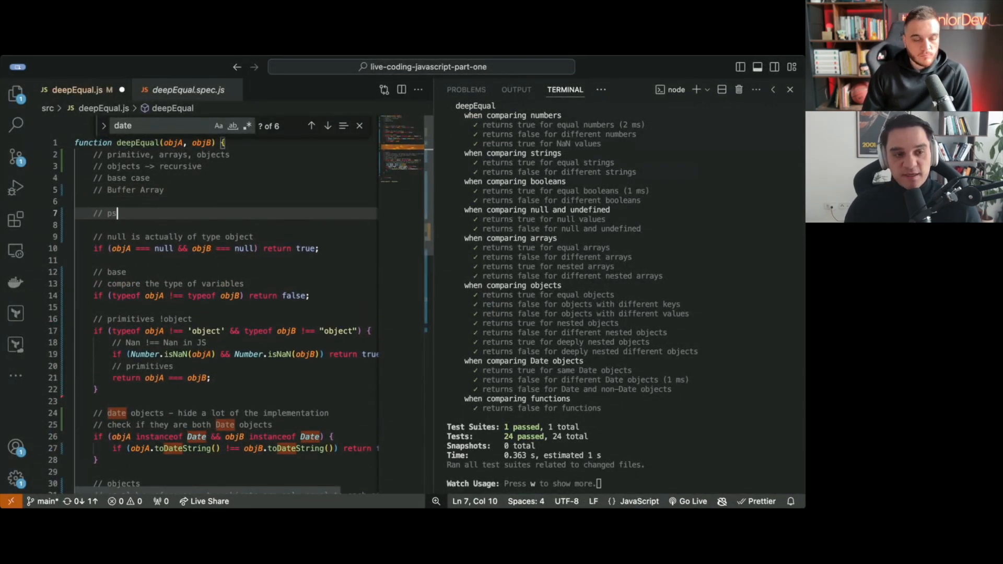
{"action": "type", "text": "eudo code"}
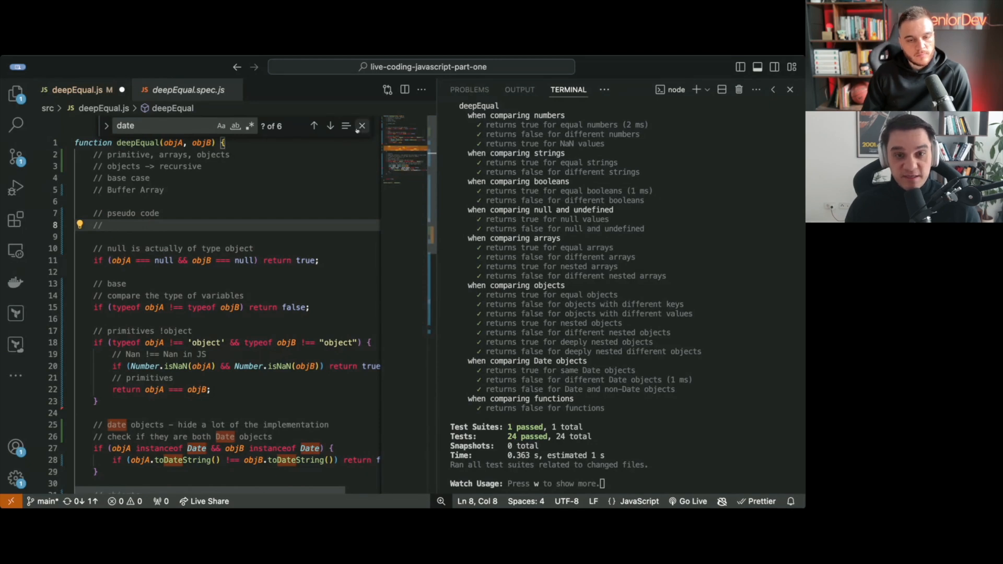
{"action": "left_click", "coordinate": [362, 125]}
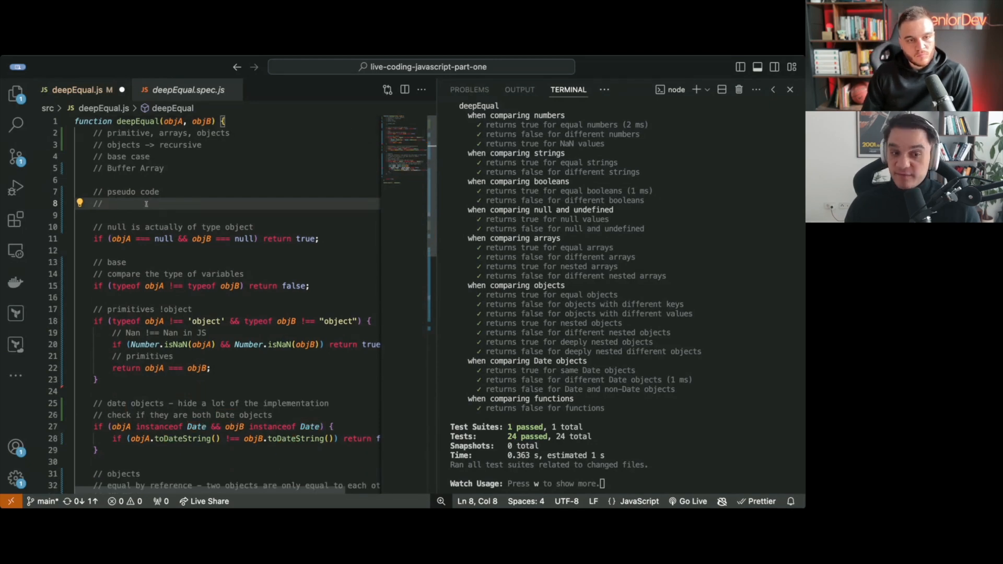
{"action": "type", "text": "ste"}
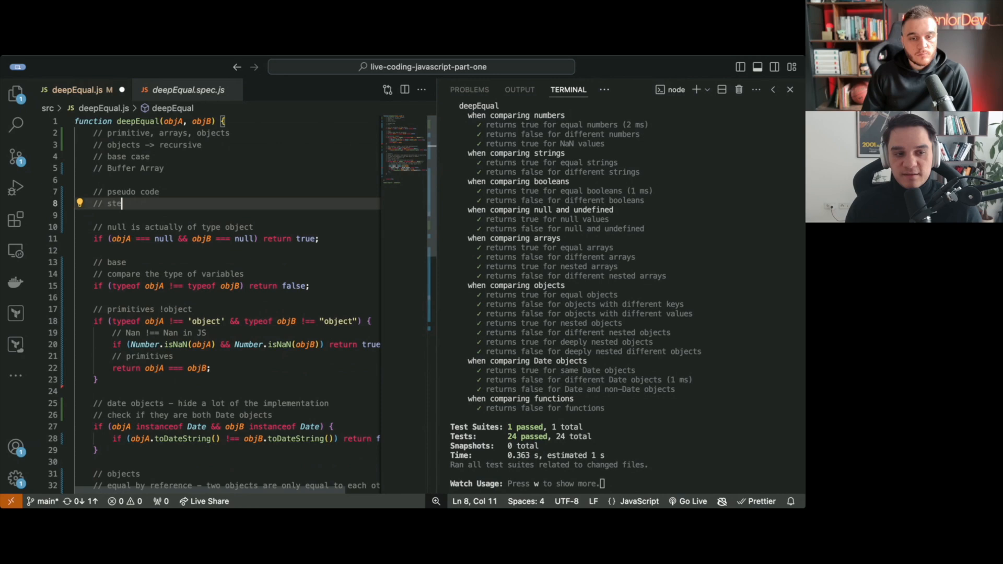
{"action": "type", "text": "p by step"}
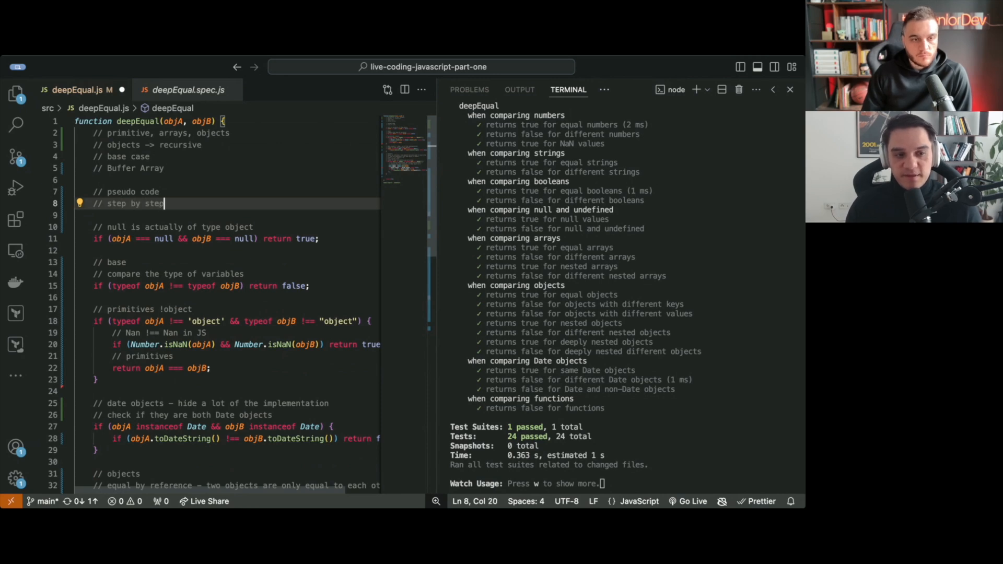
Step: Add the '// start with simple first' tip and review the opening comments
{"action": "type", "text": "// start"}
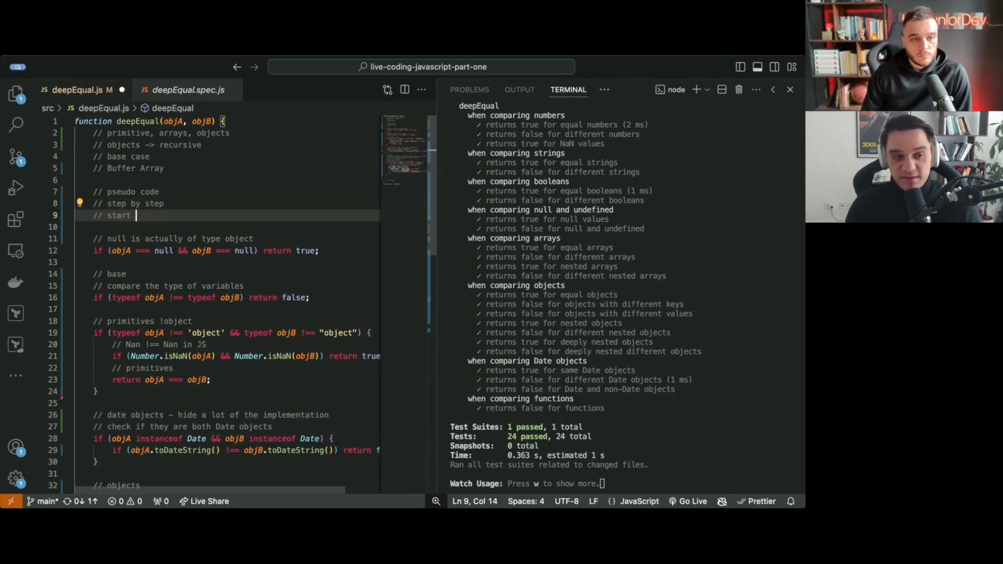
{"action": "type", "text": "with simple first"}
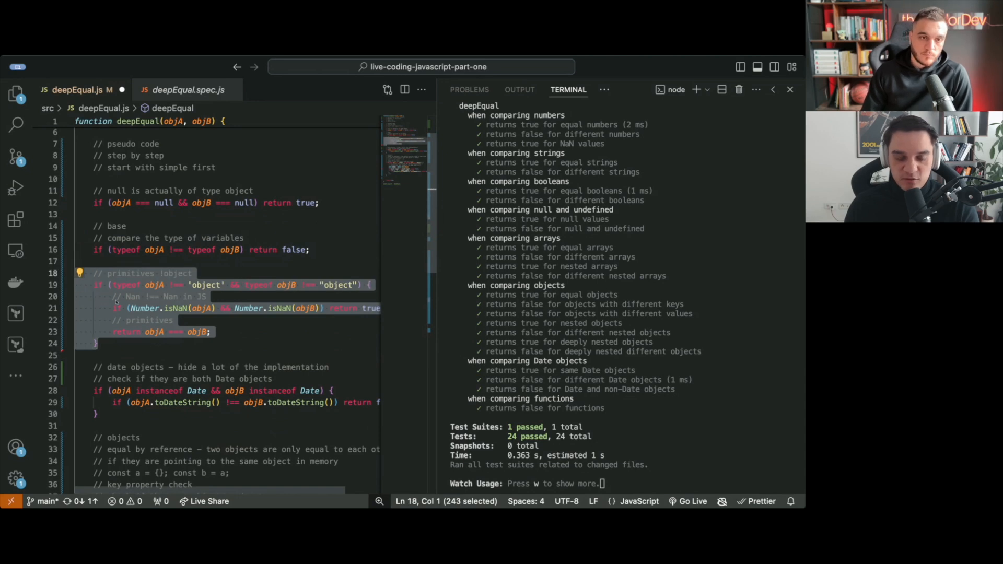
{"action": "scroll", "scroll_direction": "up", "scroll_amount": 3}
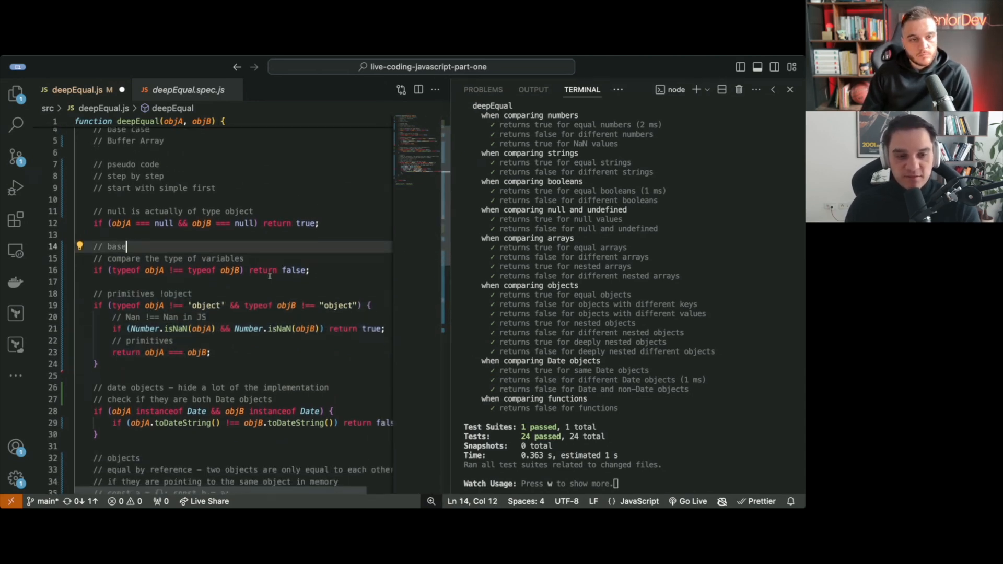
{"action": "scroll", "scroll_direction": "up", "scroll_amount": 3}
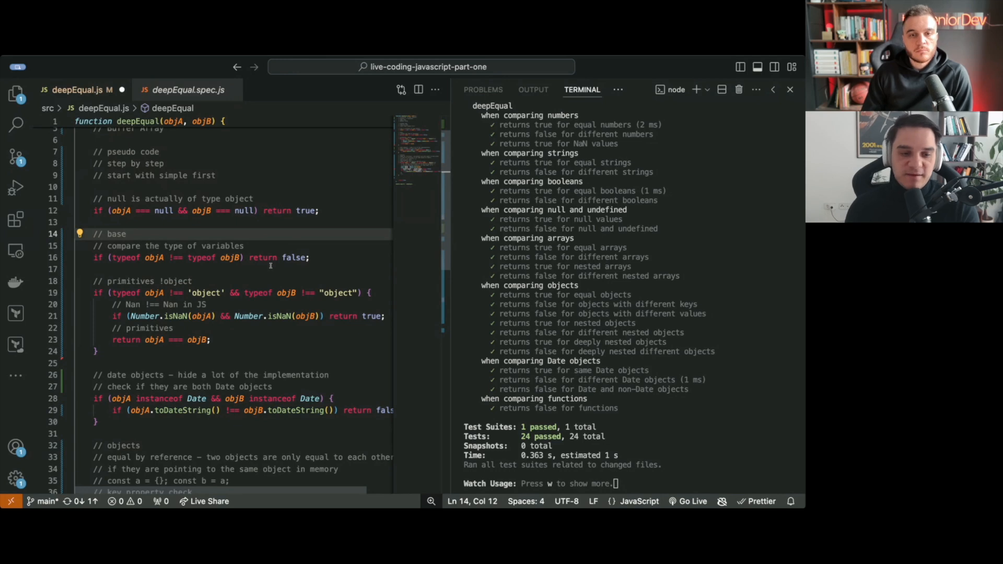
{"action": "left_click", "coordinate": [126, 233]}
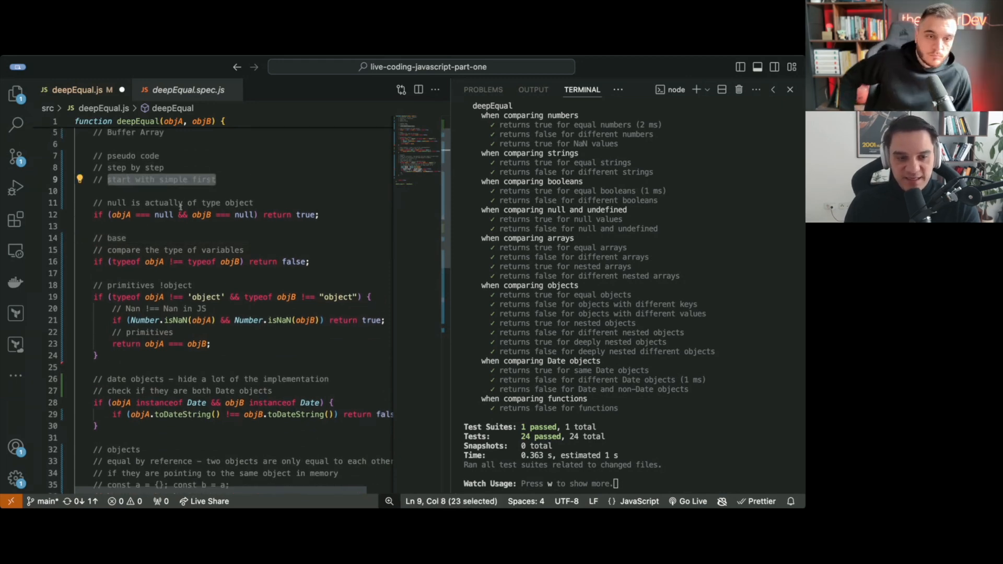
{"action": "scroll", "scroll_direction": "down", "scroll_amount": 3}
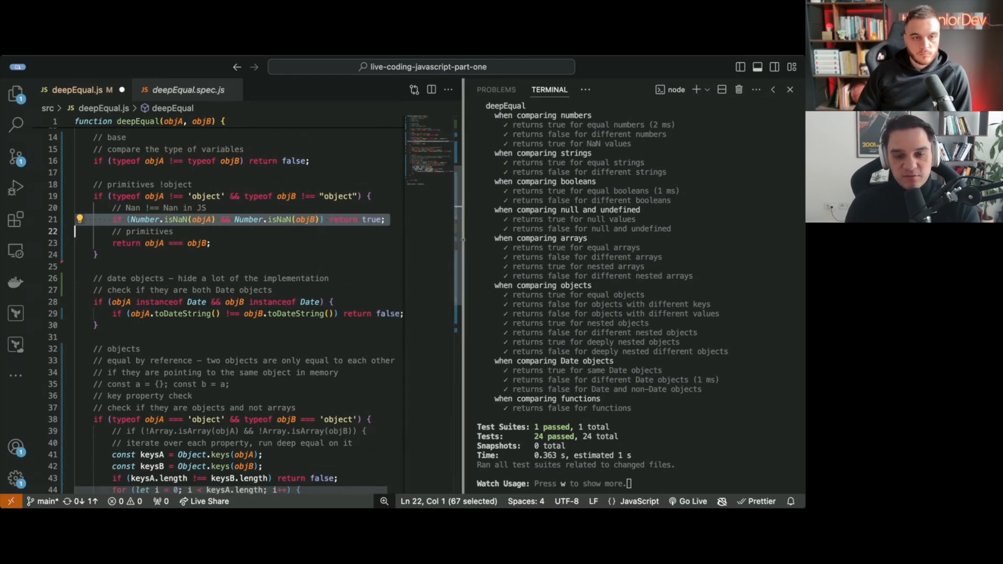
Step: Comment above Number.isNaN that the check verifies both numbers are NaN
{"action": "key", "text": "Enter"}
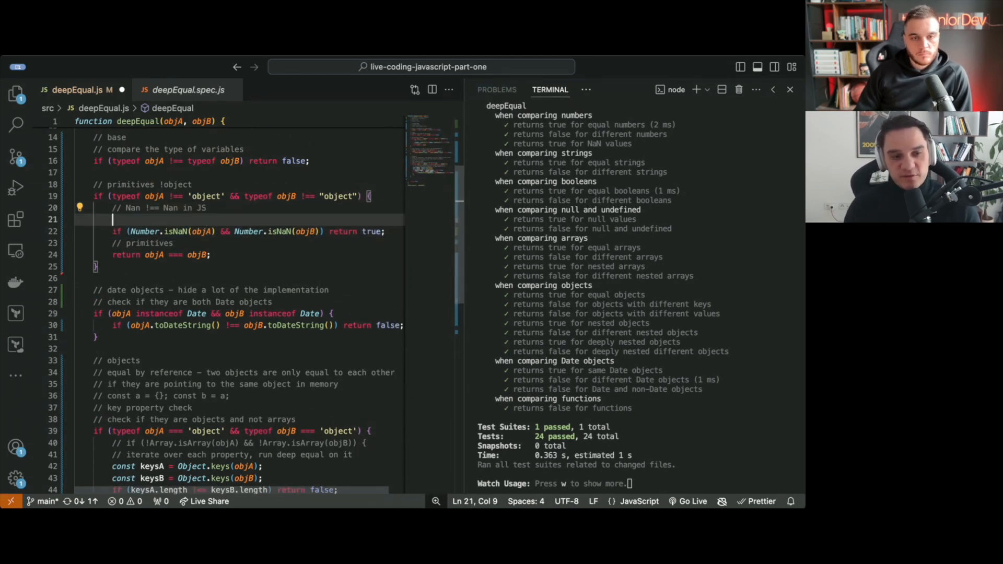
{"action": "type", "text": "// I want to check is the nubmer are Nans"}
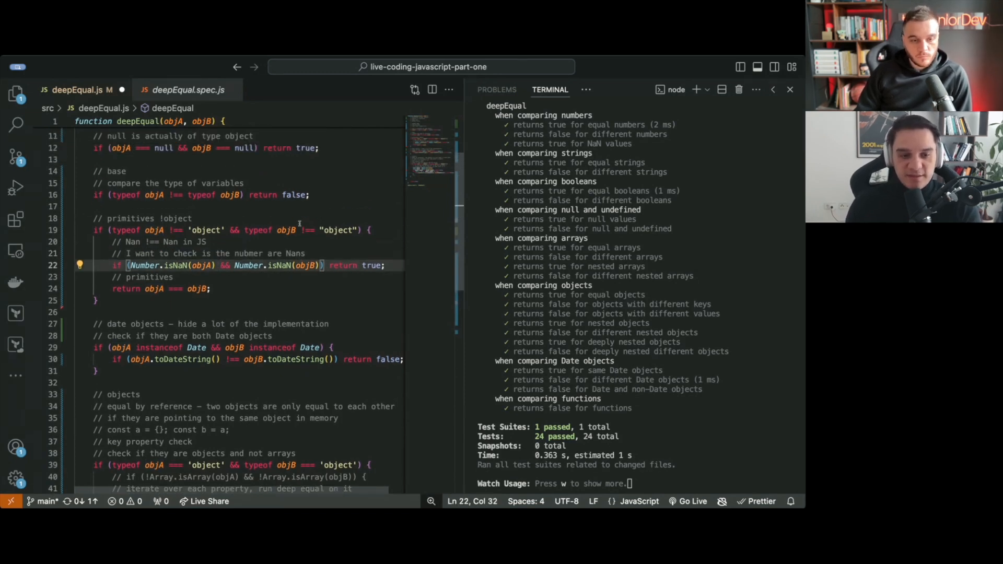
{"action": "scroll", "scroll_direction": "up", "scroll_amount": 3}
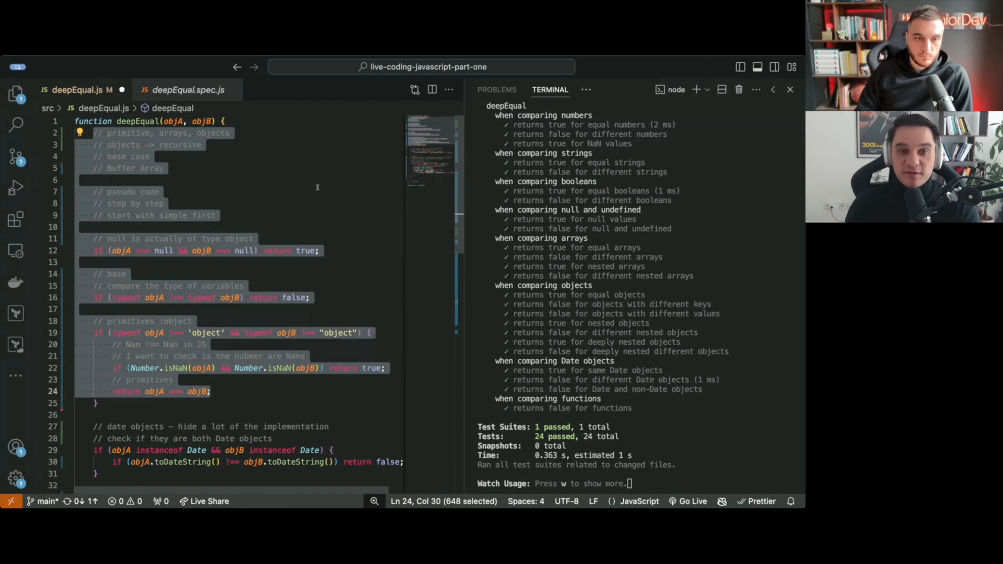
{"action": "left_click", "coordinate": [159, 191]}
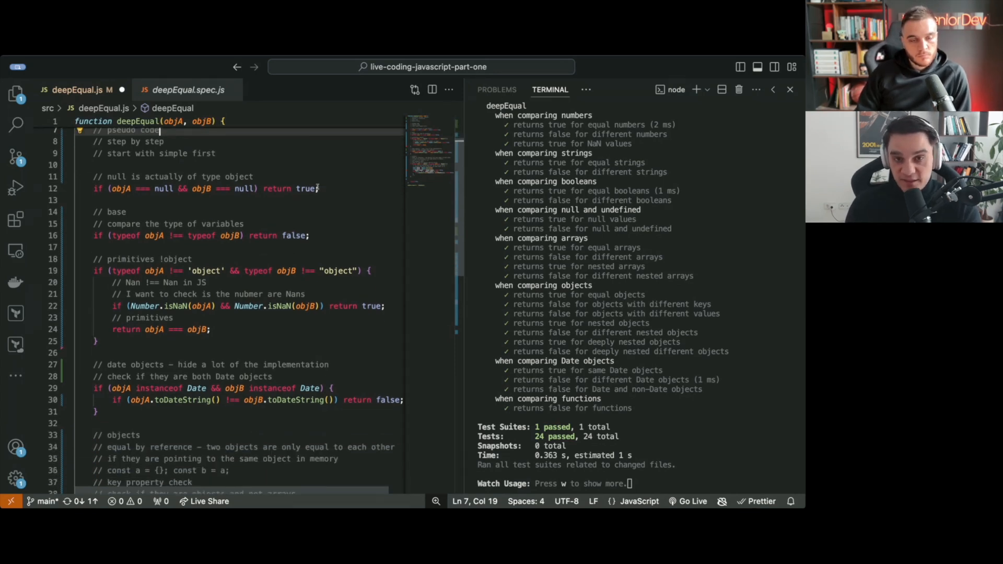
{"action": "scroll", "scroll_direction": "down", "scroll_amount": 3}
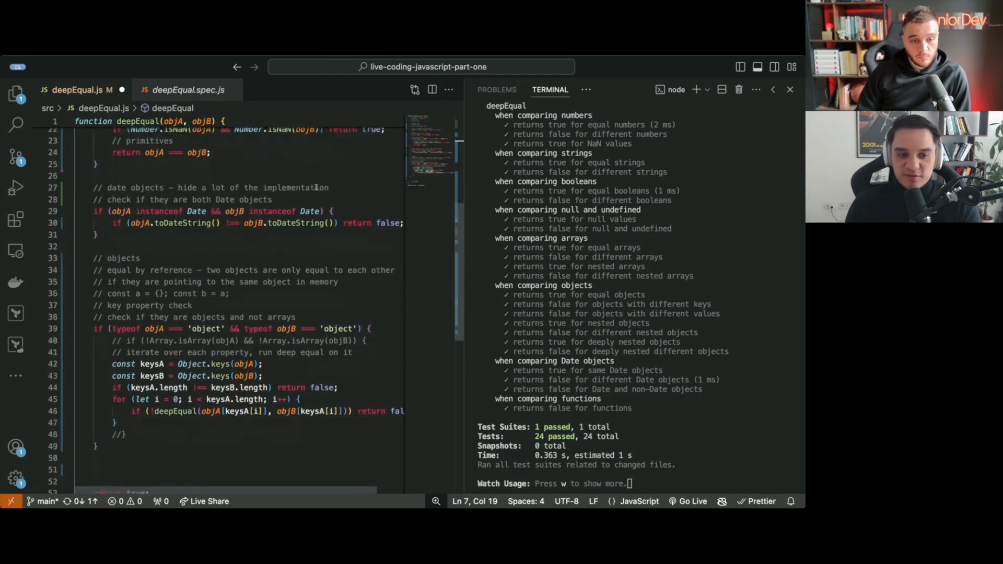
{"action": "scroll", "scroll_direction": "up", "scroll_amount": 3}
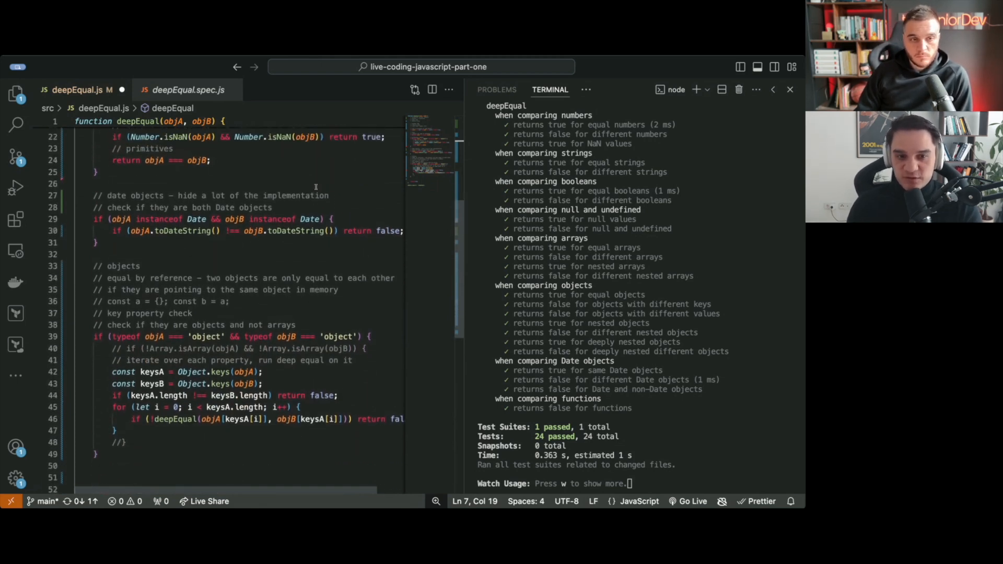